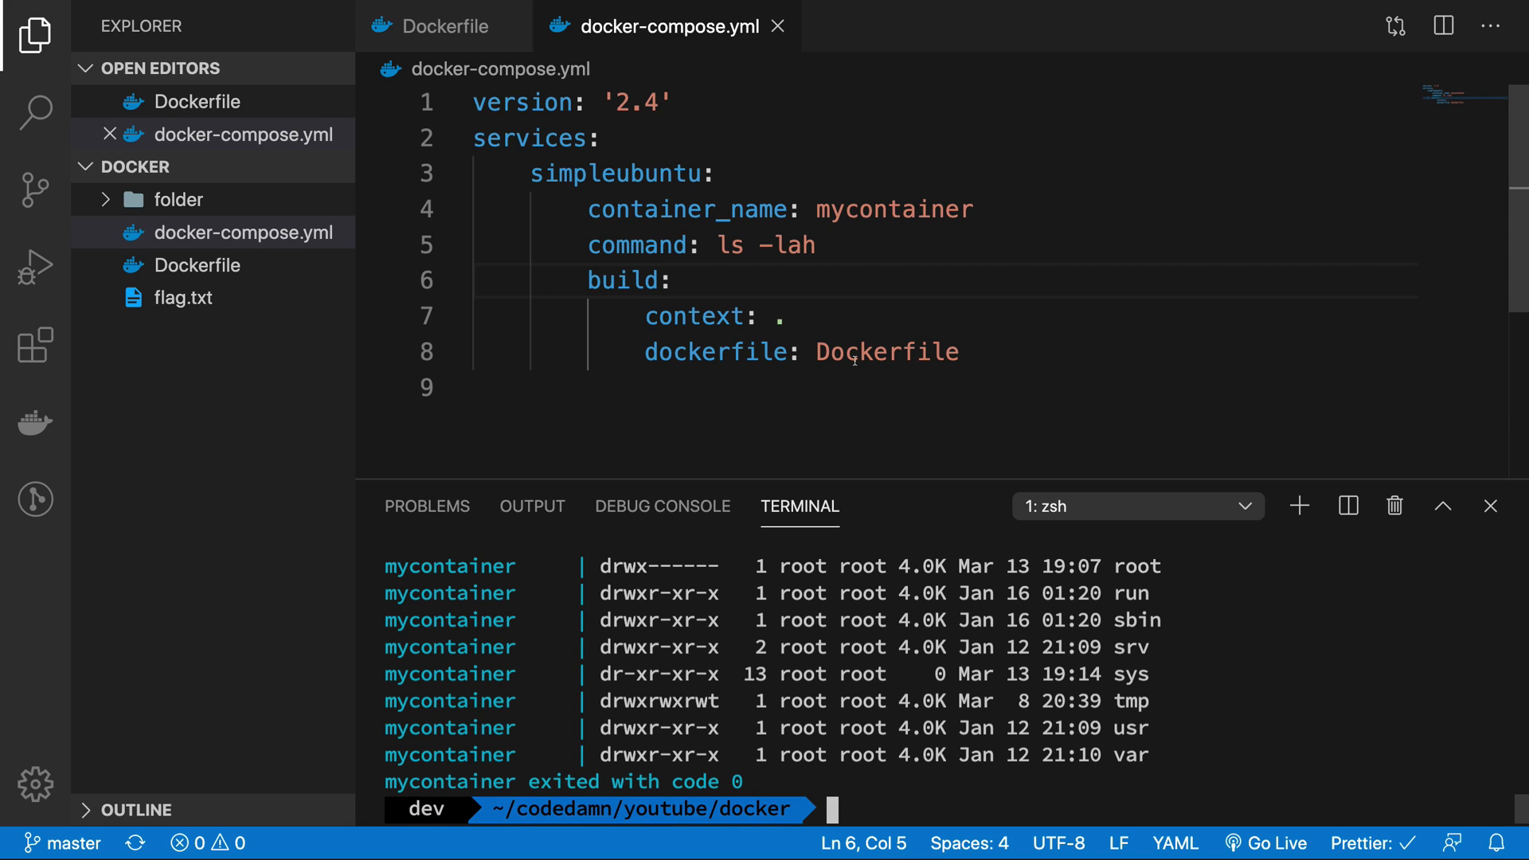
Replace simpleubuntu with myfirstserver and mycontainer with server in docker-compose.yml, then save.
{"action": "double_click", "coordinate": [617, 174]}
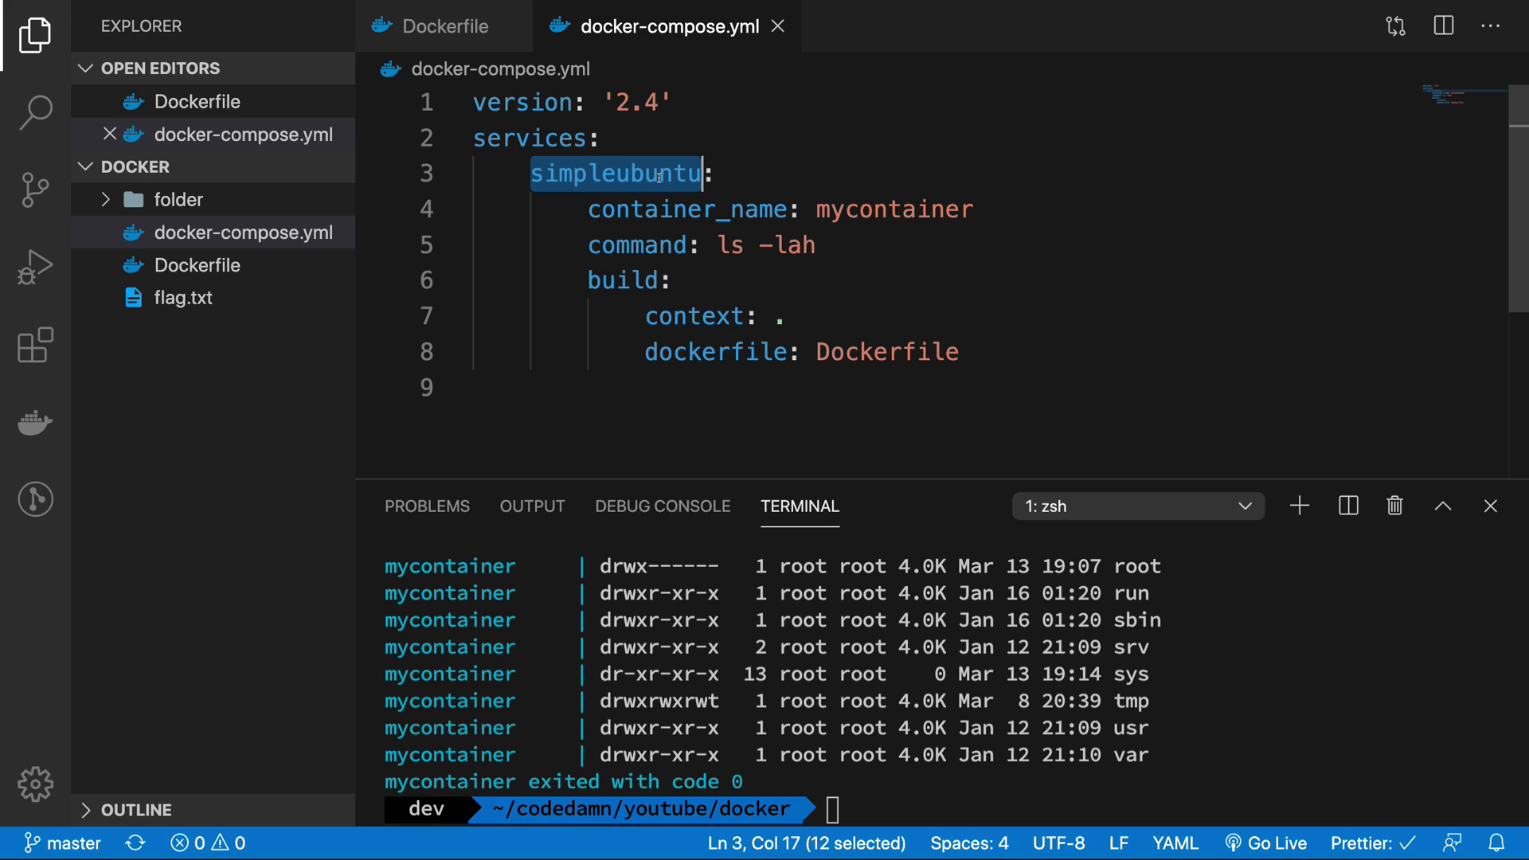
{"action": "type", "text": "myfirstse:"}
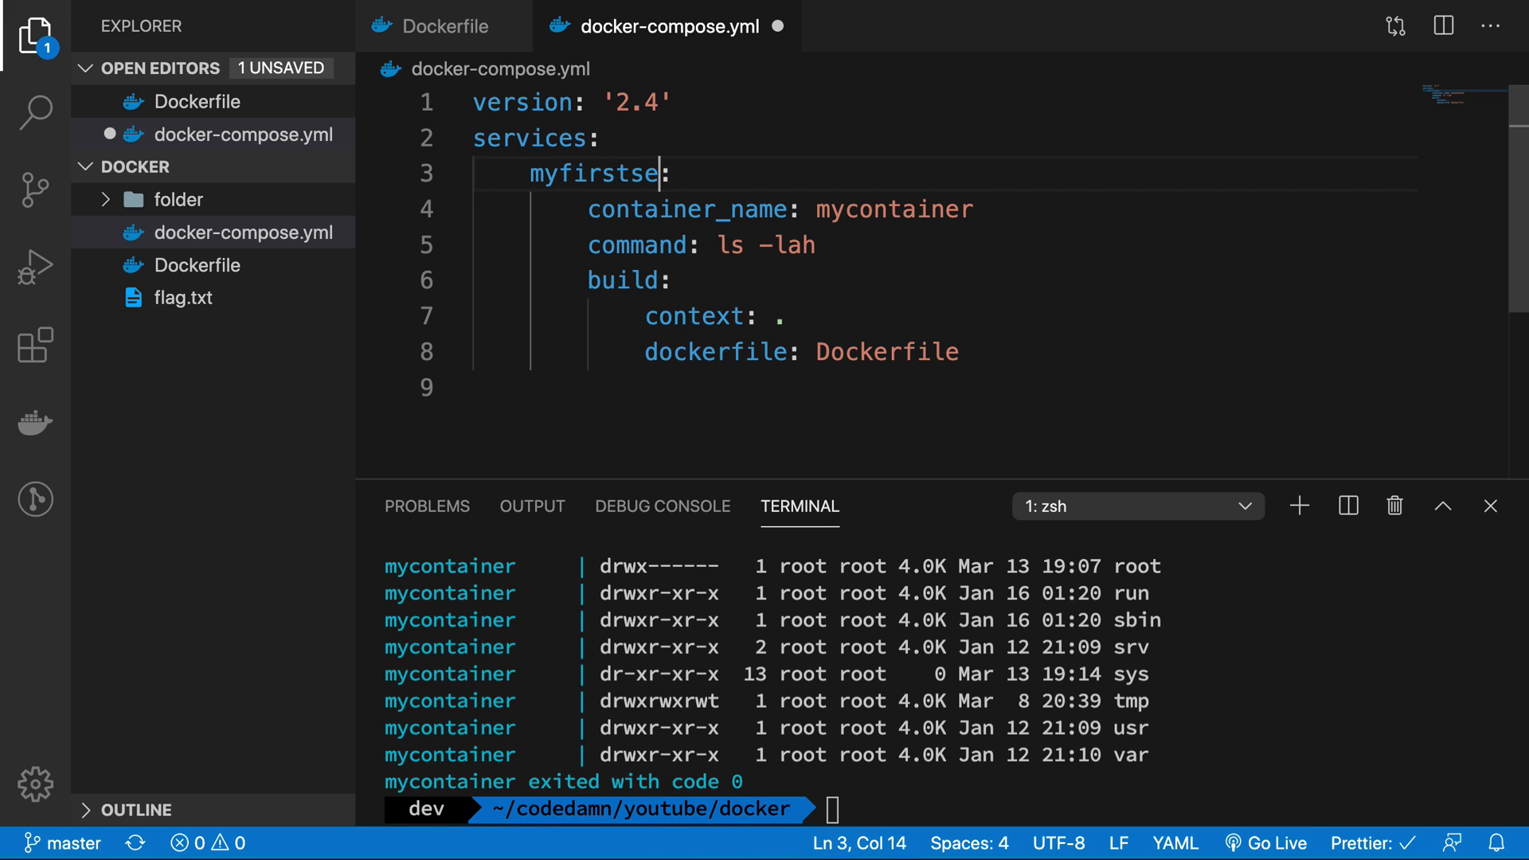
{"action": "type", "text": "rver:"}
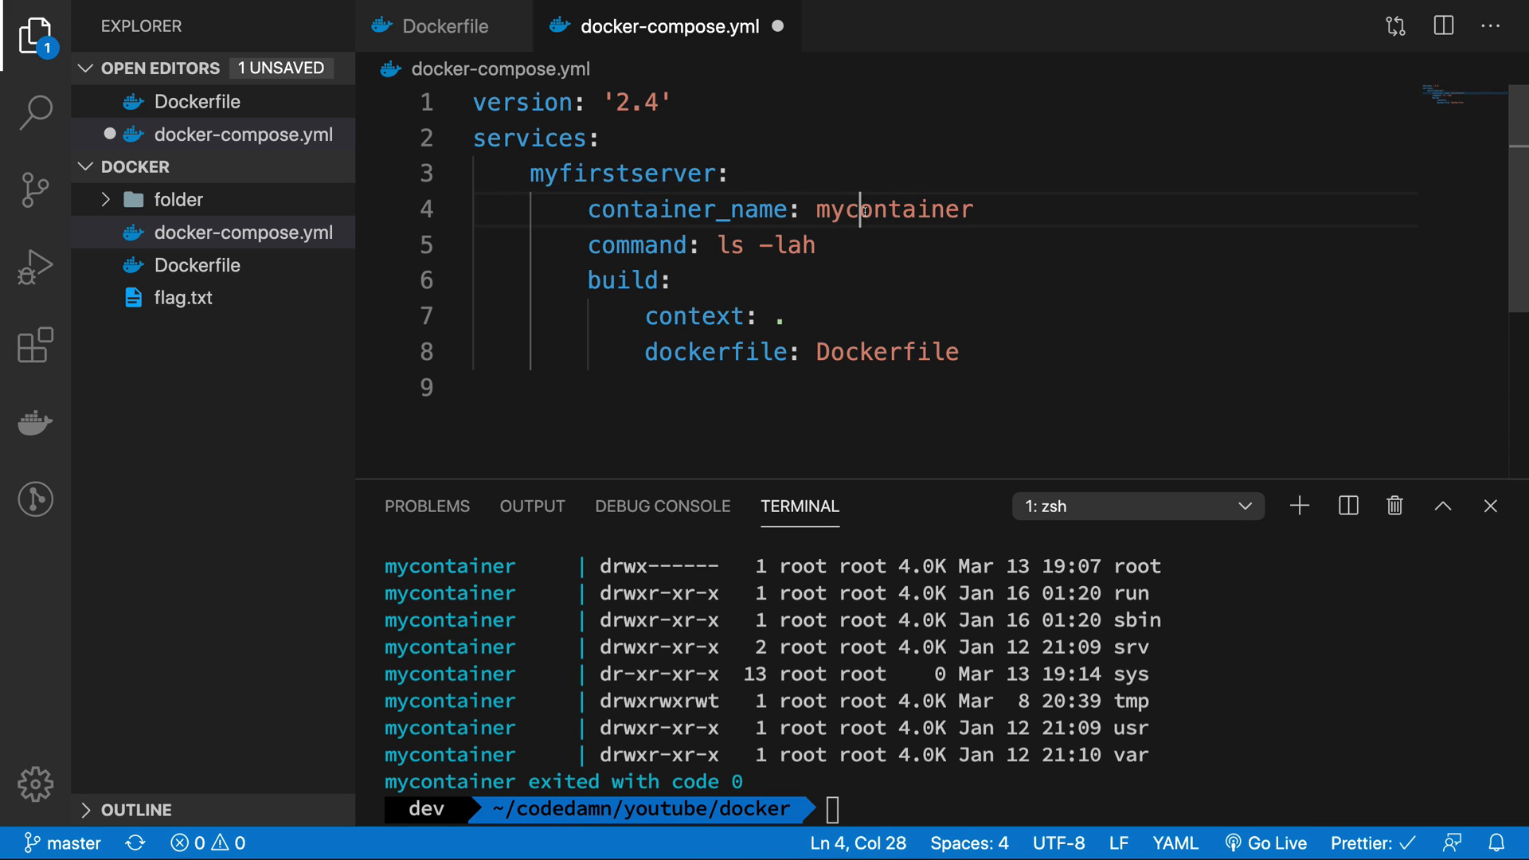
{"action": "type", "text": "server"}
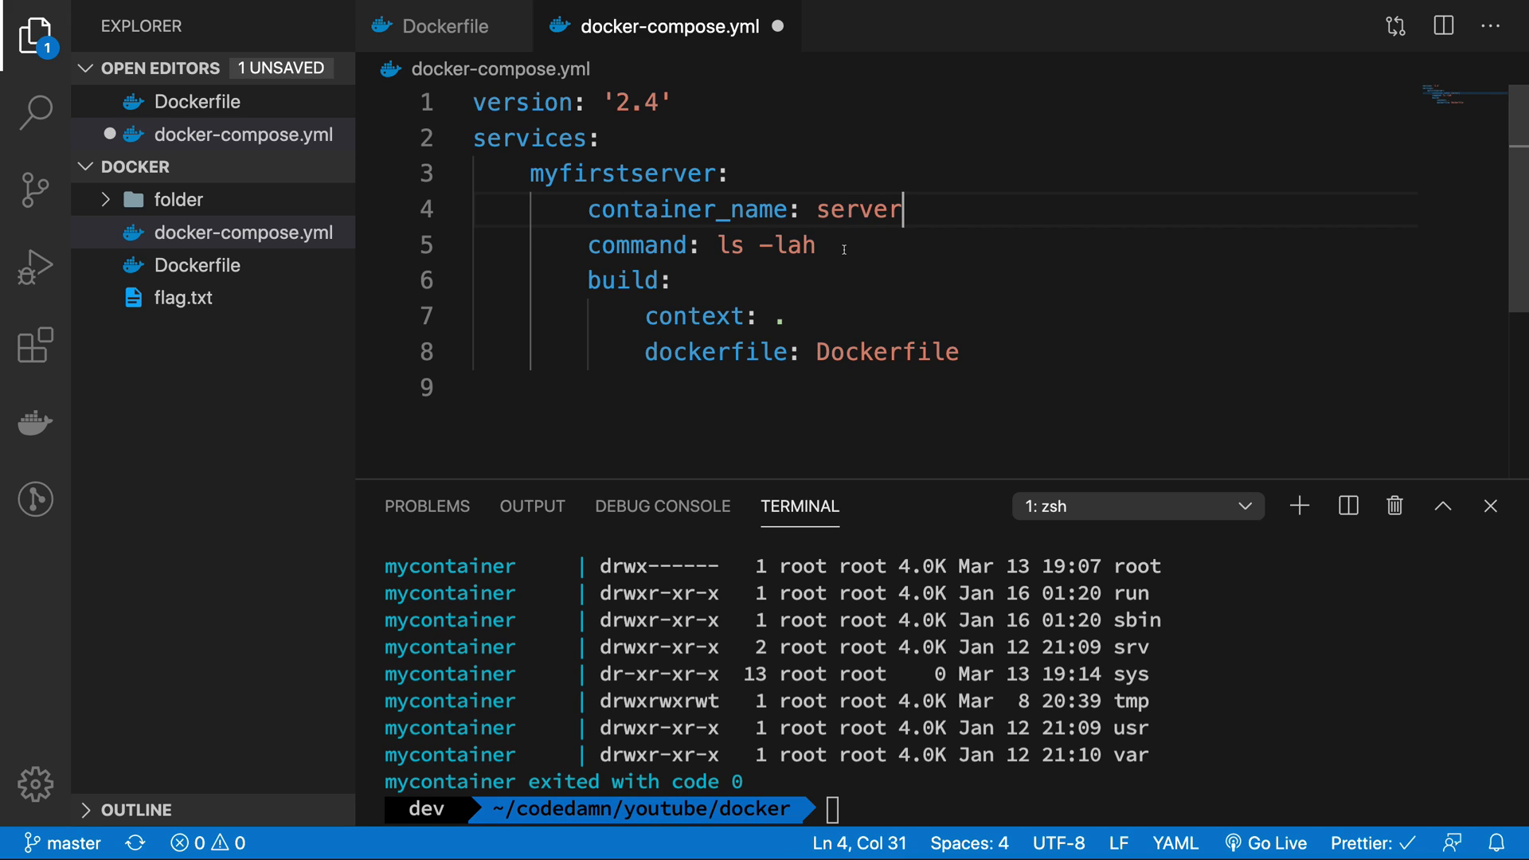
{"action": "double_click", "coordinate": [796, 246]}
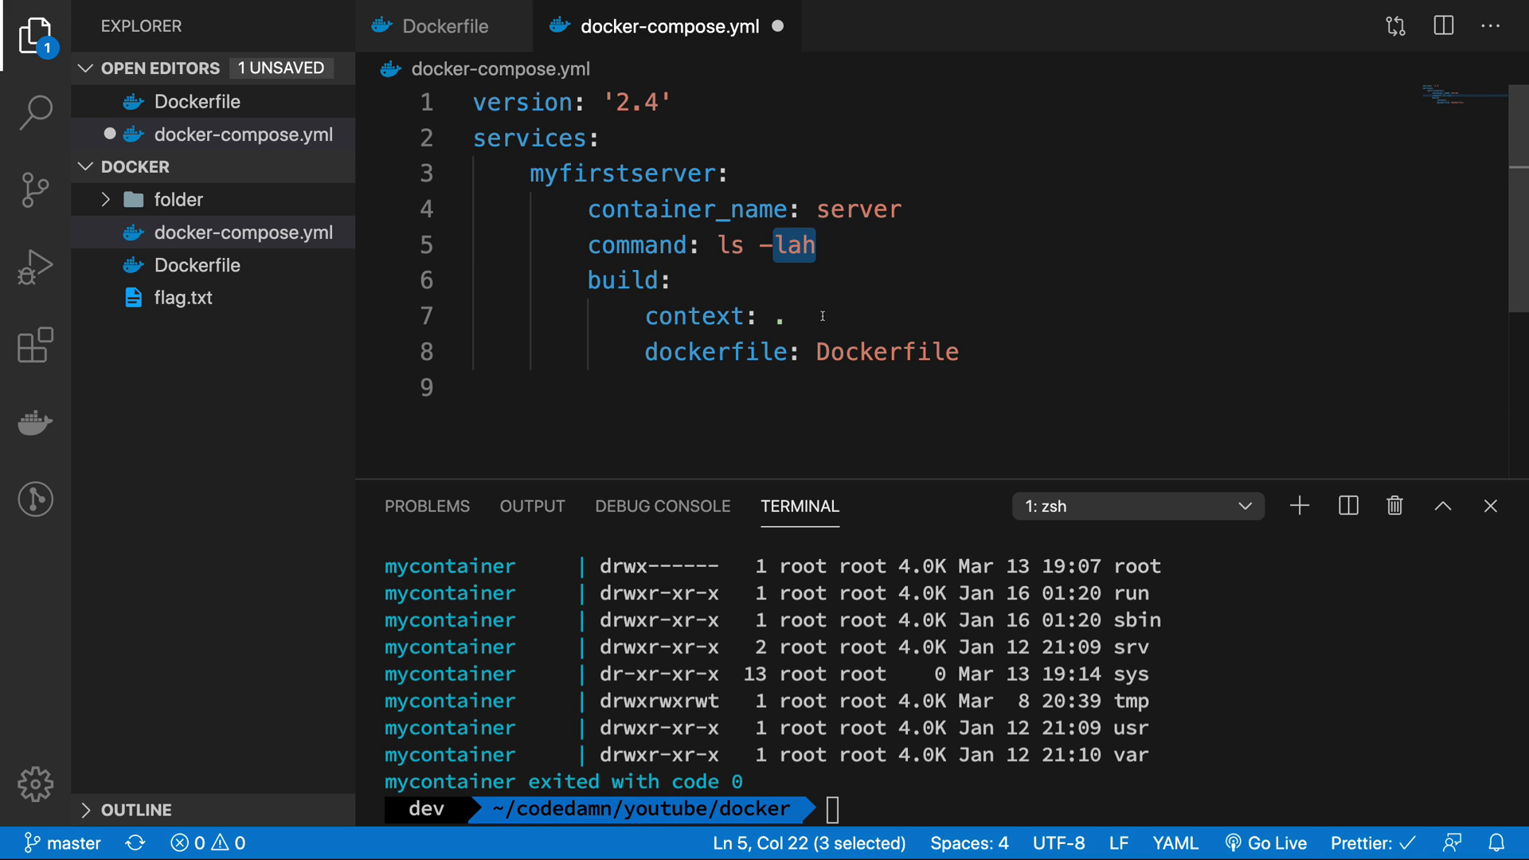
{"action": "left_click", "coordinate": [960, 352]}
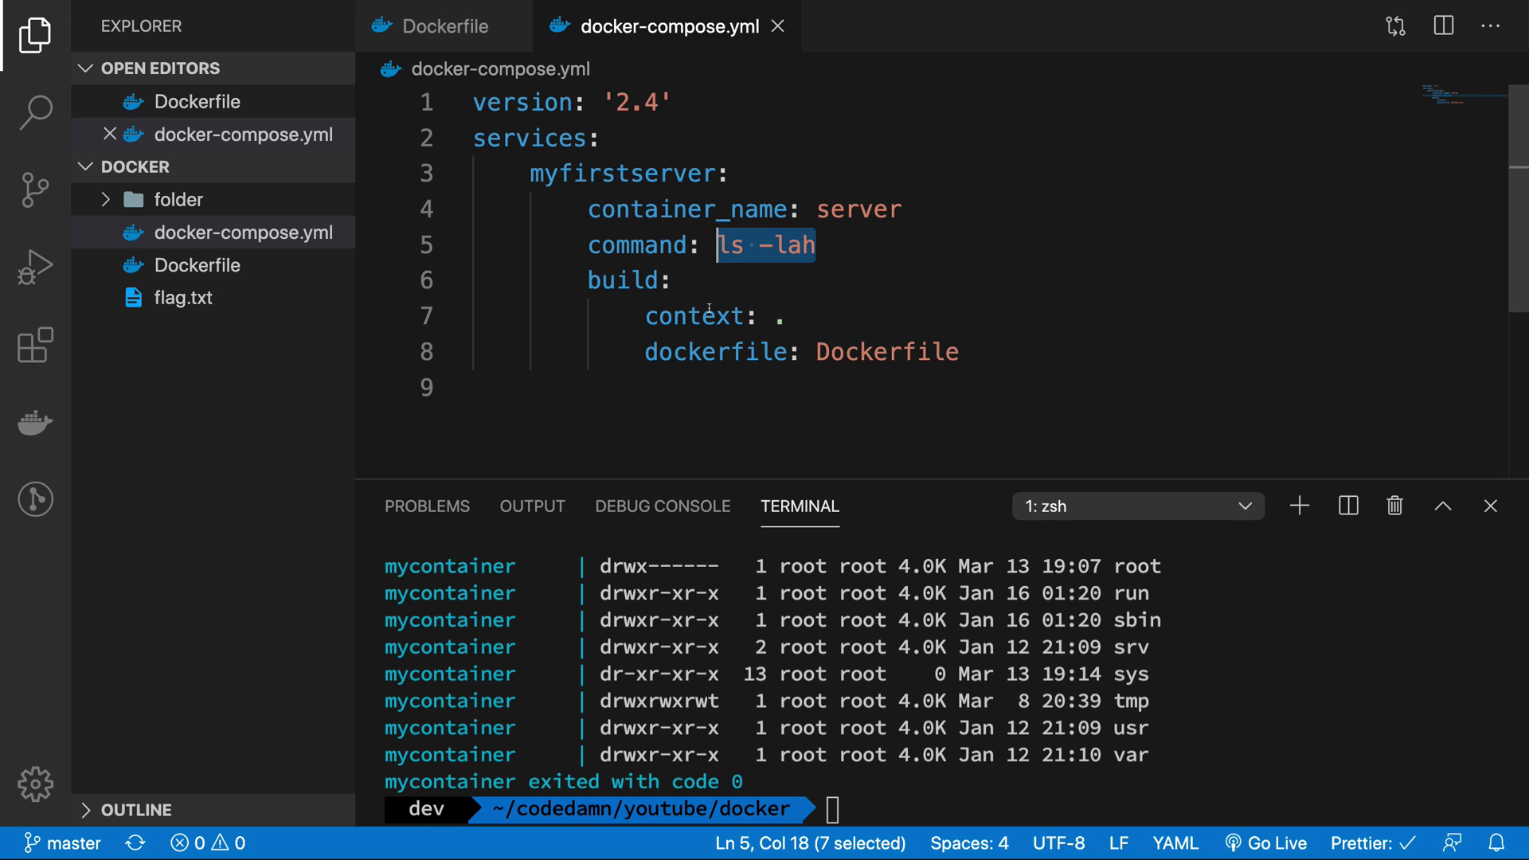
{"action": "mouse_move", "coordinate": [505, 71]}
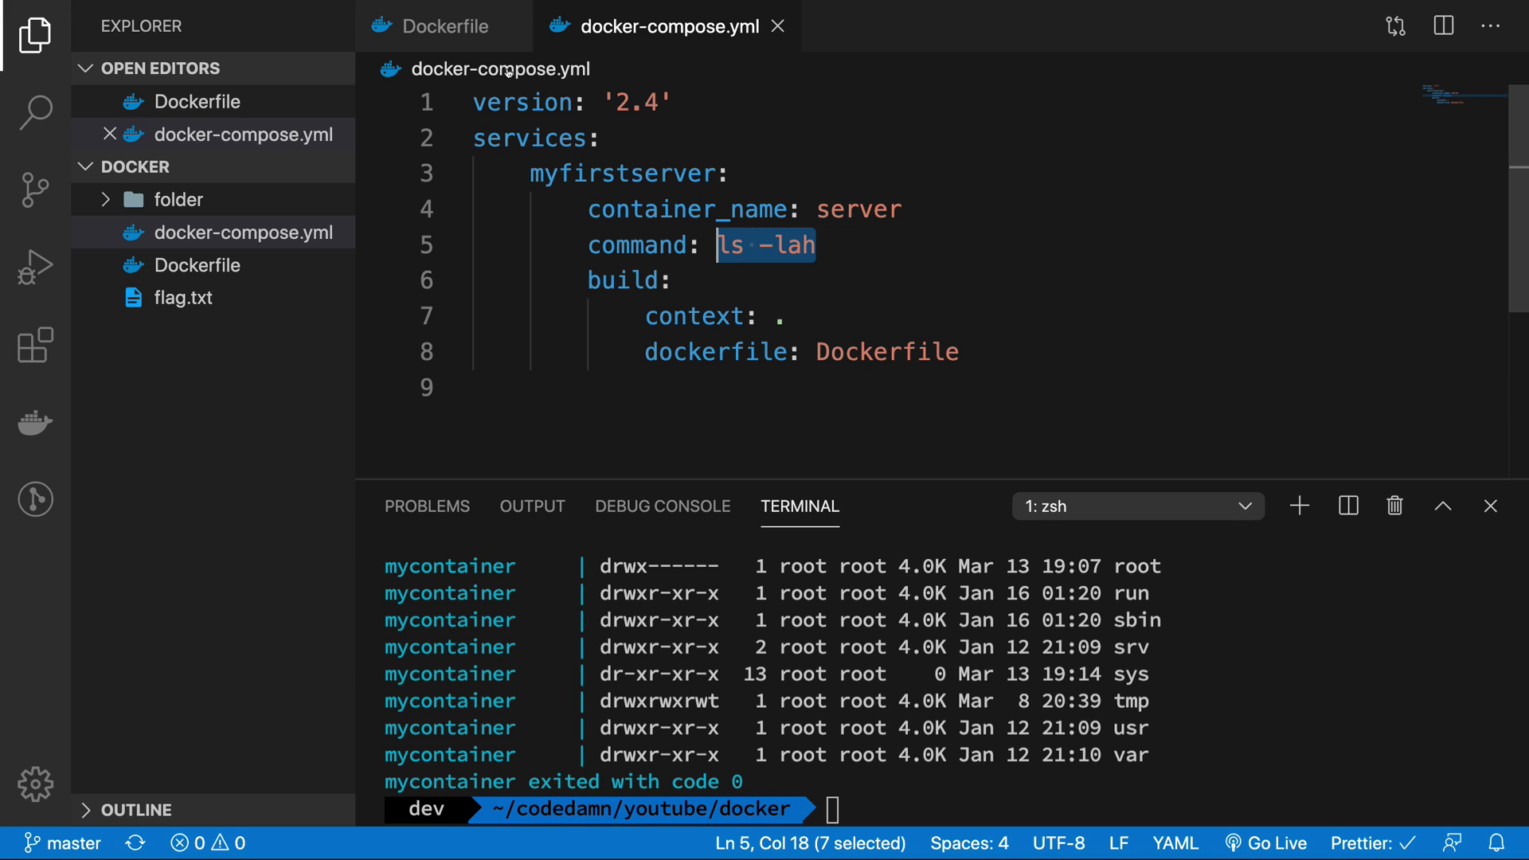
Change the Dockerfile FROM line from ubuntu to python.
{"action": "left_click", "coordinate": [442, 28]}
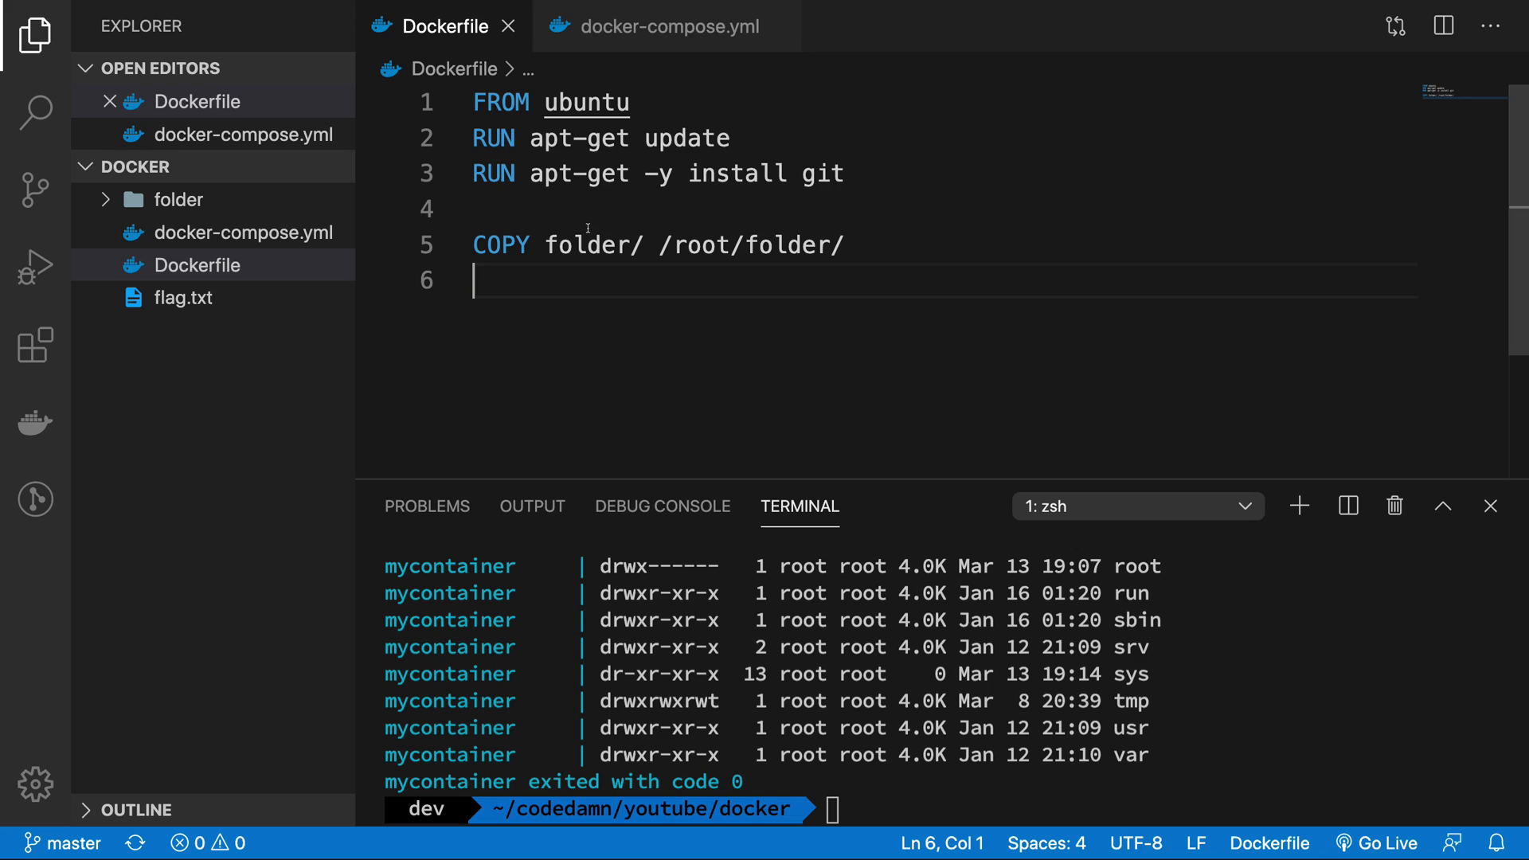
{"action": "double_click", "coordinate": [588, 102]}
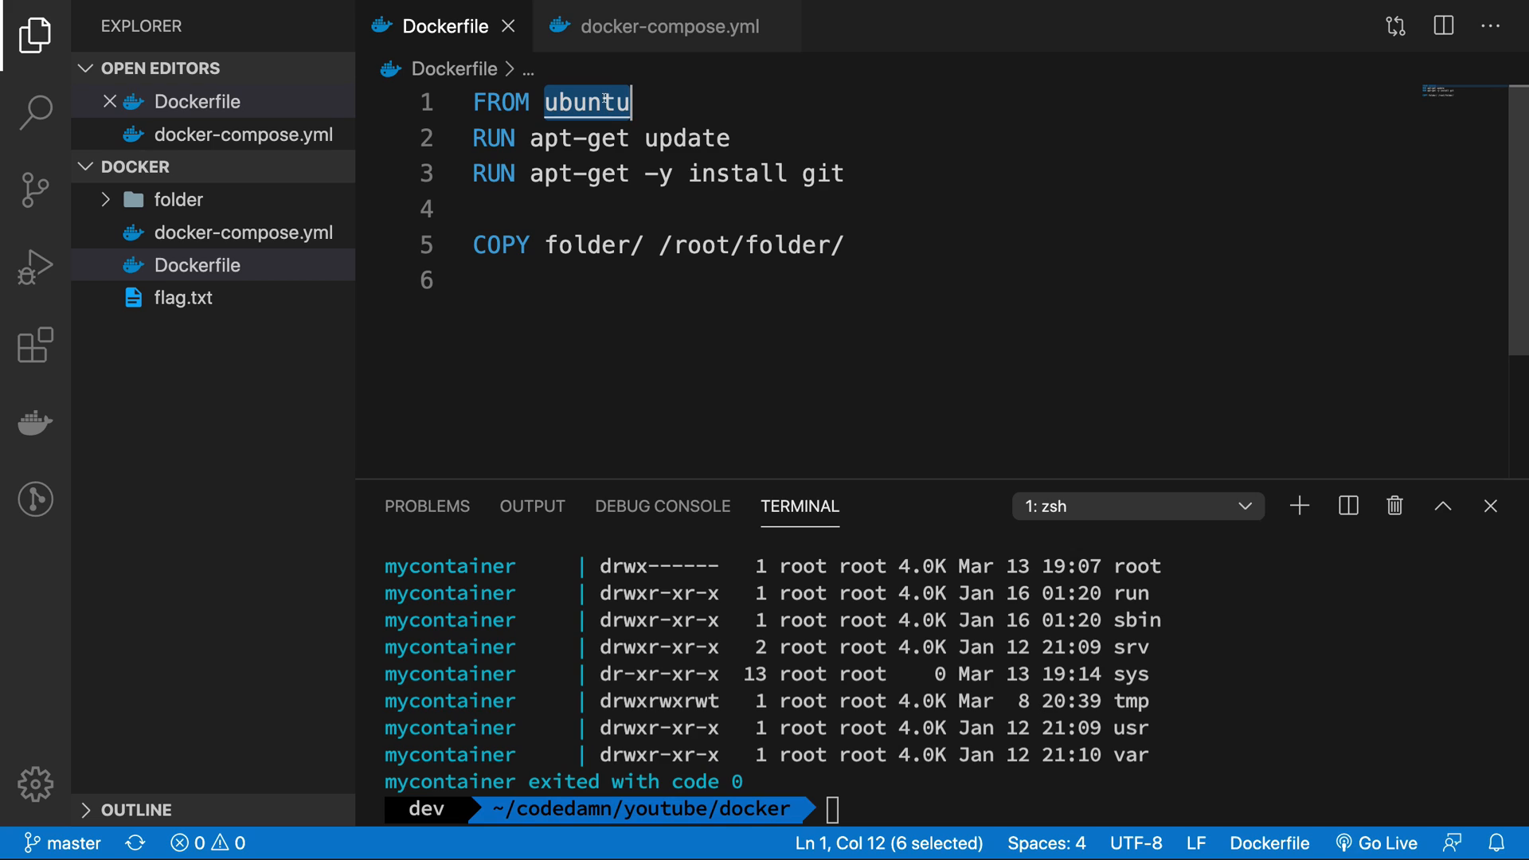
{"action": "type", "text": "python"}
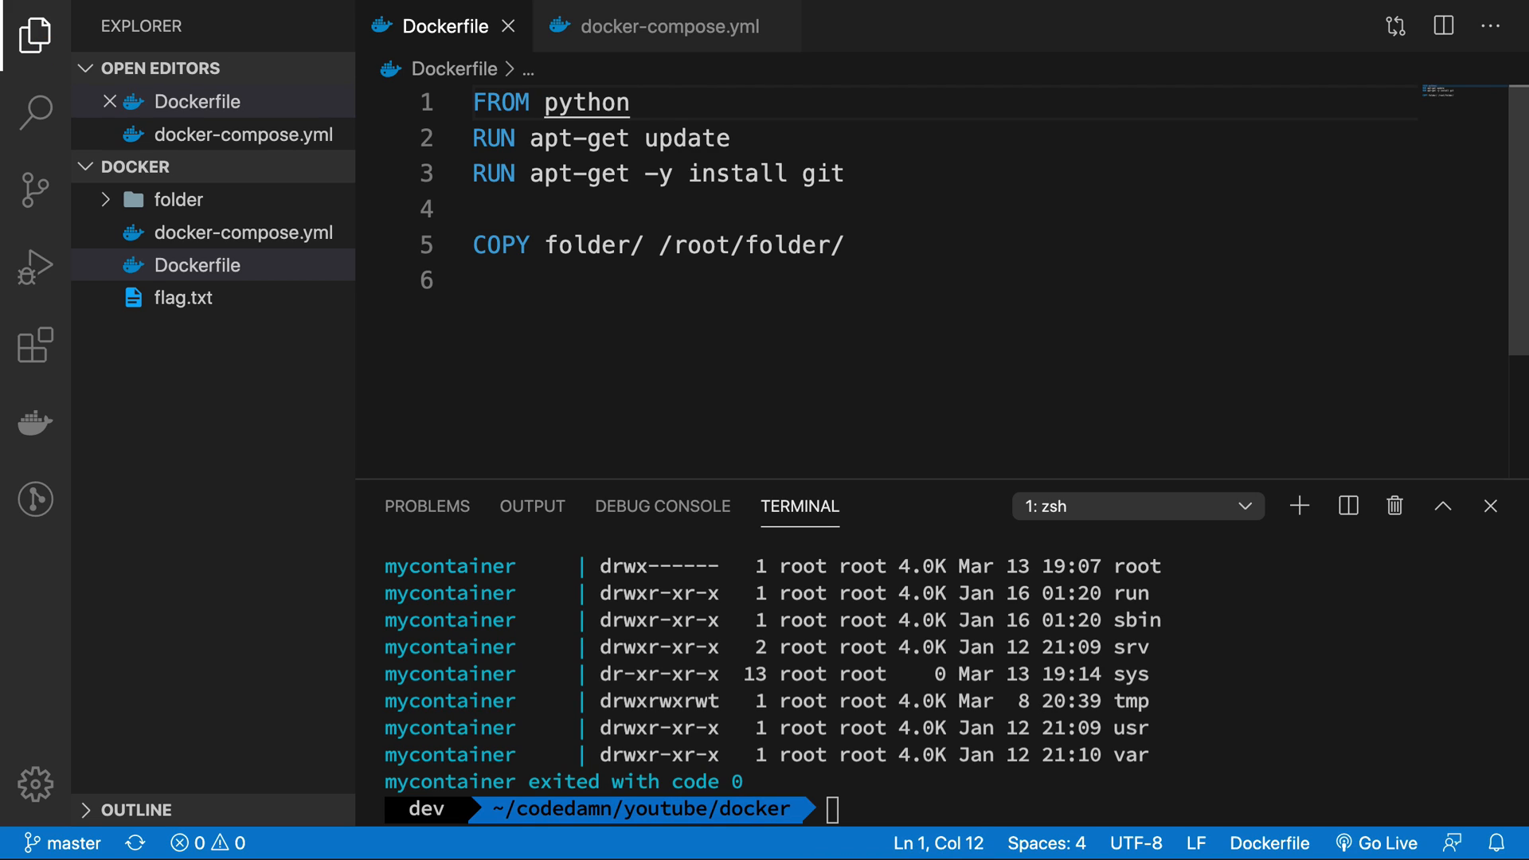
{"action": "double_click", "coordinate": [586, 102]}
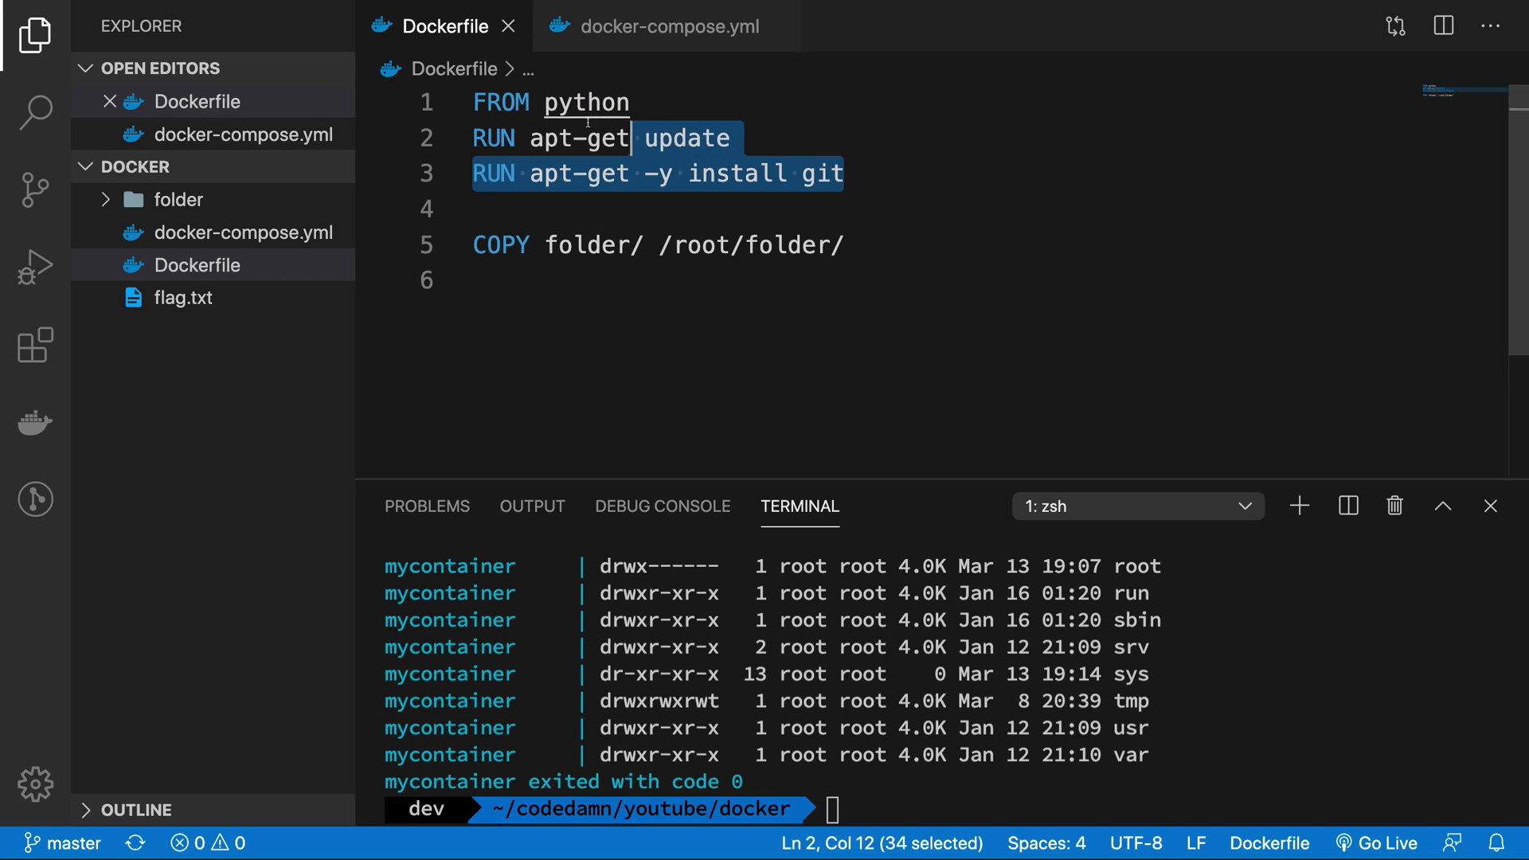
Remove the apt-get RUN lines, add WORKDIR /root/folder/ after COPY, and save the Dockerfile.
{"action": "key", "text": "Delete"}
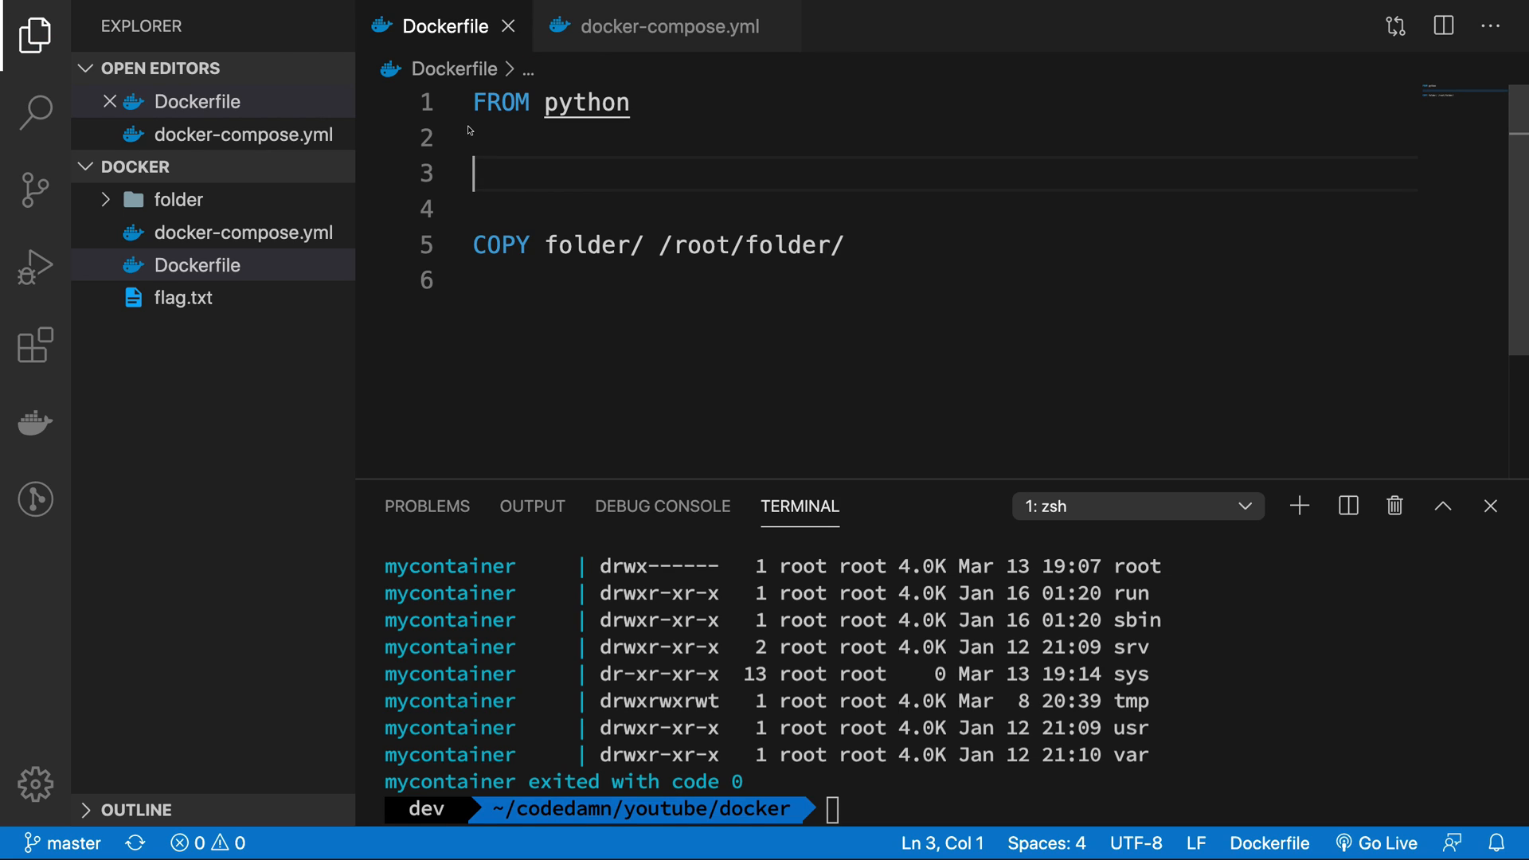
{"action": "type", "text": "WORKDIR /the/workdir/path"}
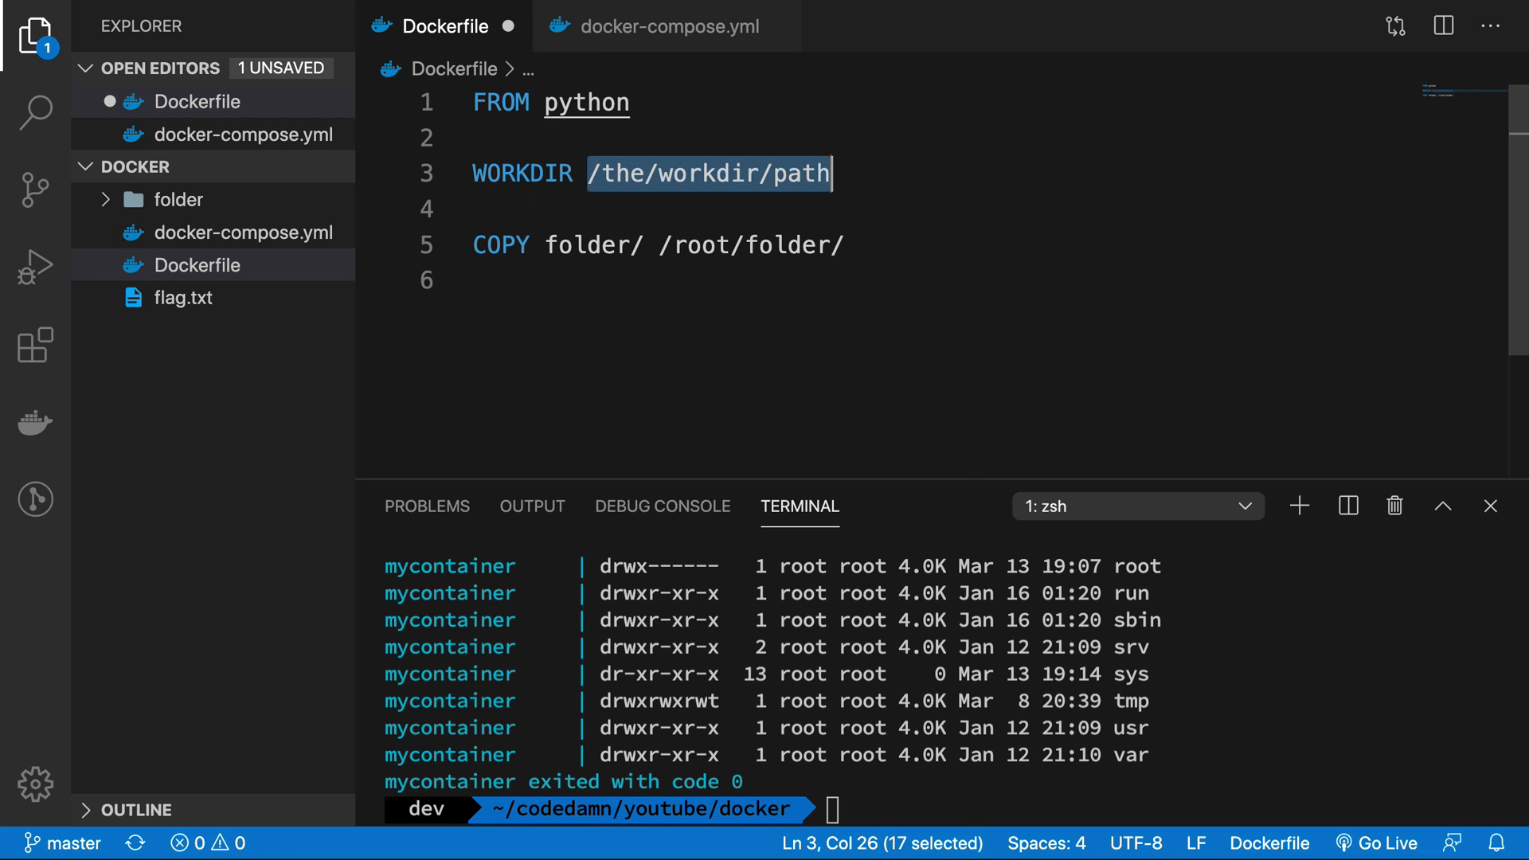
{"action": "type", "text": "/root/fold"}
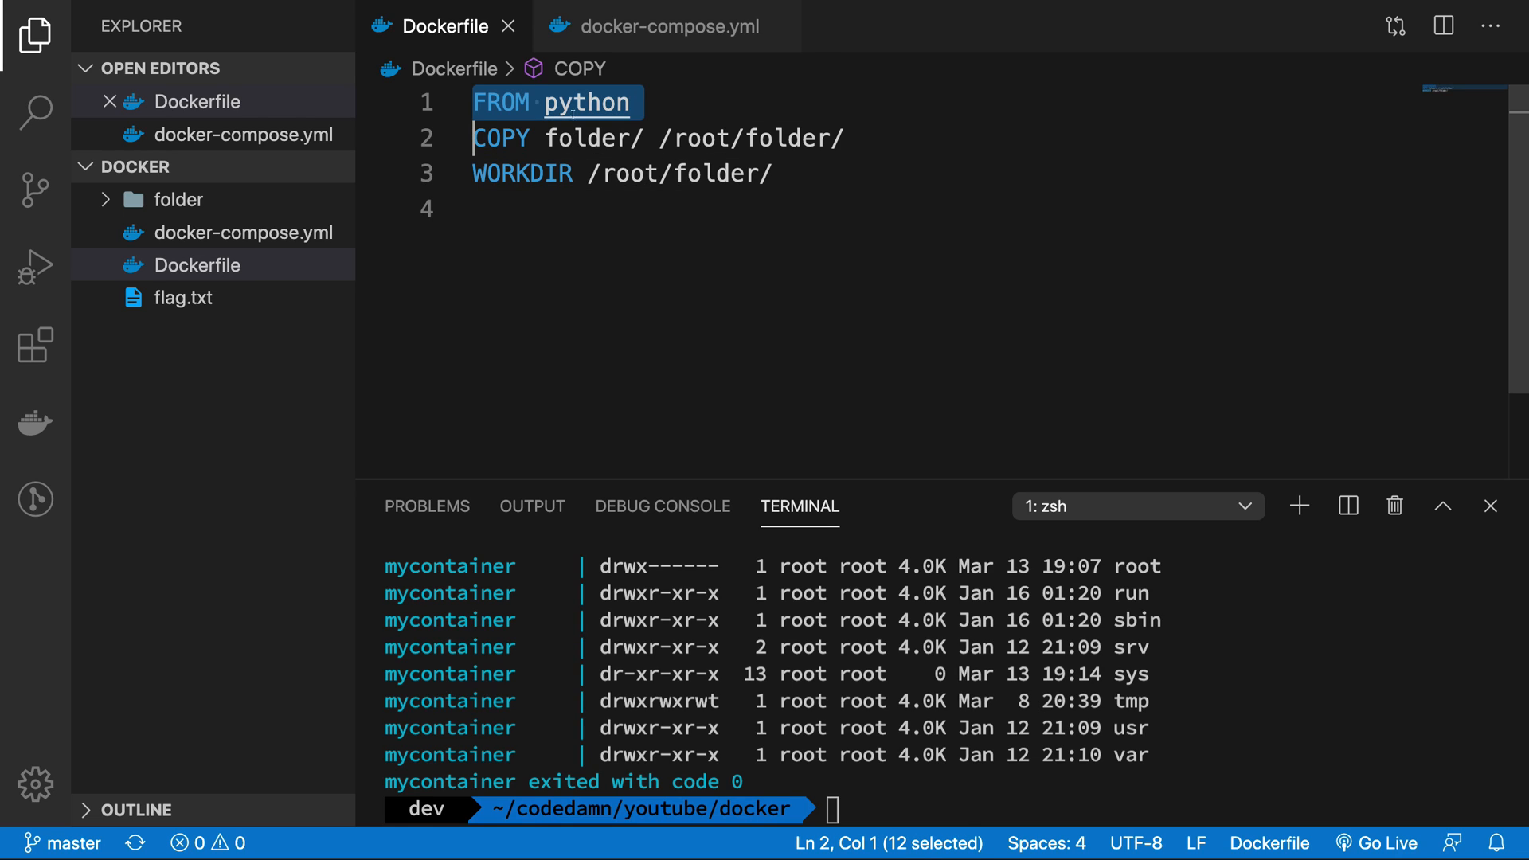
{"action": "mouse_move", "coordinate": [586, 102]}
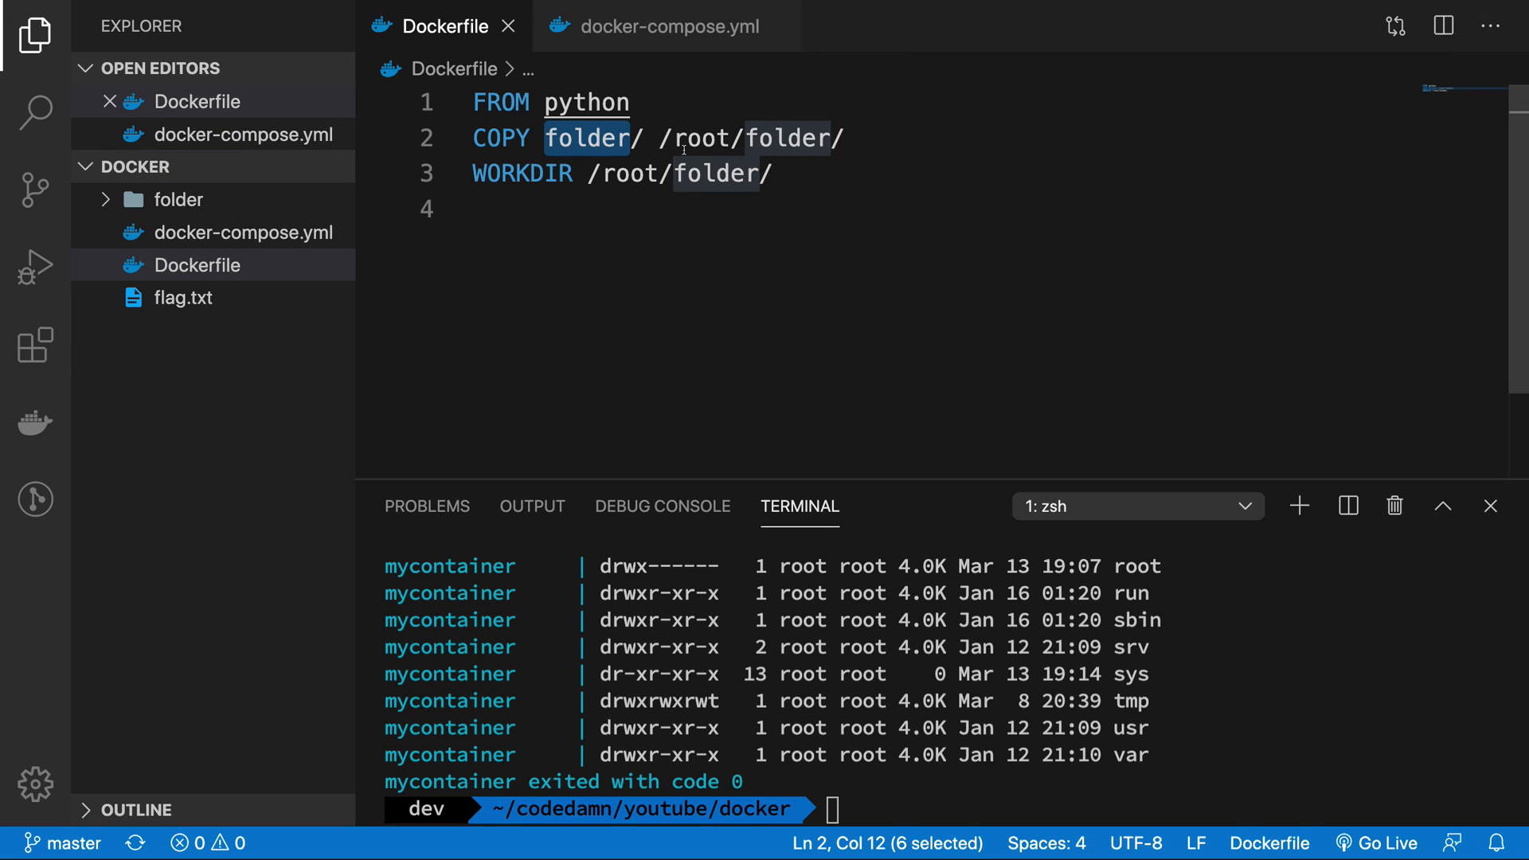
{"action": "left_click", "coordinate": [846, 137]}
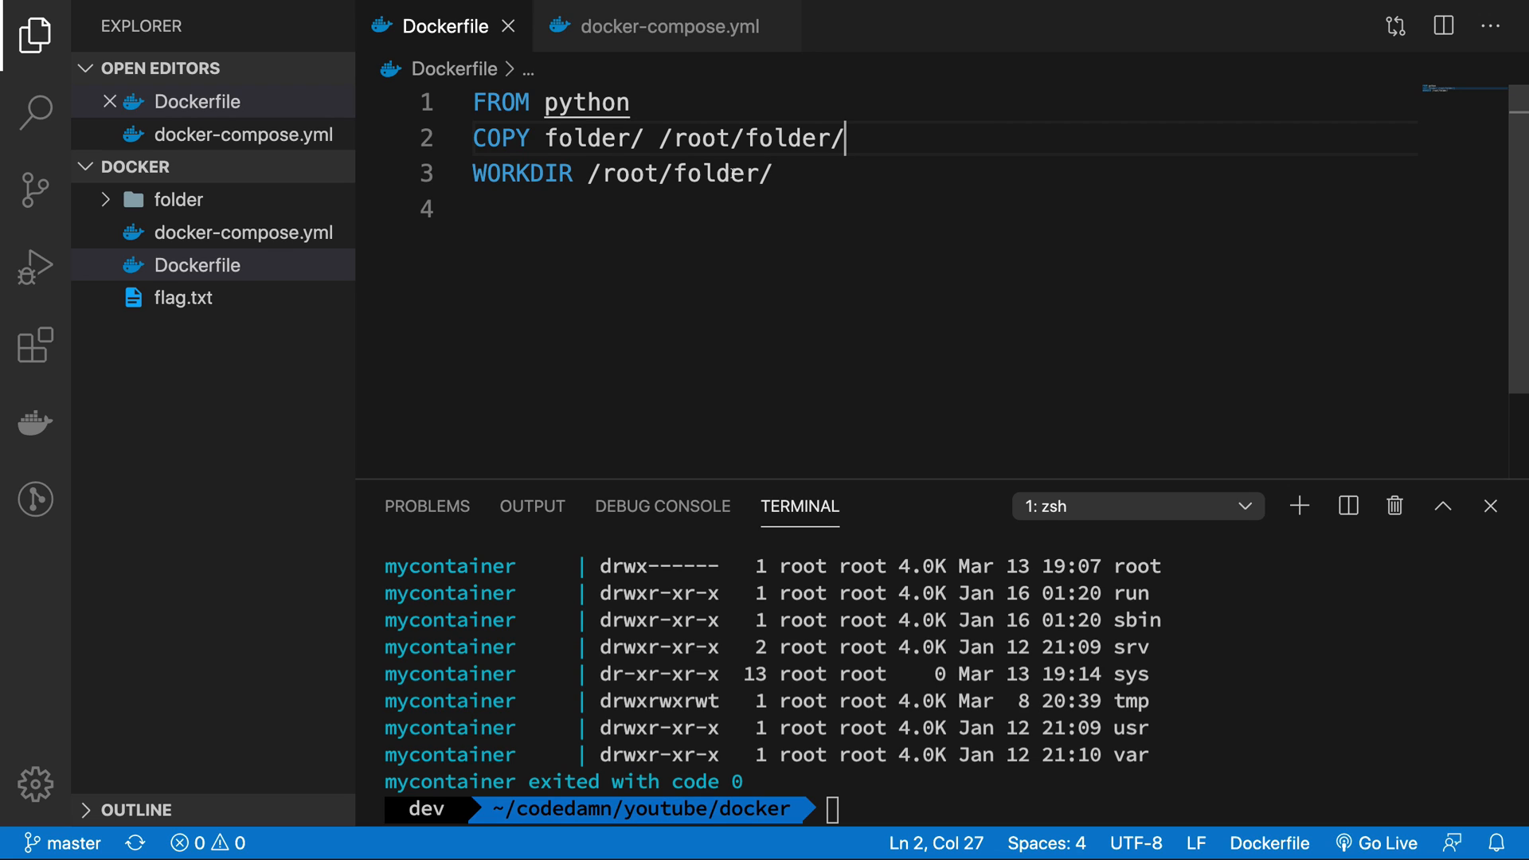
{"action": "double_click", "coordinate": [520, 174]}
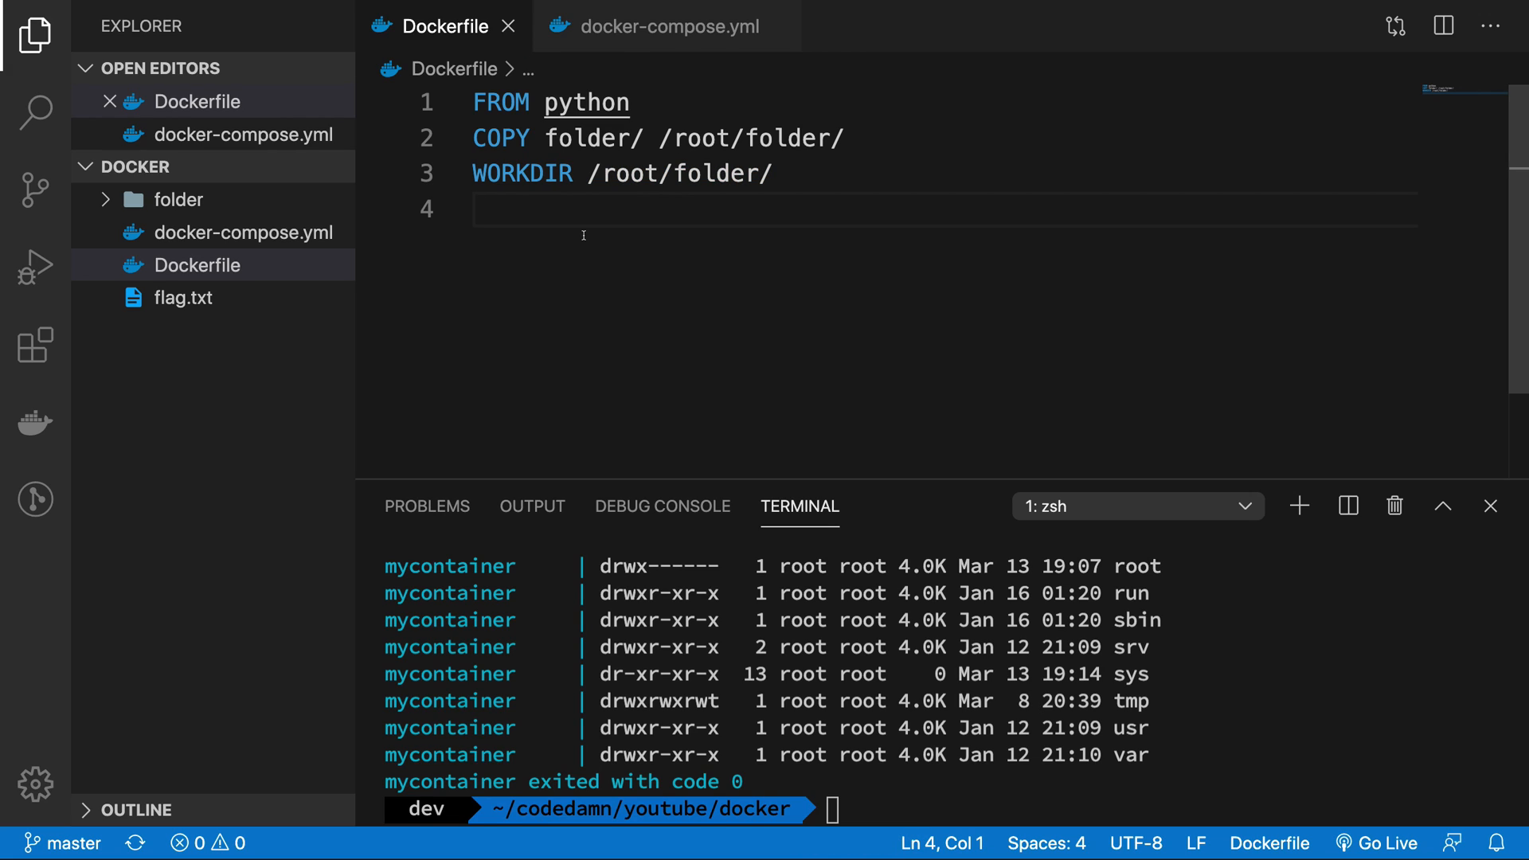
{"action": "mouse_move", "coordinate": [738, 666]}
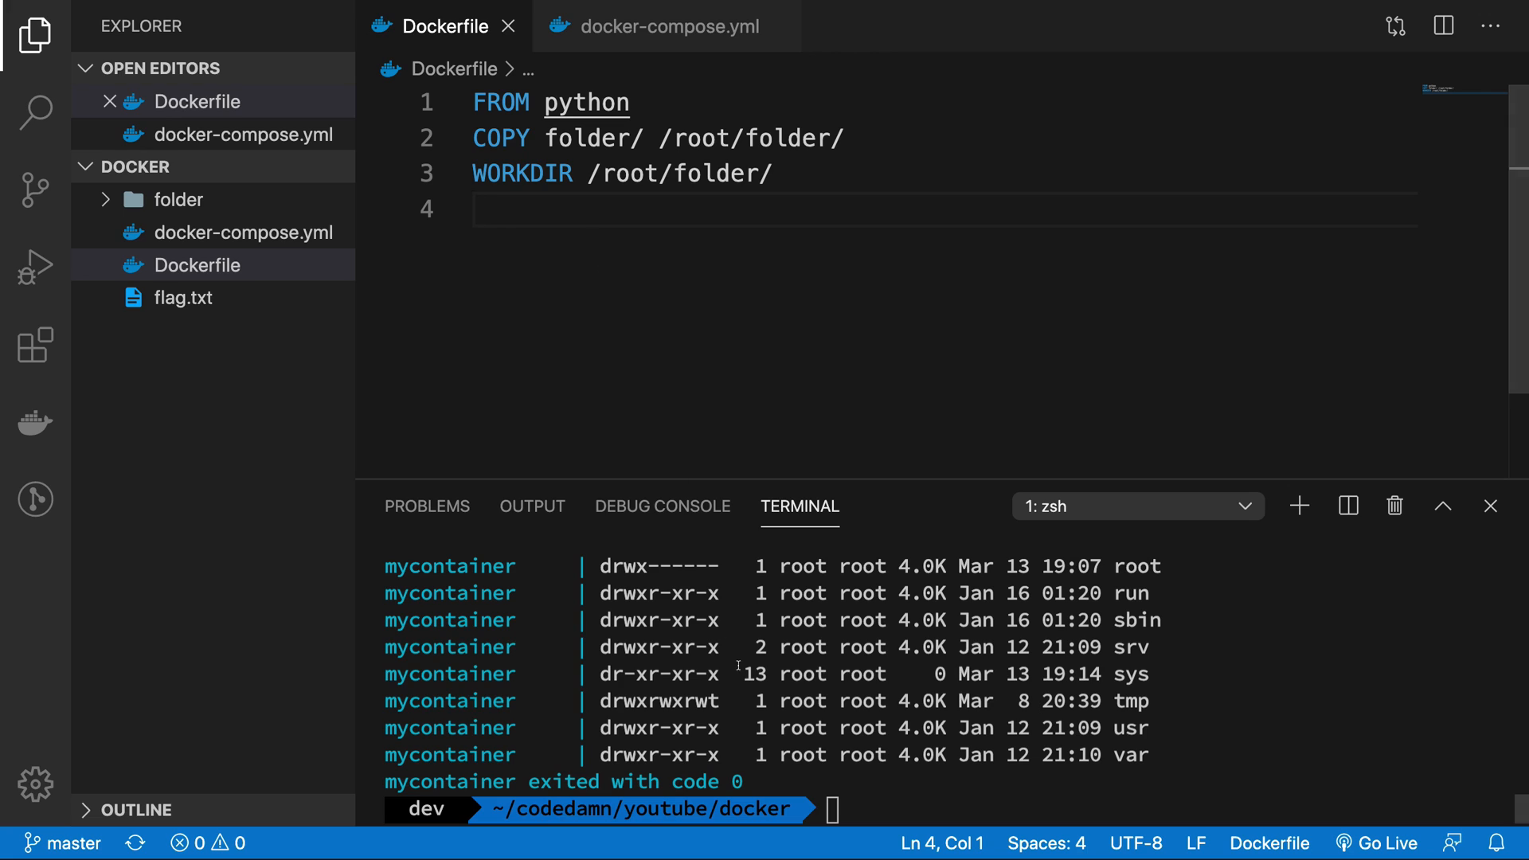
Split and close an extra terminal pane, then return to docker-compose.yml.
{"action": "left_click", "coordinate": [1349, 505]}
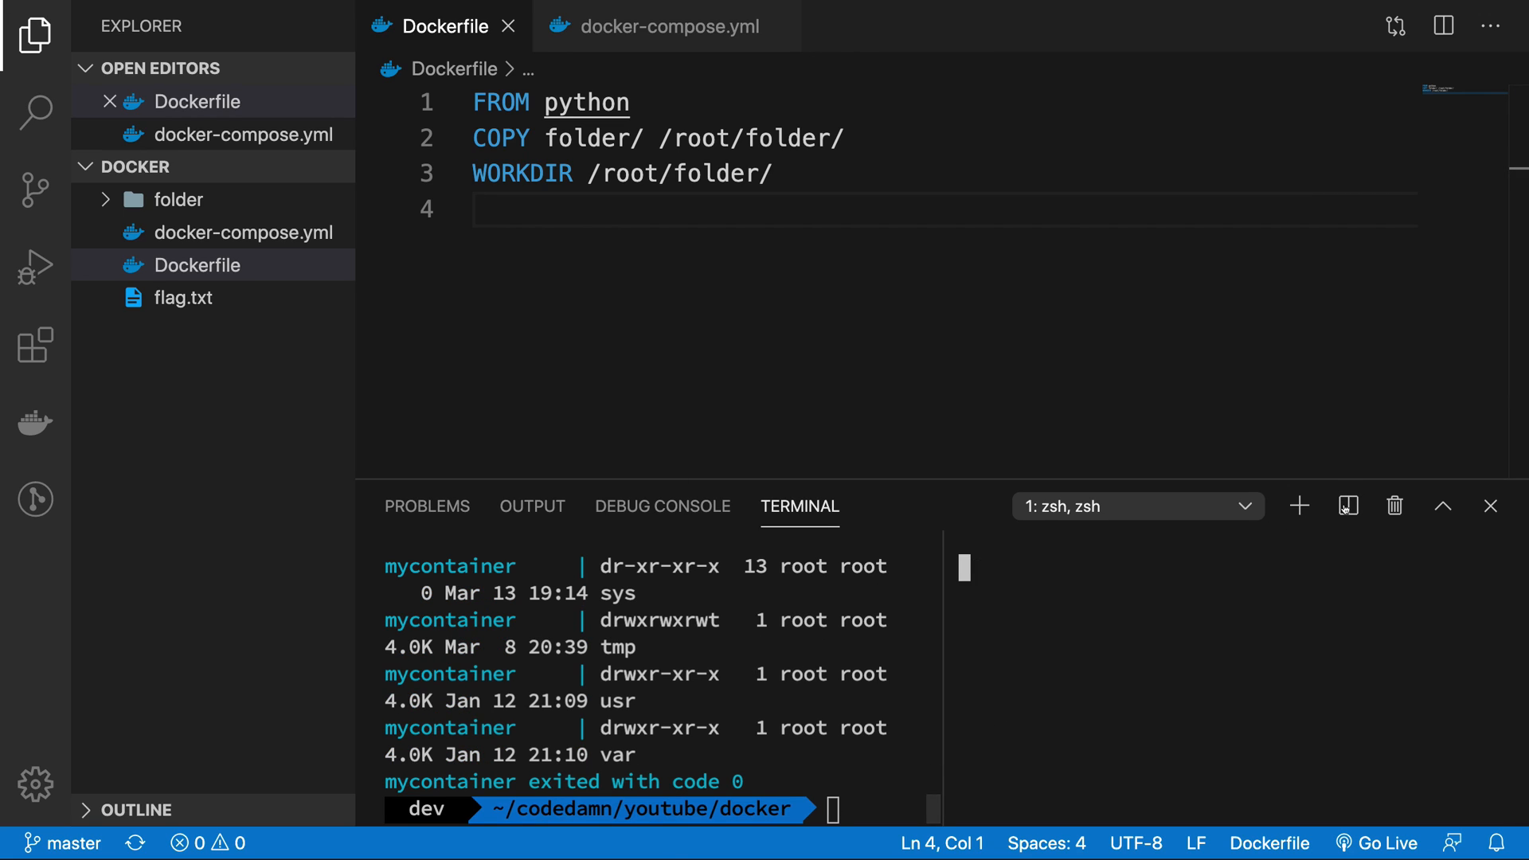
{"action": "left_click", "coordinate": [1349, 505]}
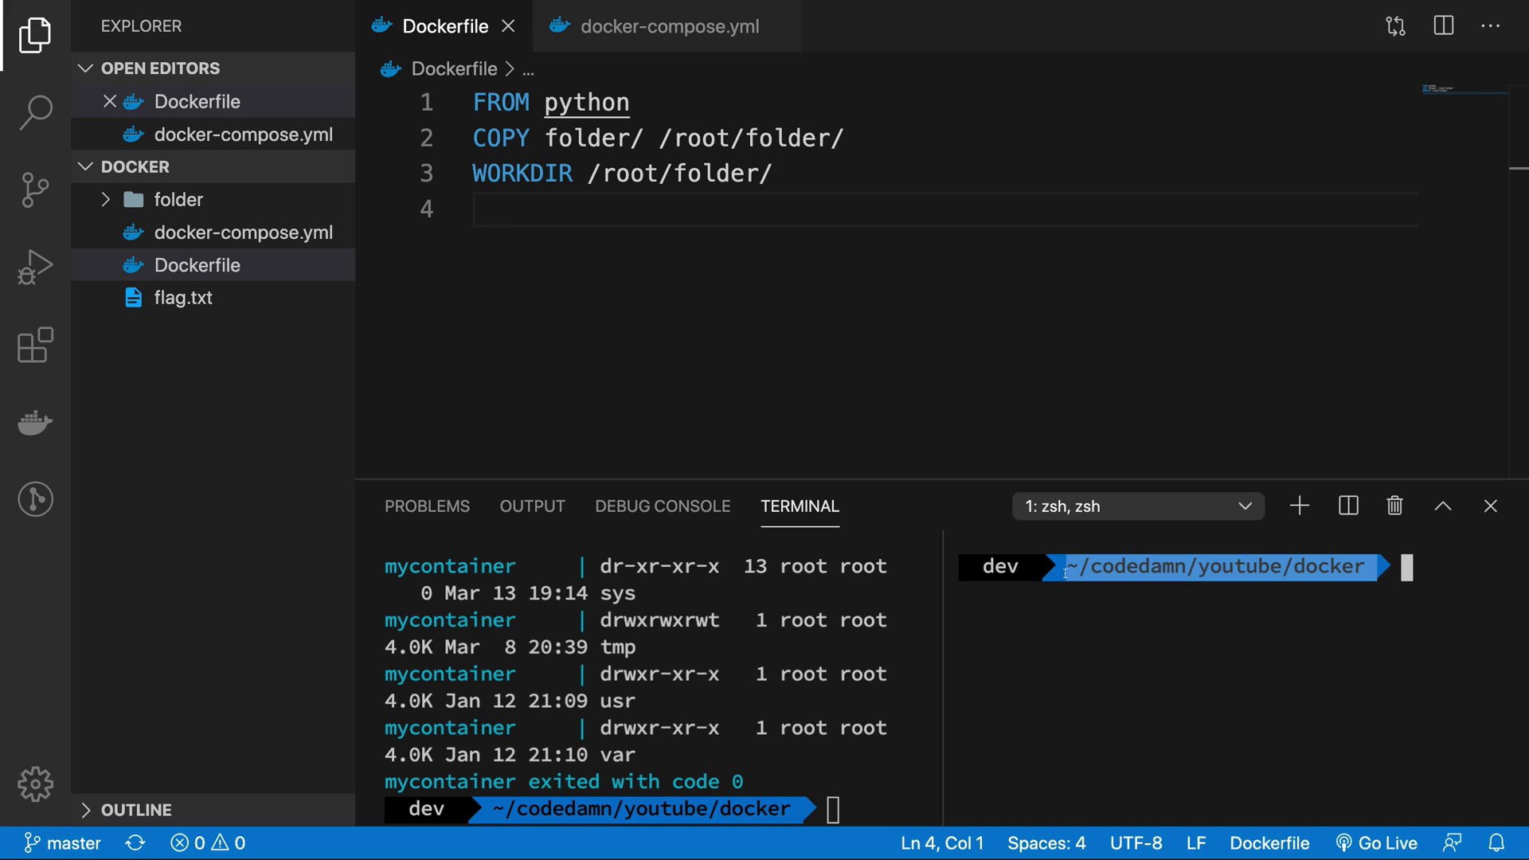
{"action": "type", "text": "ex"}
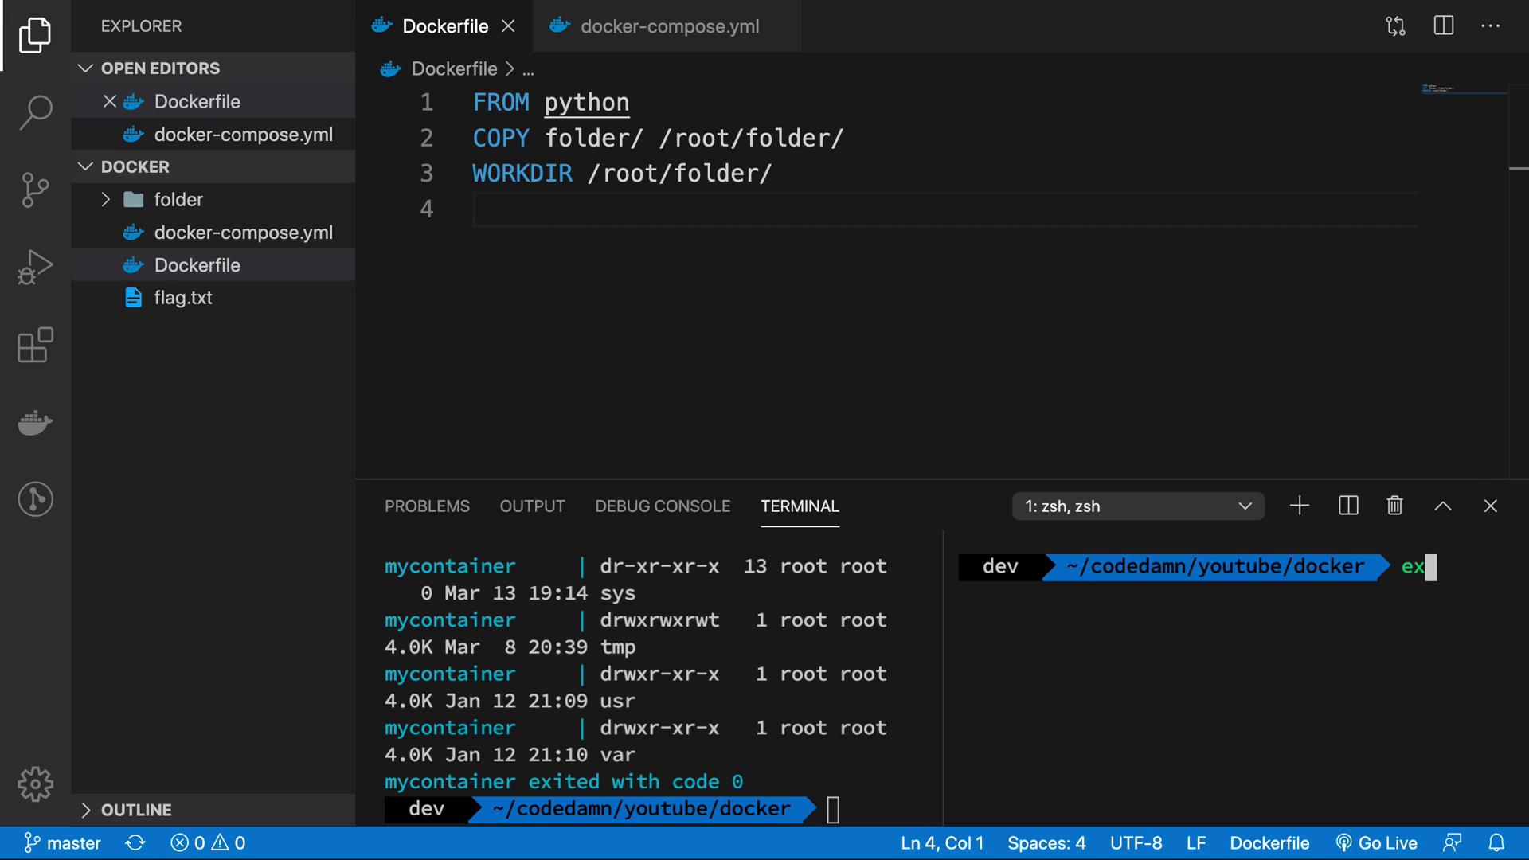
{"action": "left_click", "coordinate": [772, 172]}
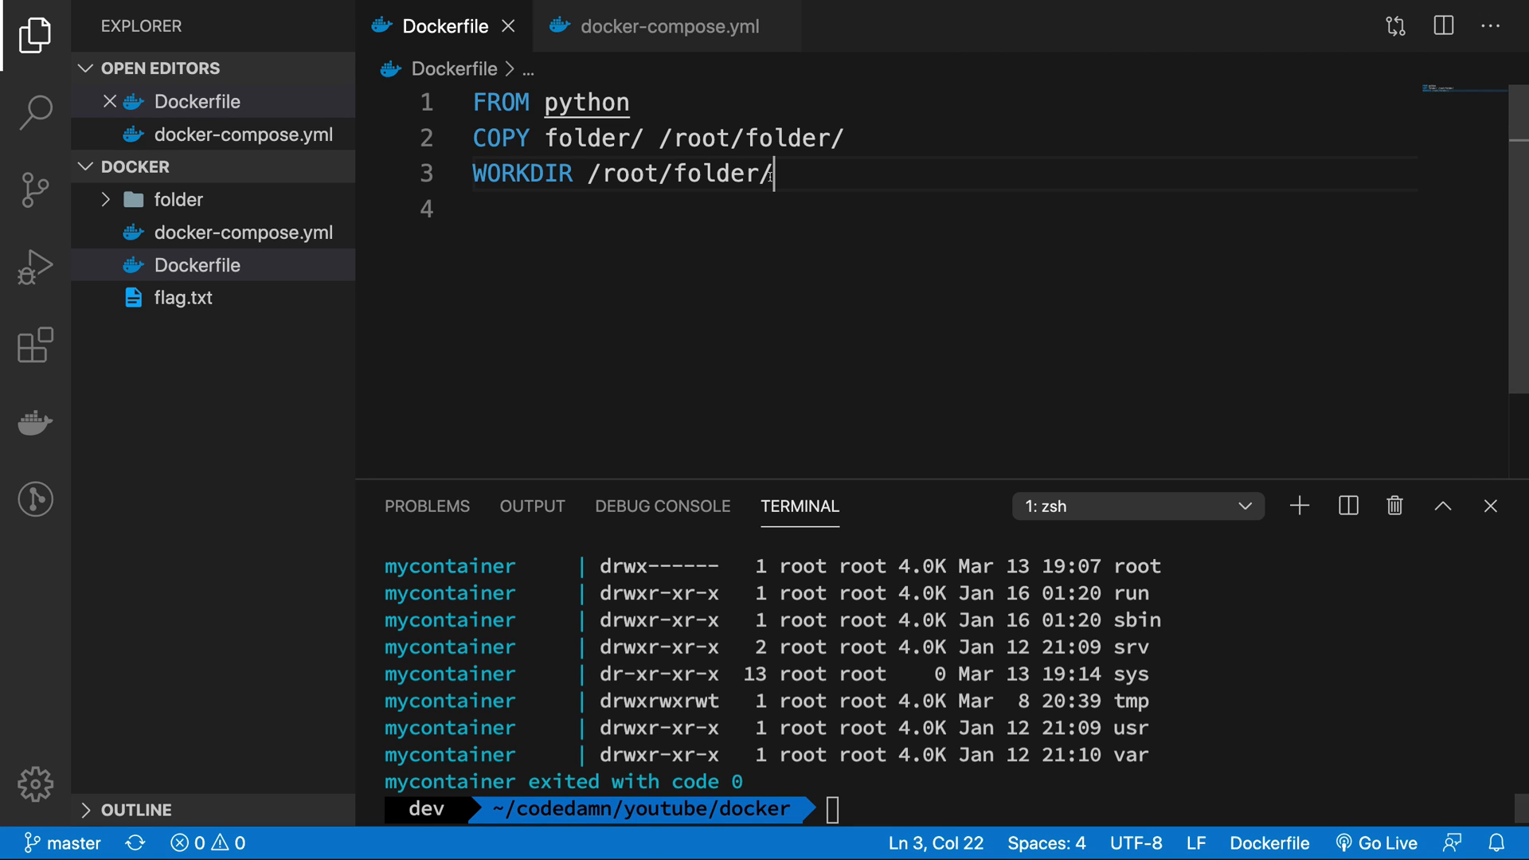
{"action": "mouse_move", "coordinate": [716, 234]}
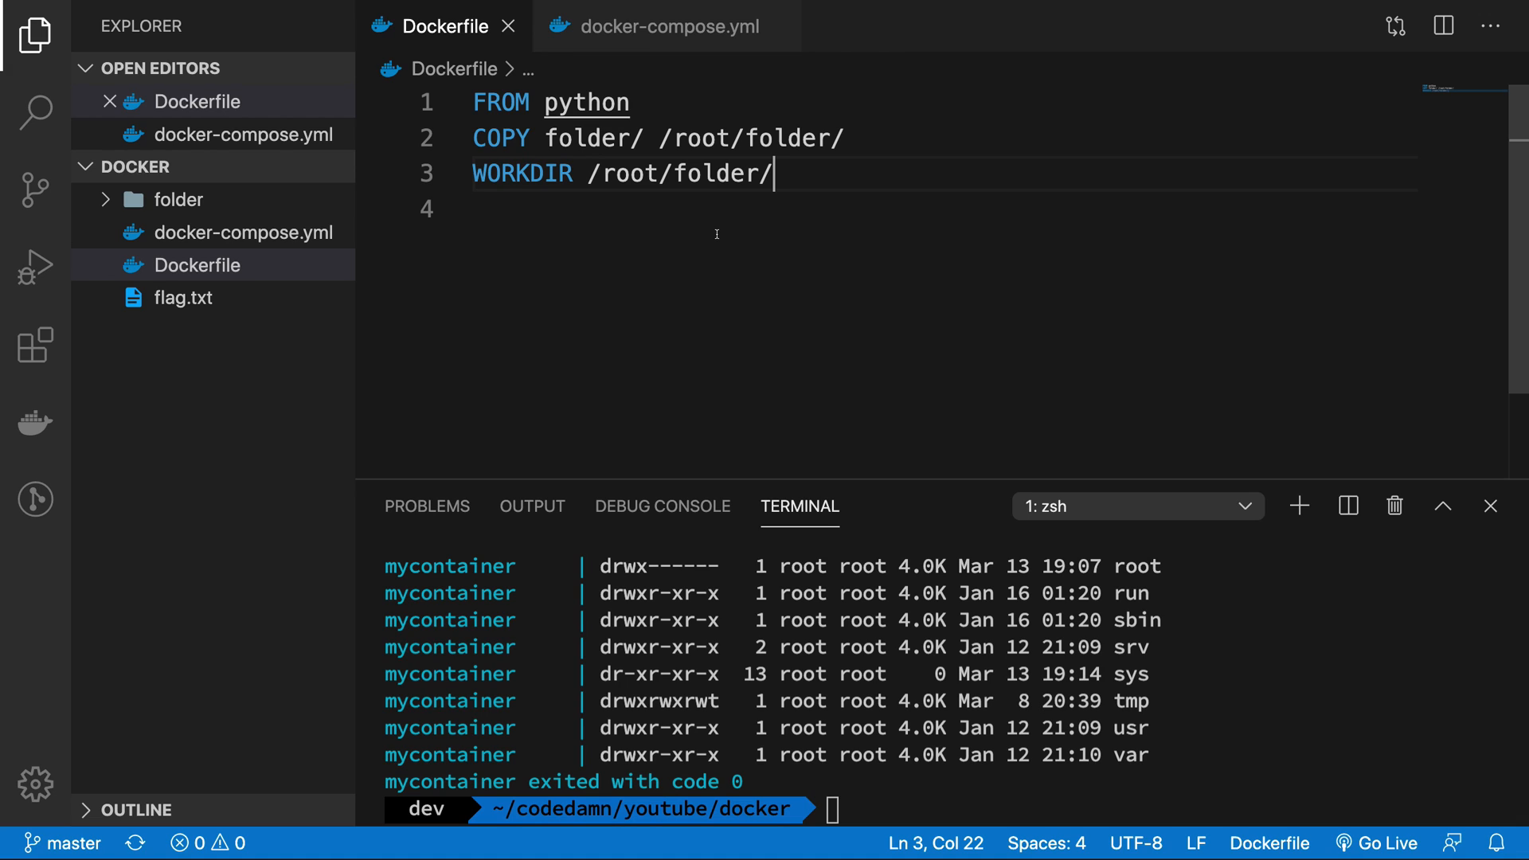
{"action": "double_click", "coordinate": [721, 173]}
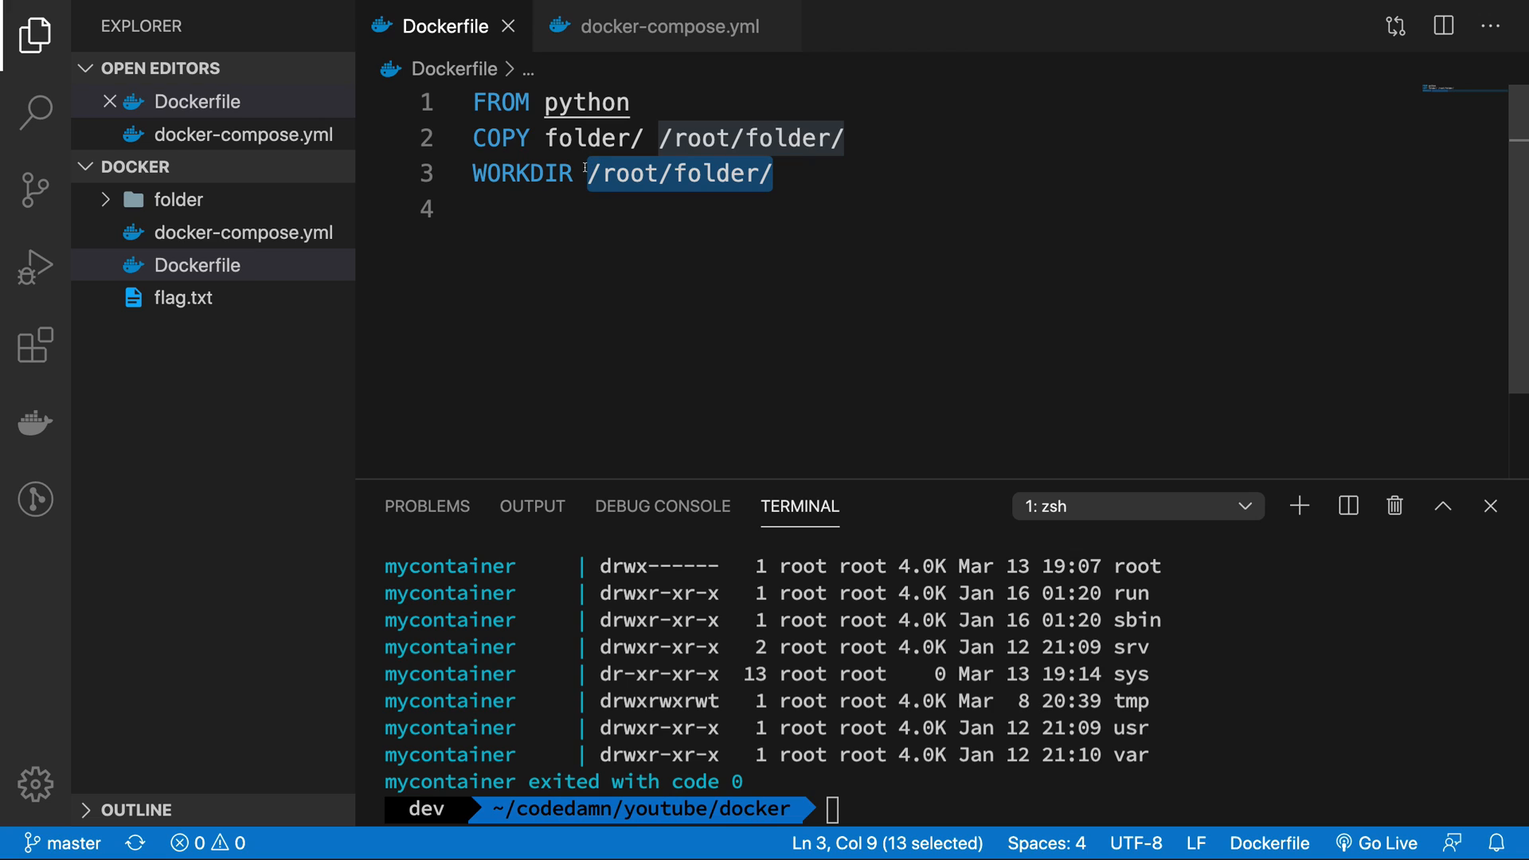
{"action": "left_click", "coordinate": [667, 27]}
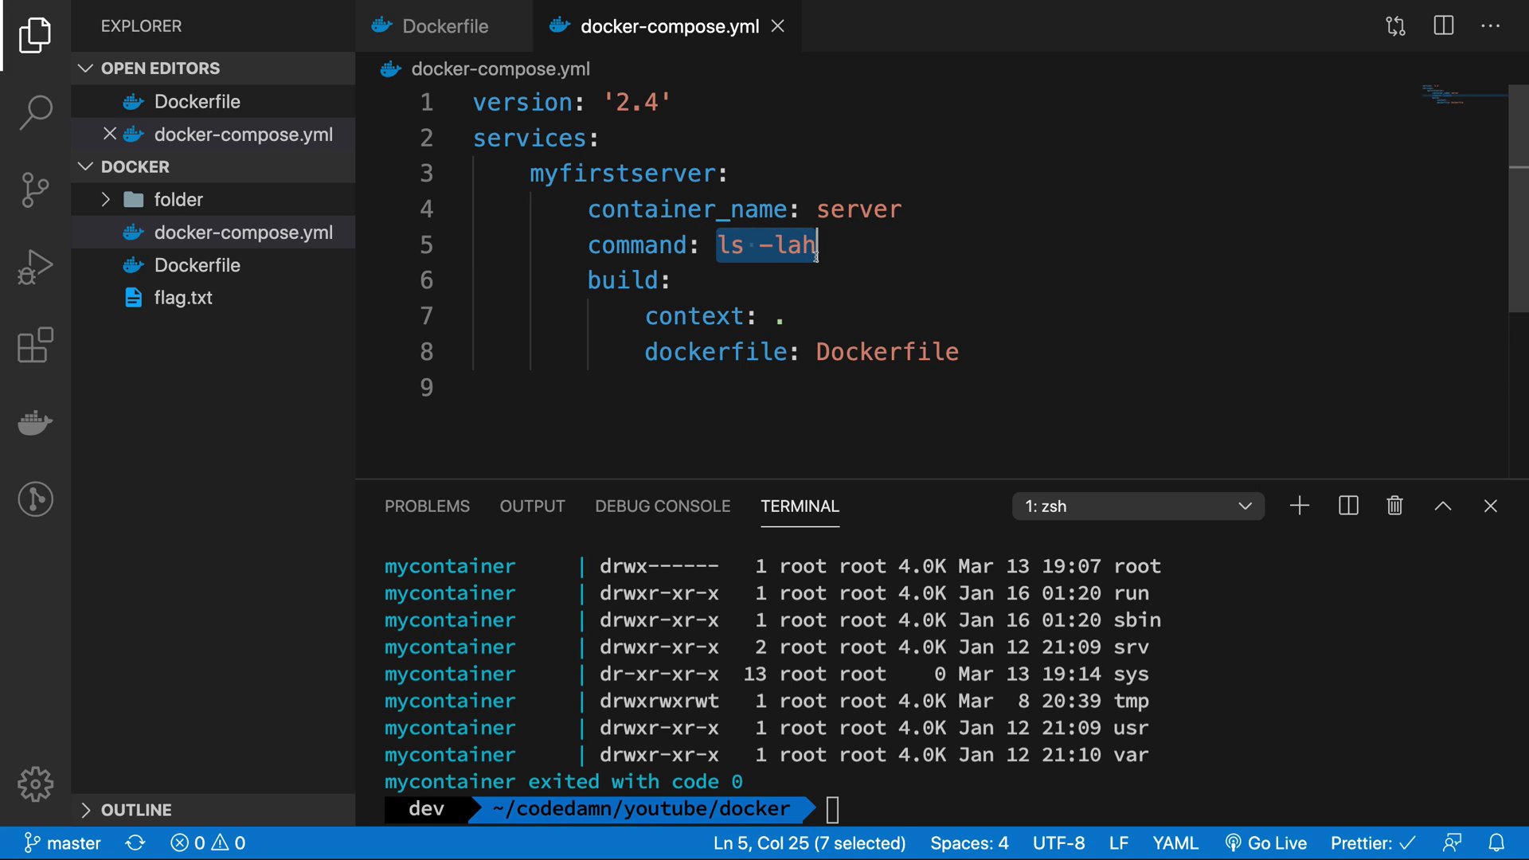
Set the service command to python3 -m http.server 1234, save, and enter docker-compose up --build in the terminal.
{"action": "type", "text": "python"}
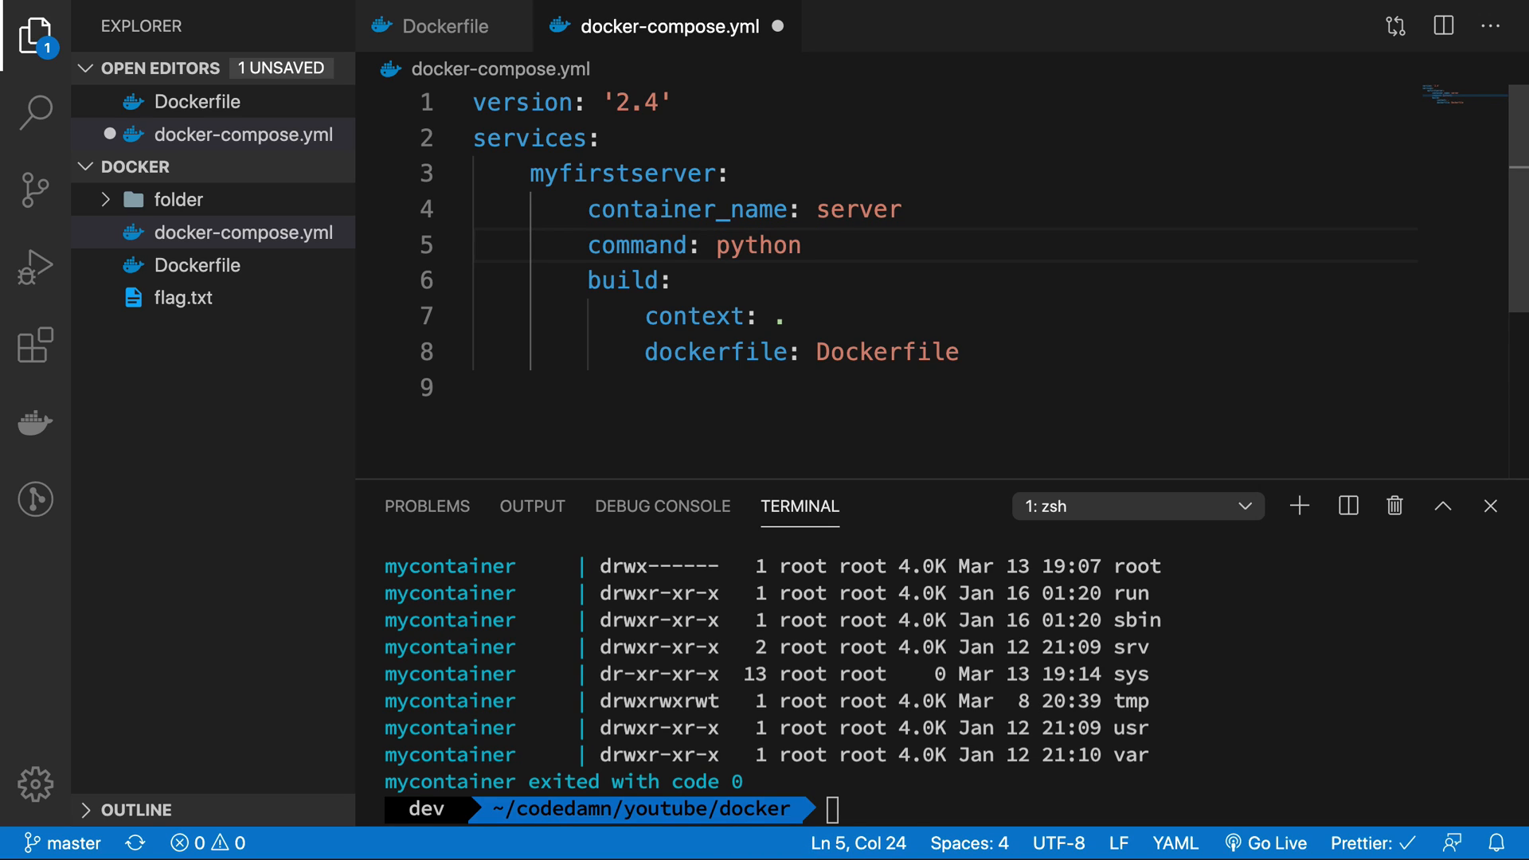
{"action": "type", "text": "3 -m"}
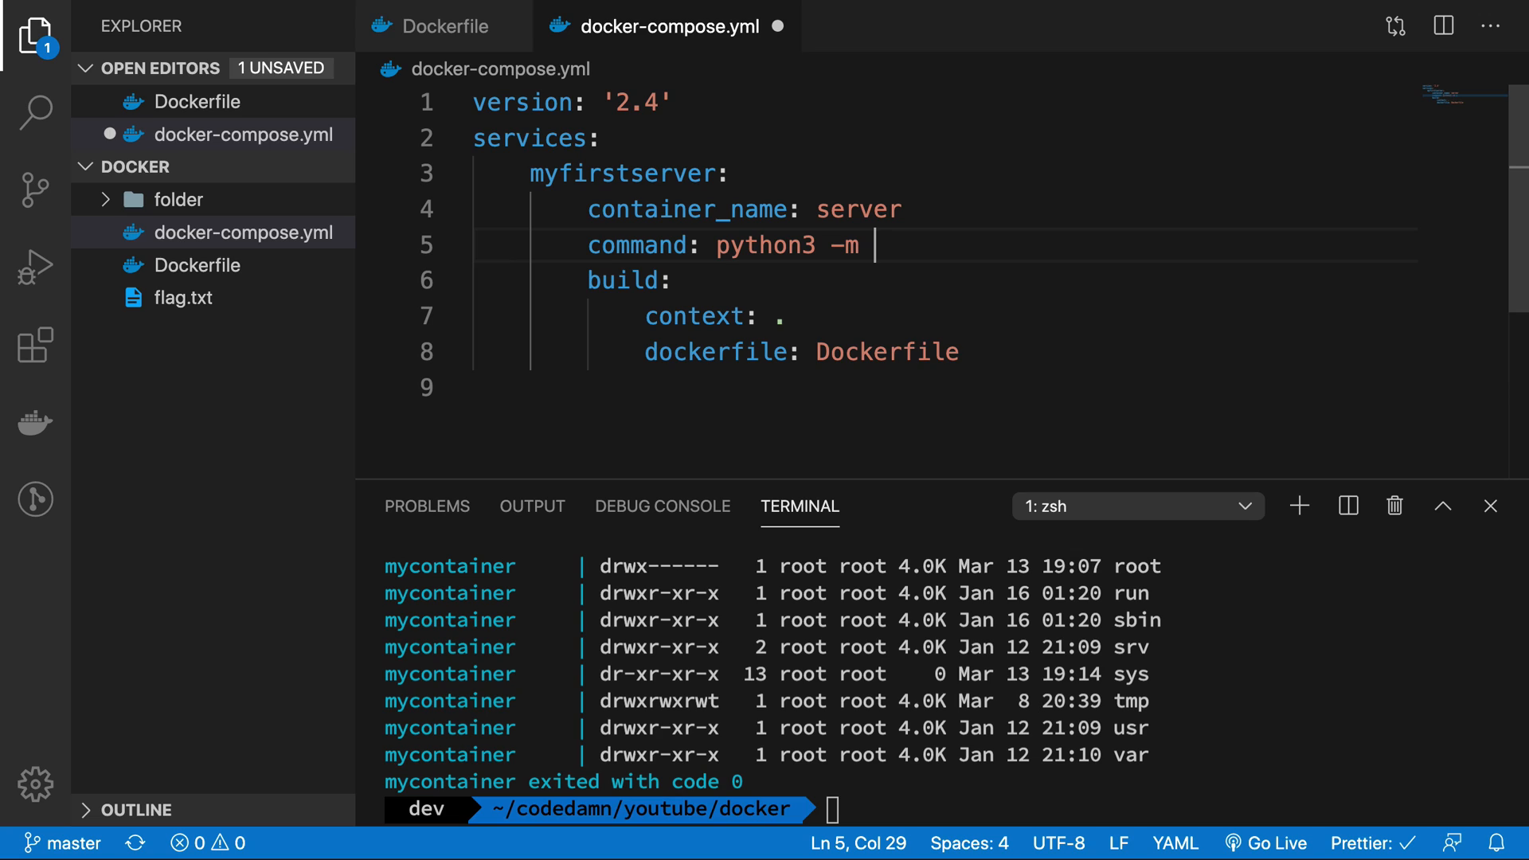
{"action": "type", "text": "http.server"}
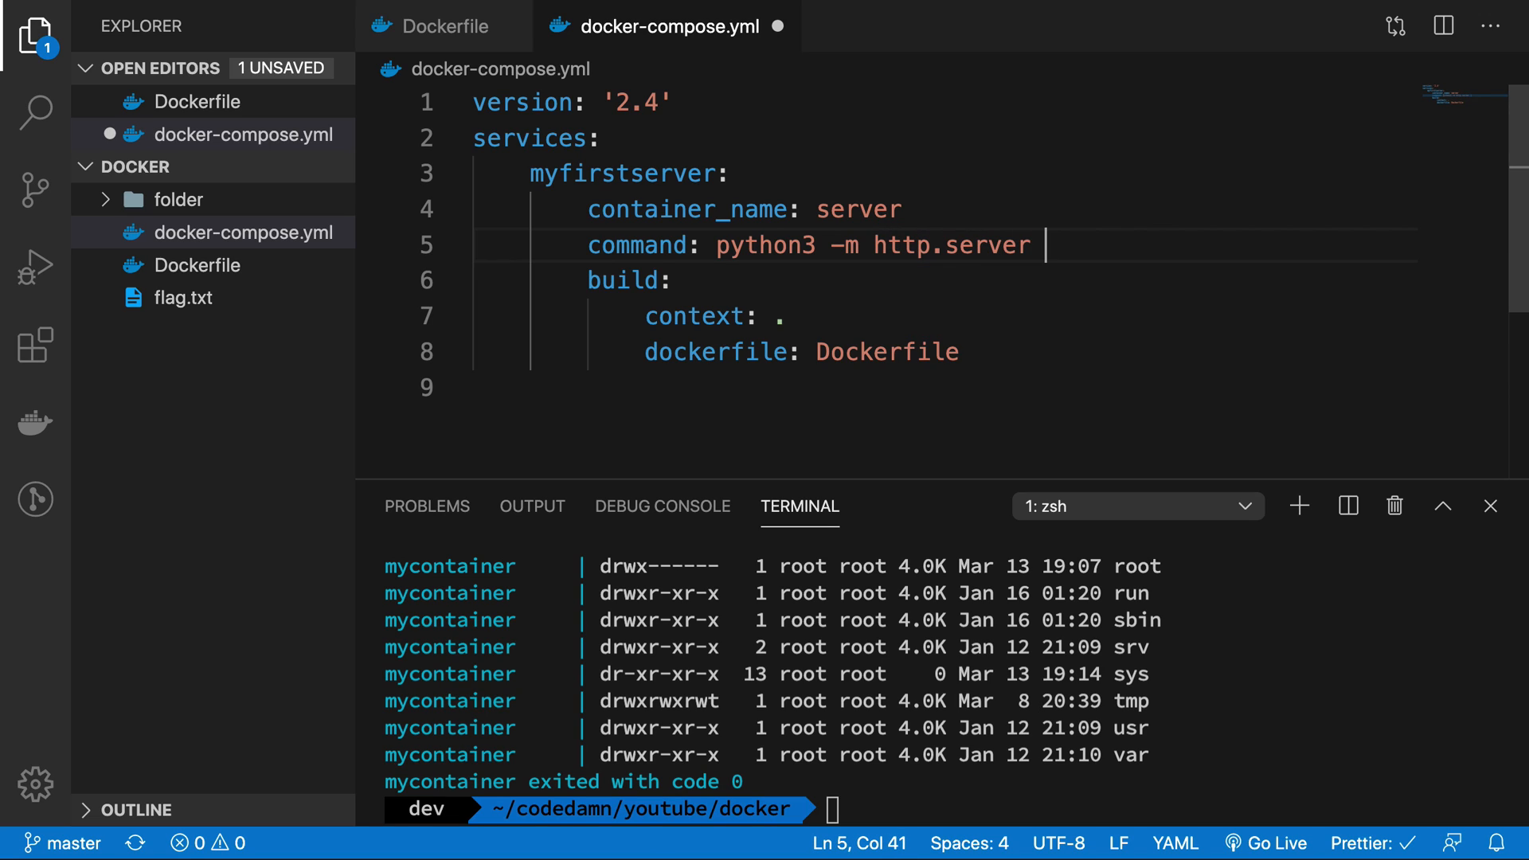
{"action": "type", "text": "1"}
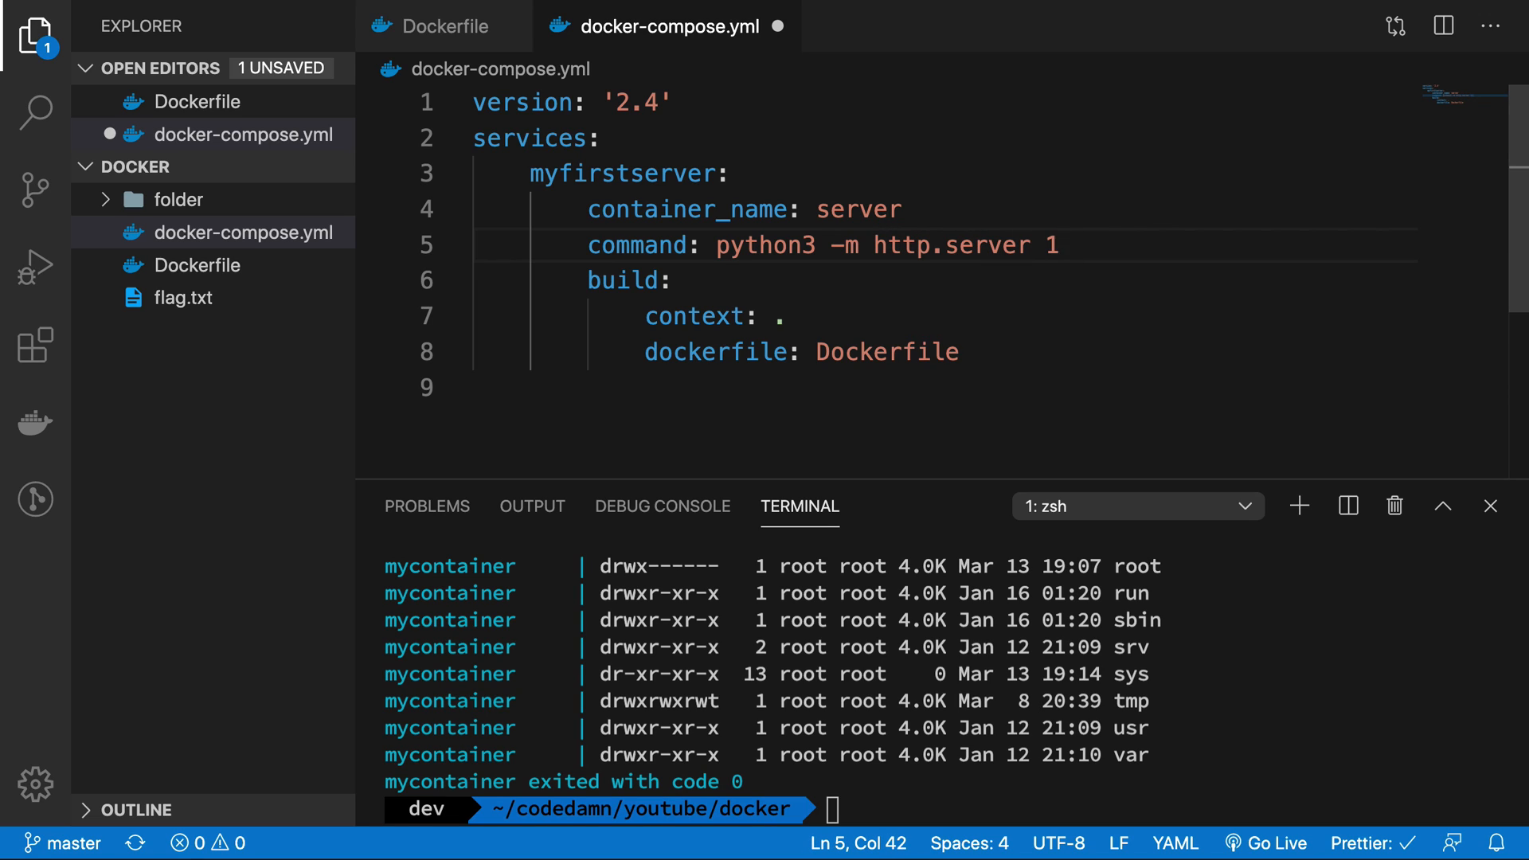
{"action": "type", "text": "234"}
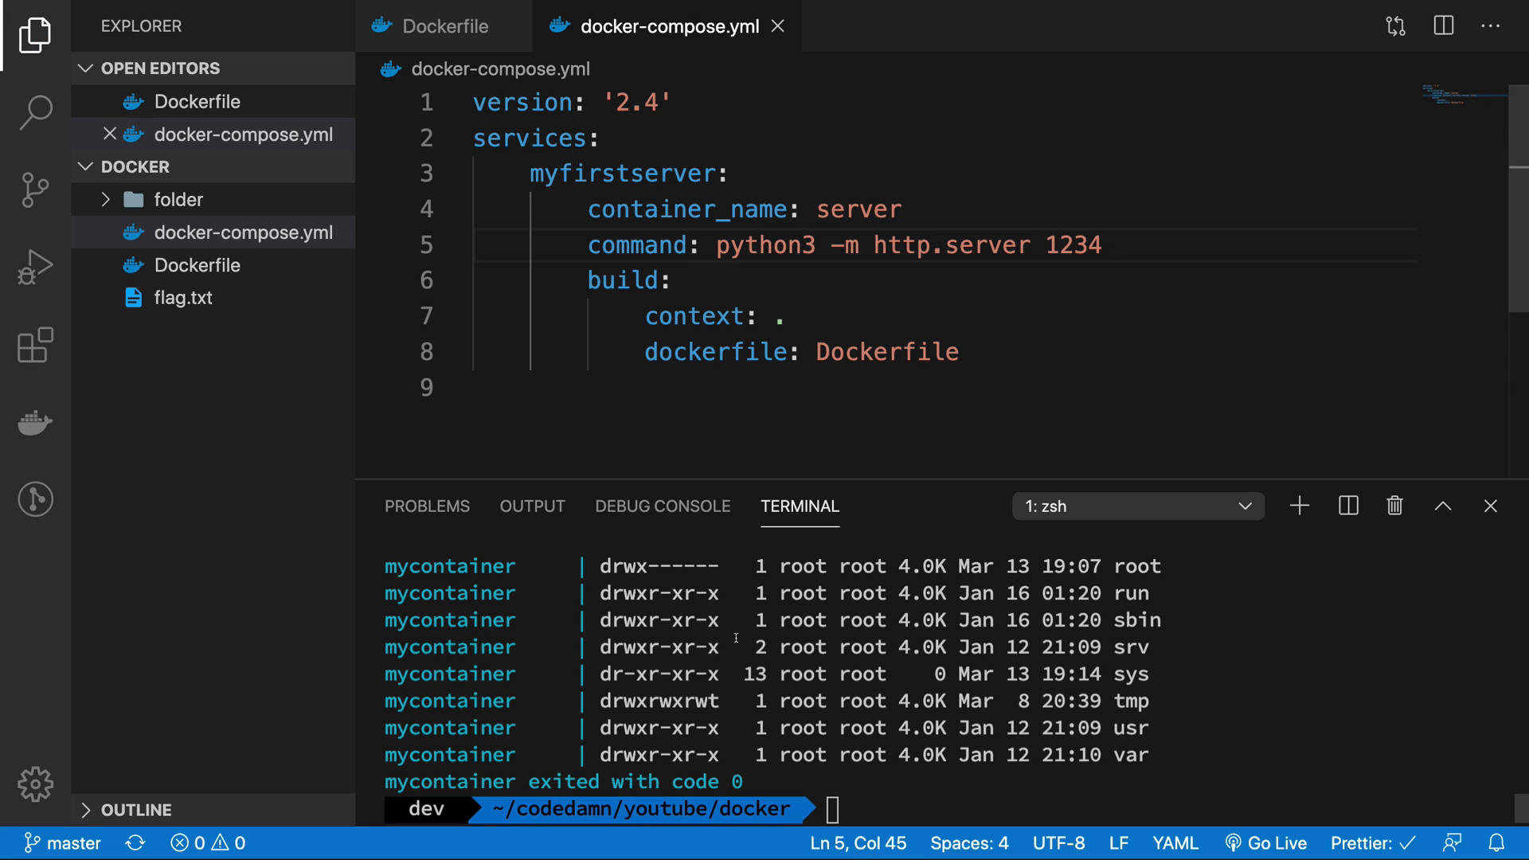
{"action": "type", "text": "docker-compose up --build"}
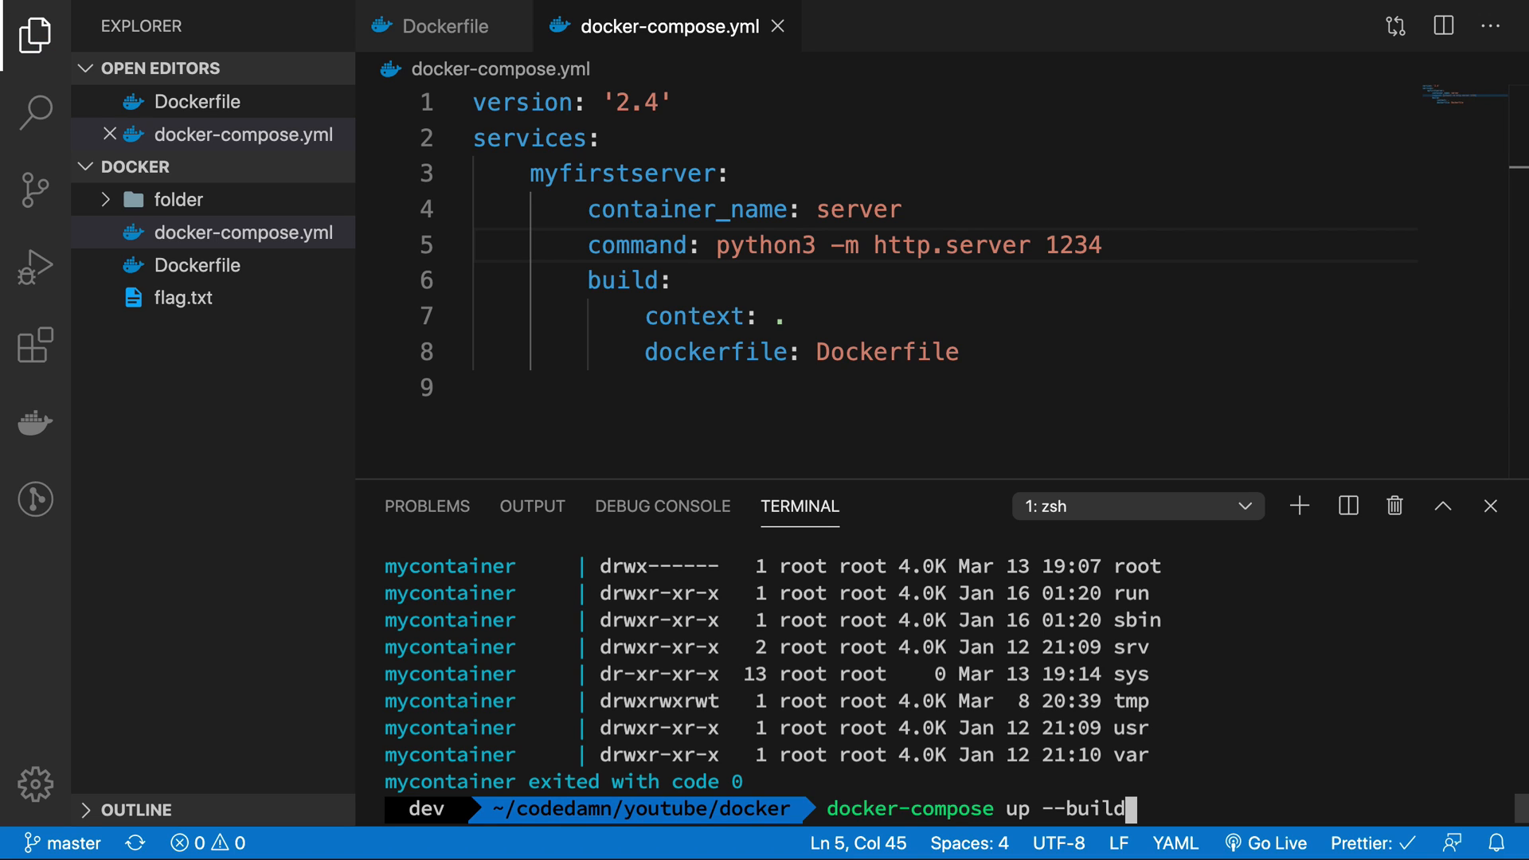
Run docker-compose up --build so the server image builds and the container starts attached.
{"action": "key", "text": "Return"}
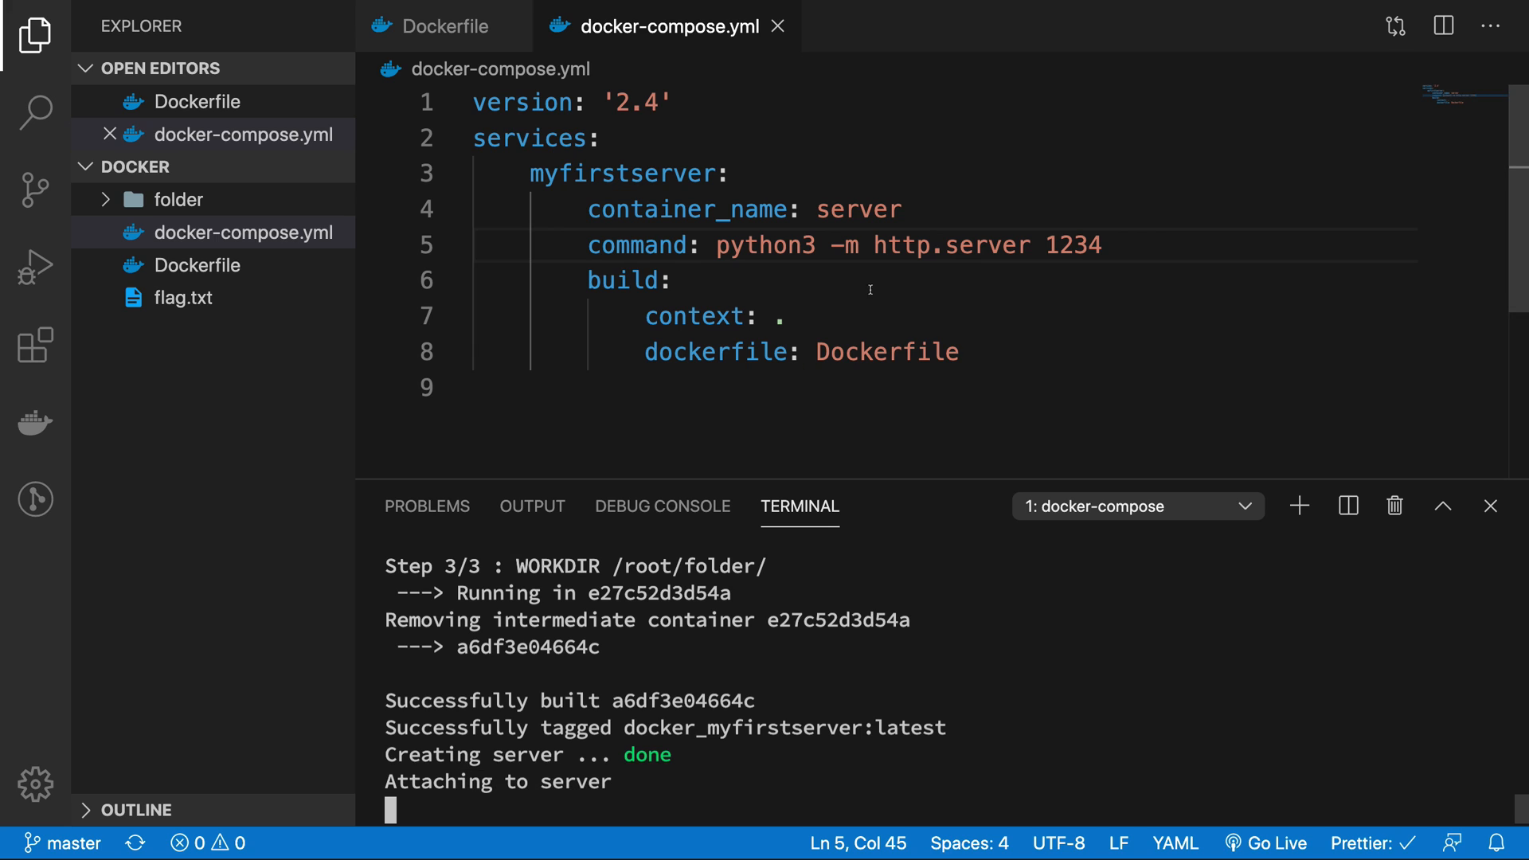
{"action": "mouse_move", "coordinate": [662, 631]}
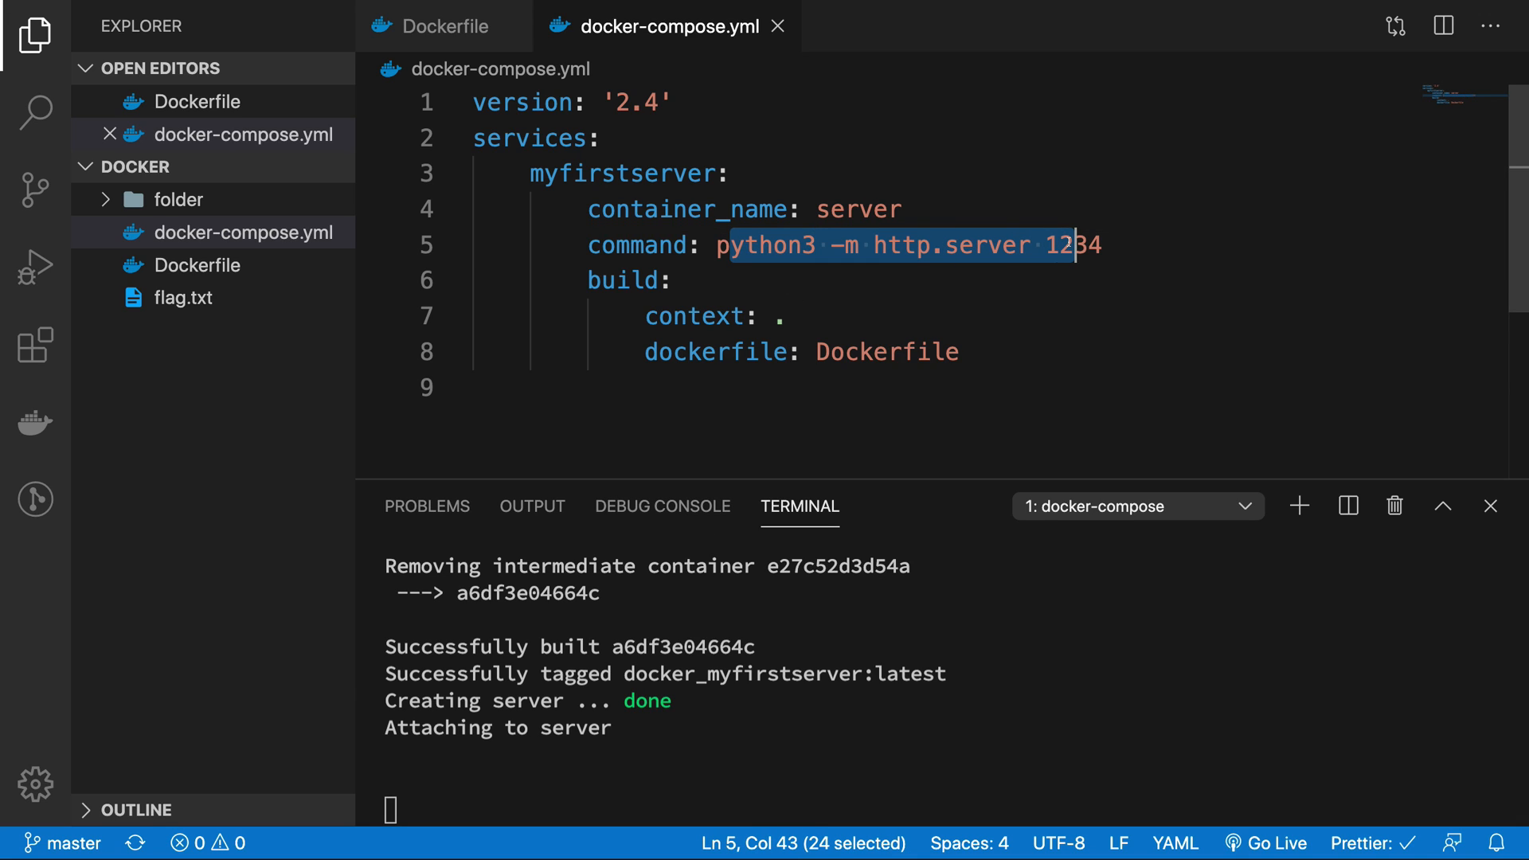
{"action": "double_click", "coordinate": [1073, 245]}
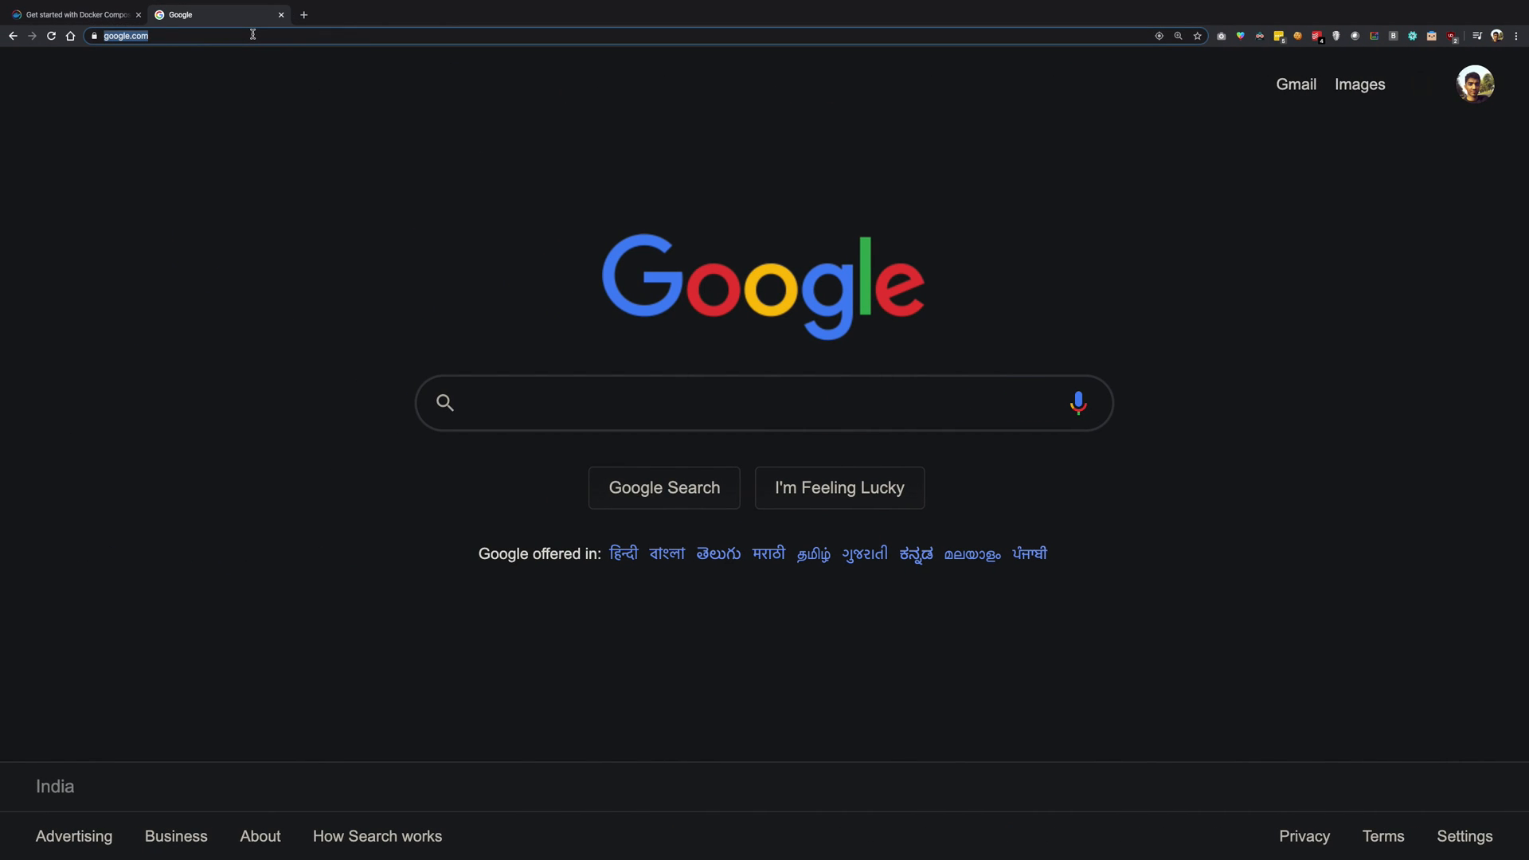
Browse to localhost:1234 in Chrome and get the connection-refused page.
{"action": "type", "text": "localhost:1400"}
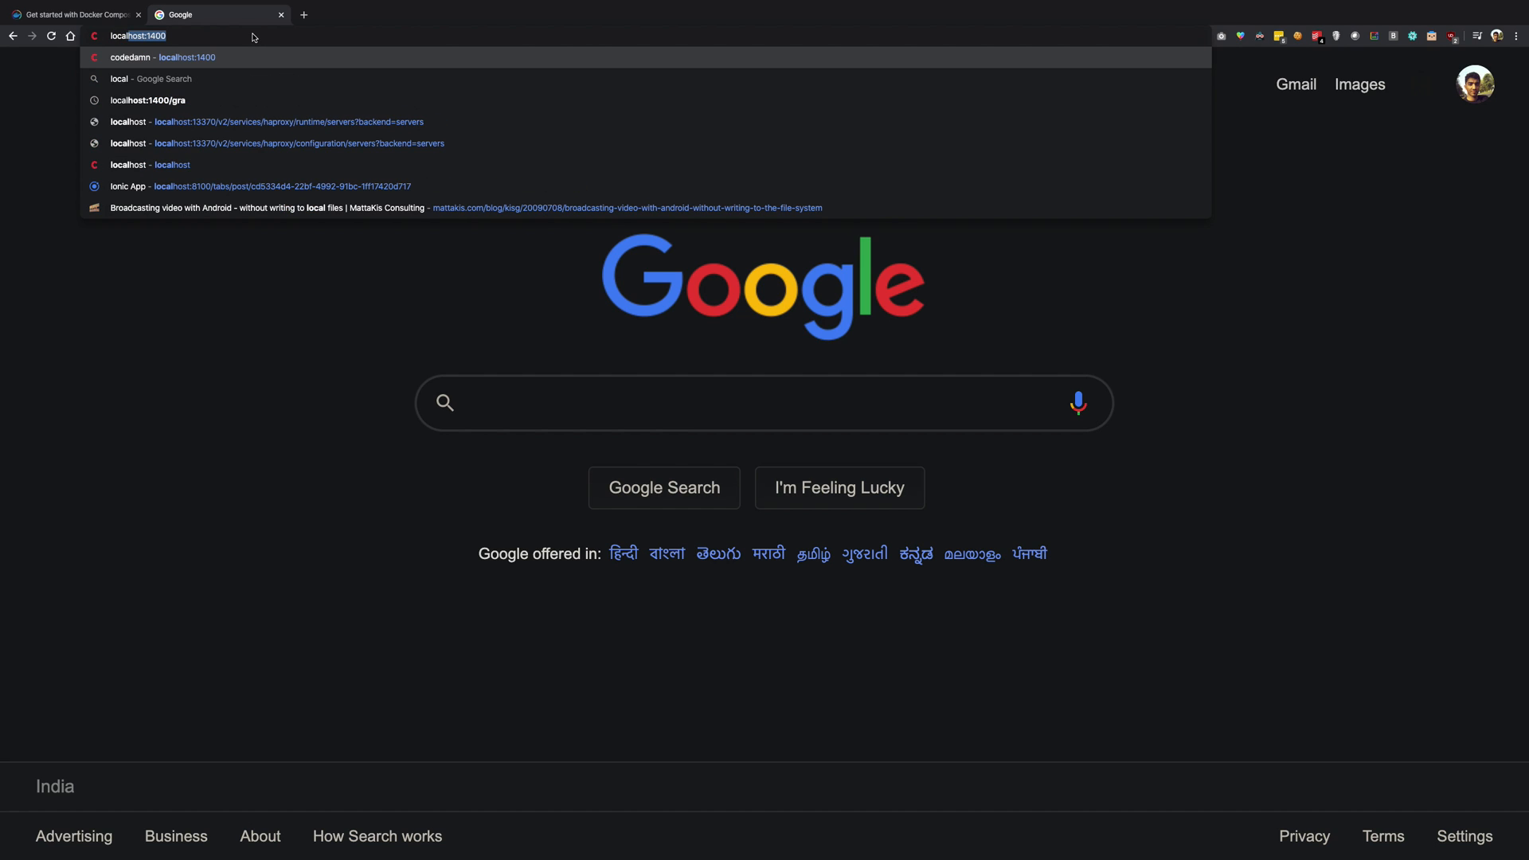
{"action": "type", "text": "localhost:1234"}
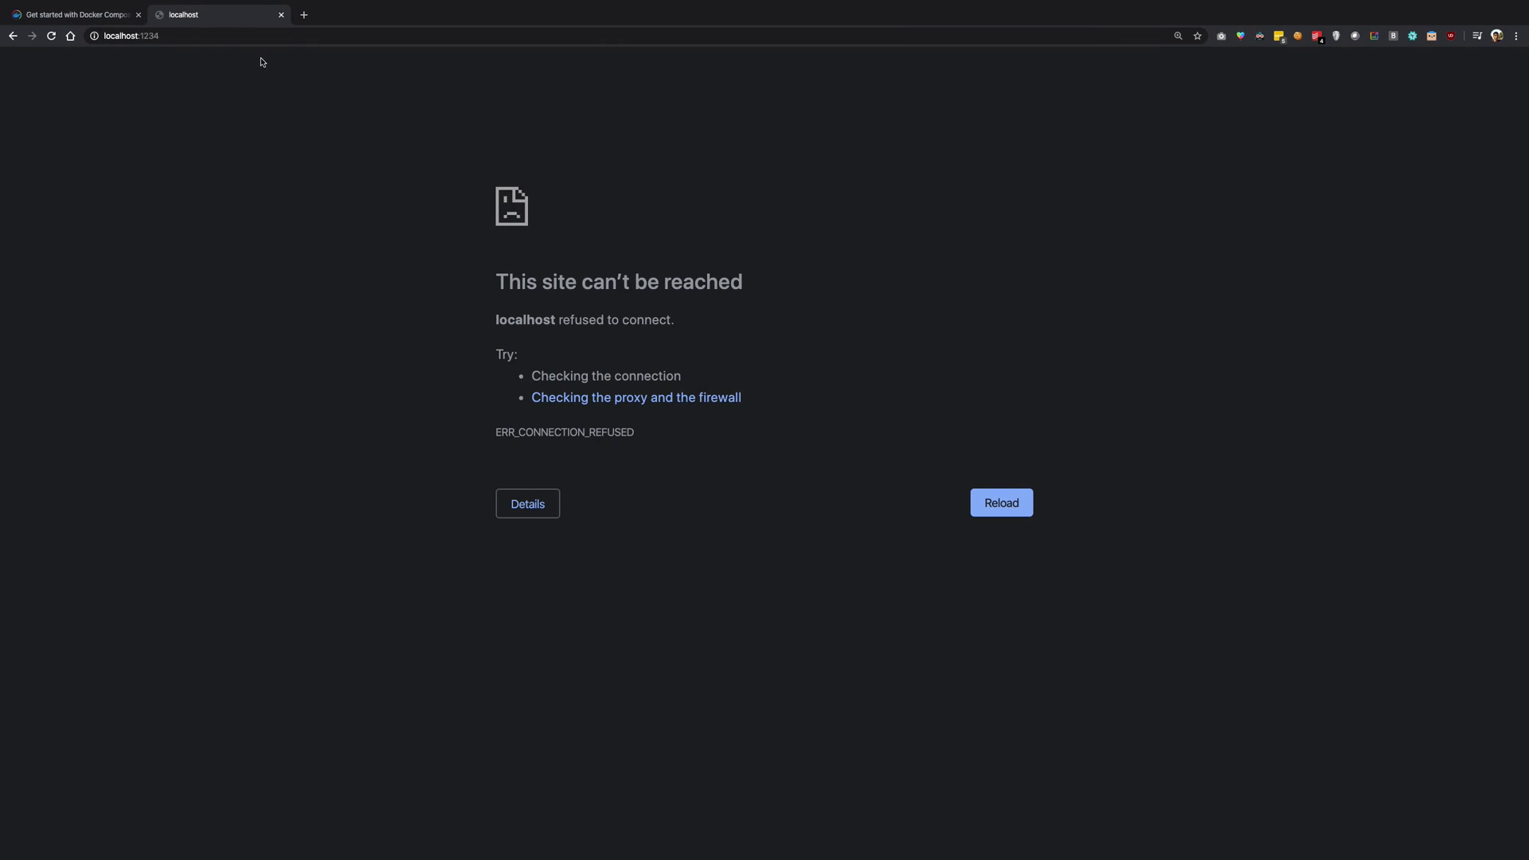
{"action": "mouse_move", "coordinate": [190, 115]}
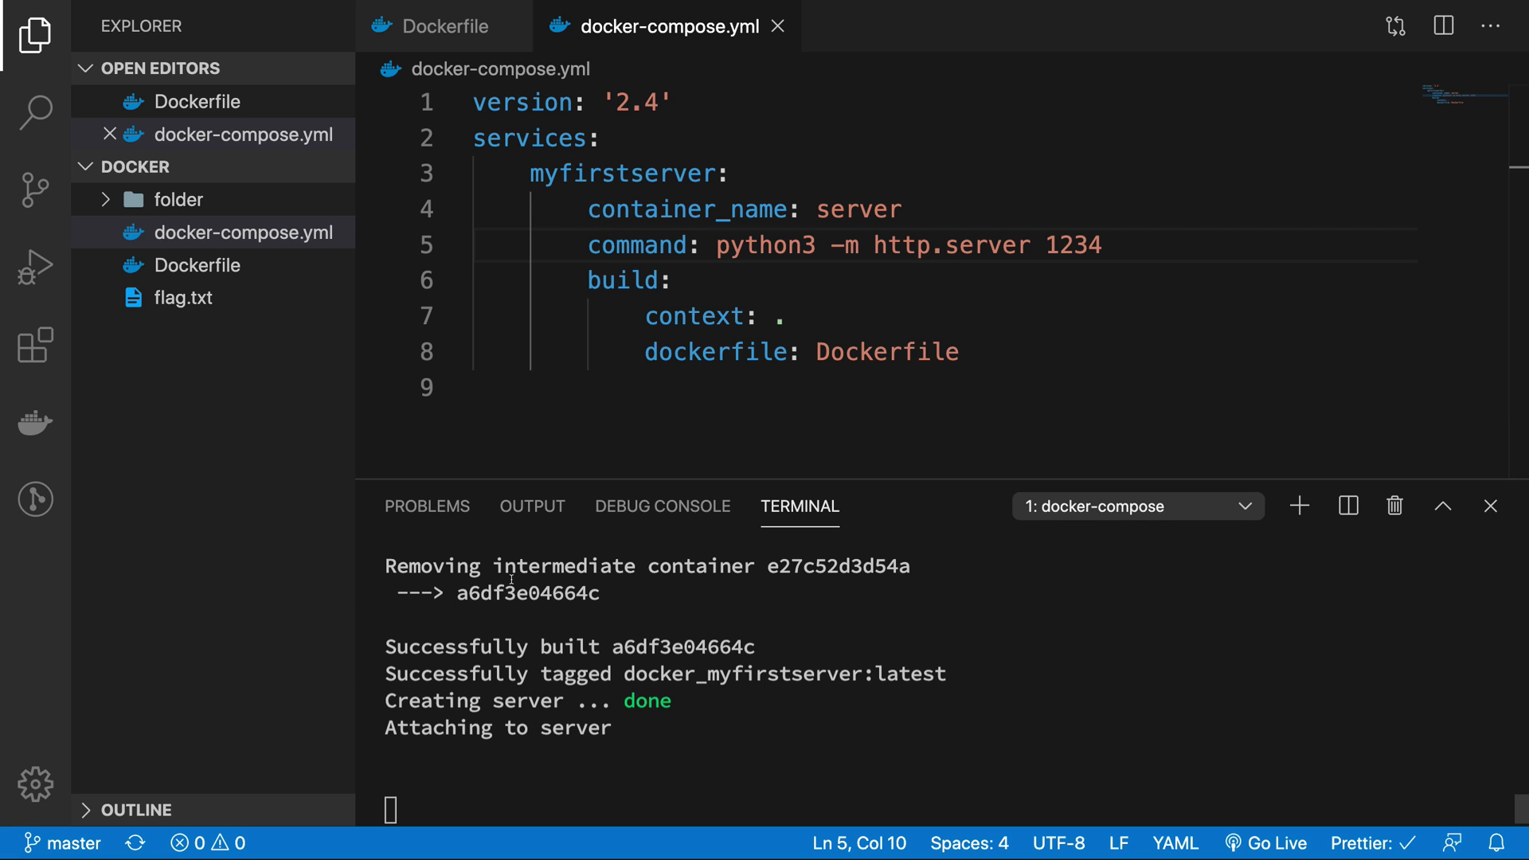
{"action": "mouse_move", "coordinate": [444, 27]}
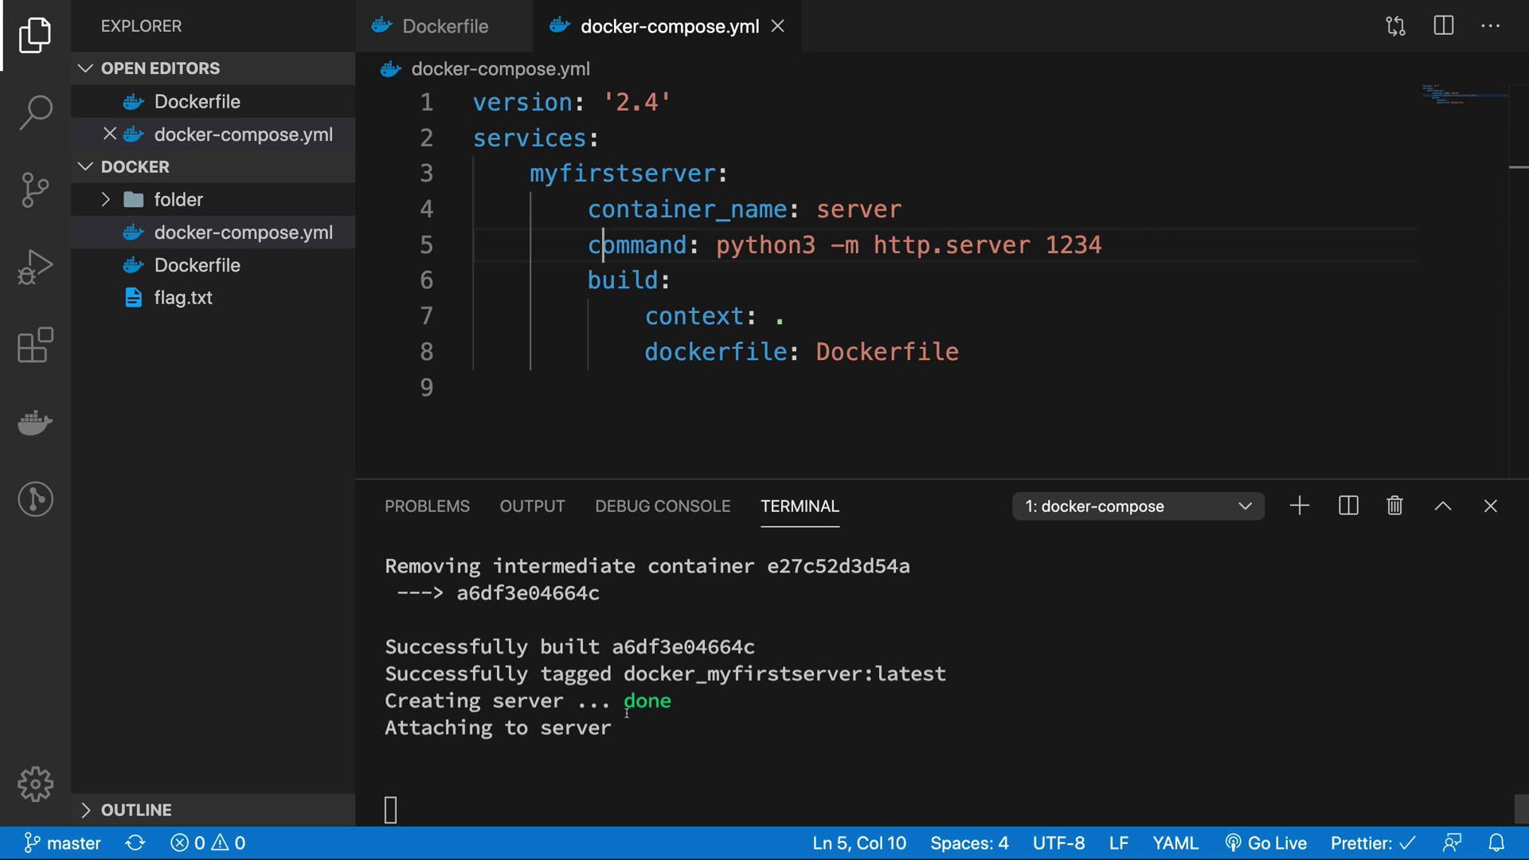
Stop the running server with Ctrl+C and type an example docker -p 80:8080 port mapping.
{"action": "key", "text": "ctrl+c"}
{"action": "type", "text": "docker"}
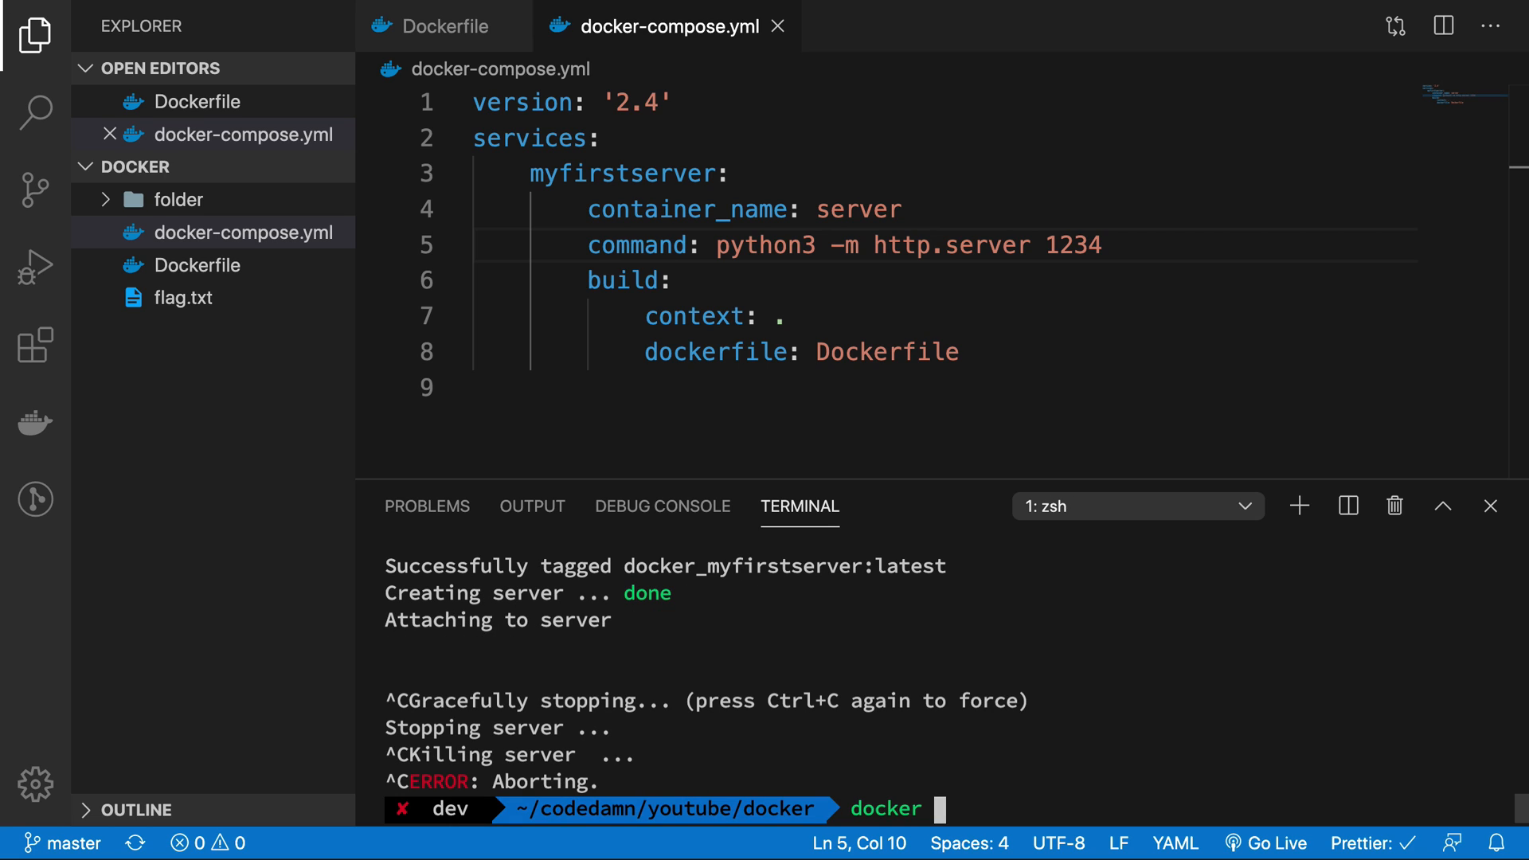
{"action": "type", "text": "-p"}
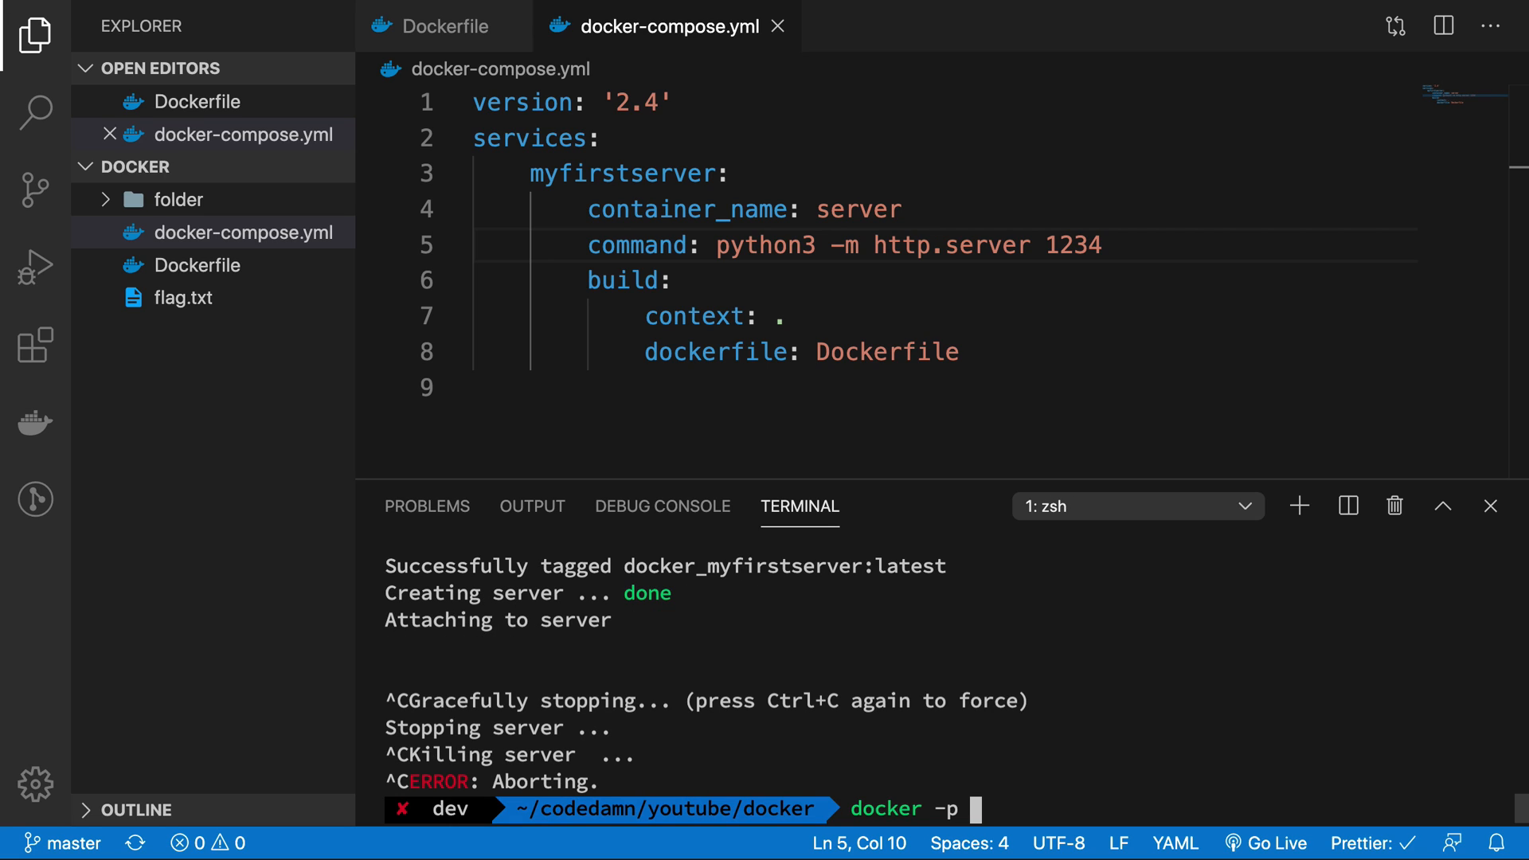
{"action": "type", "text": "80:80"}
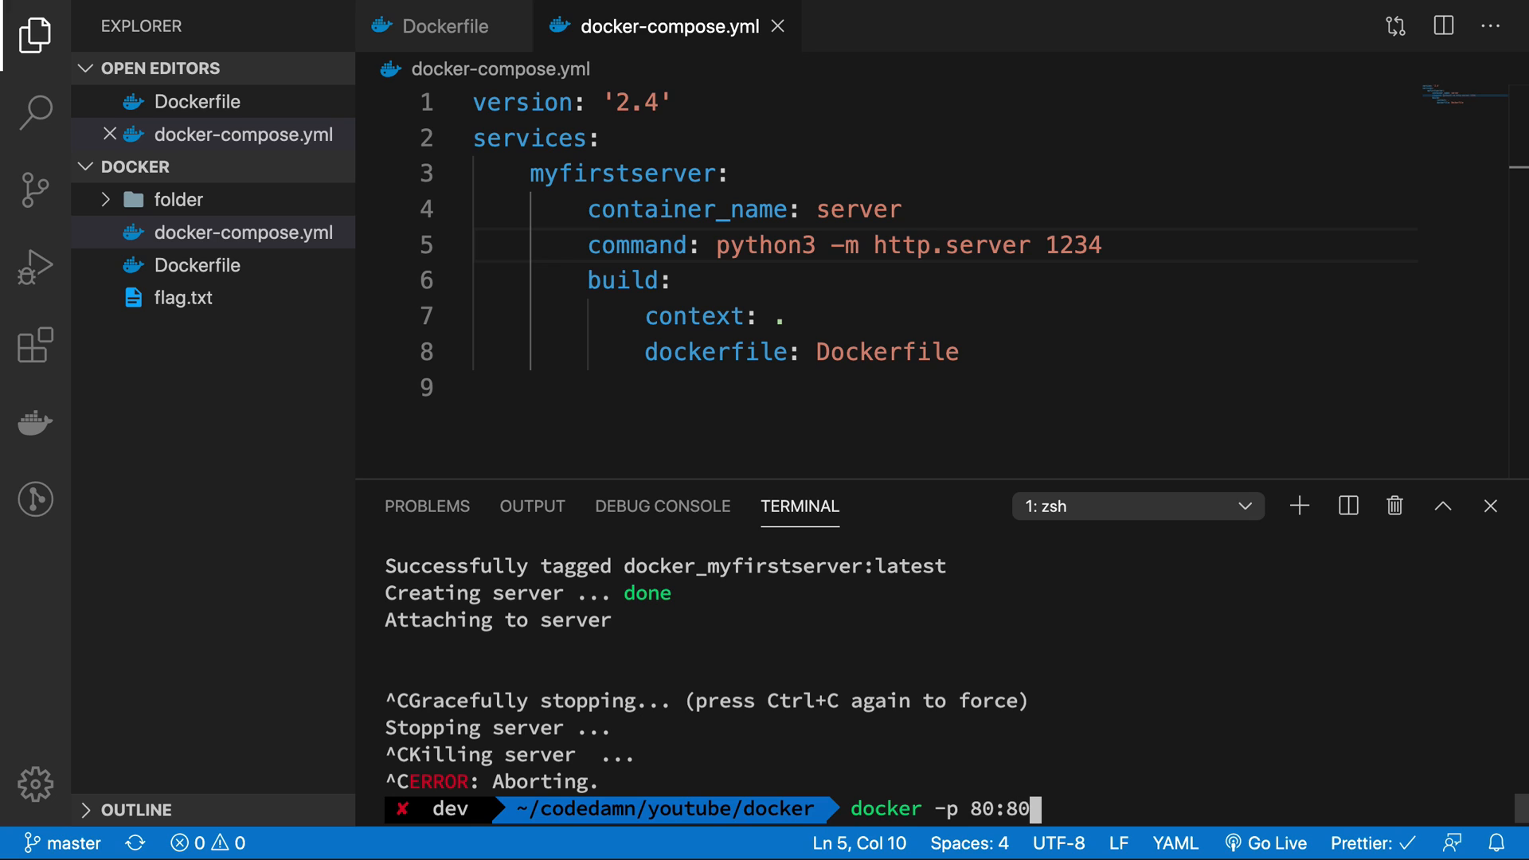
{"action": "type", "text": "80 ...."}
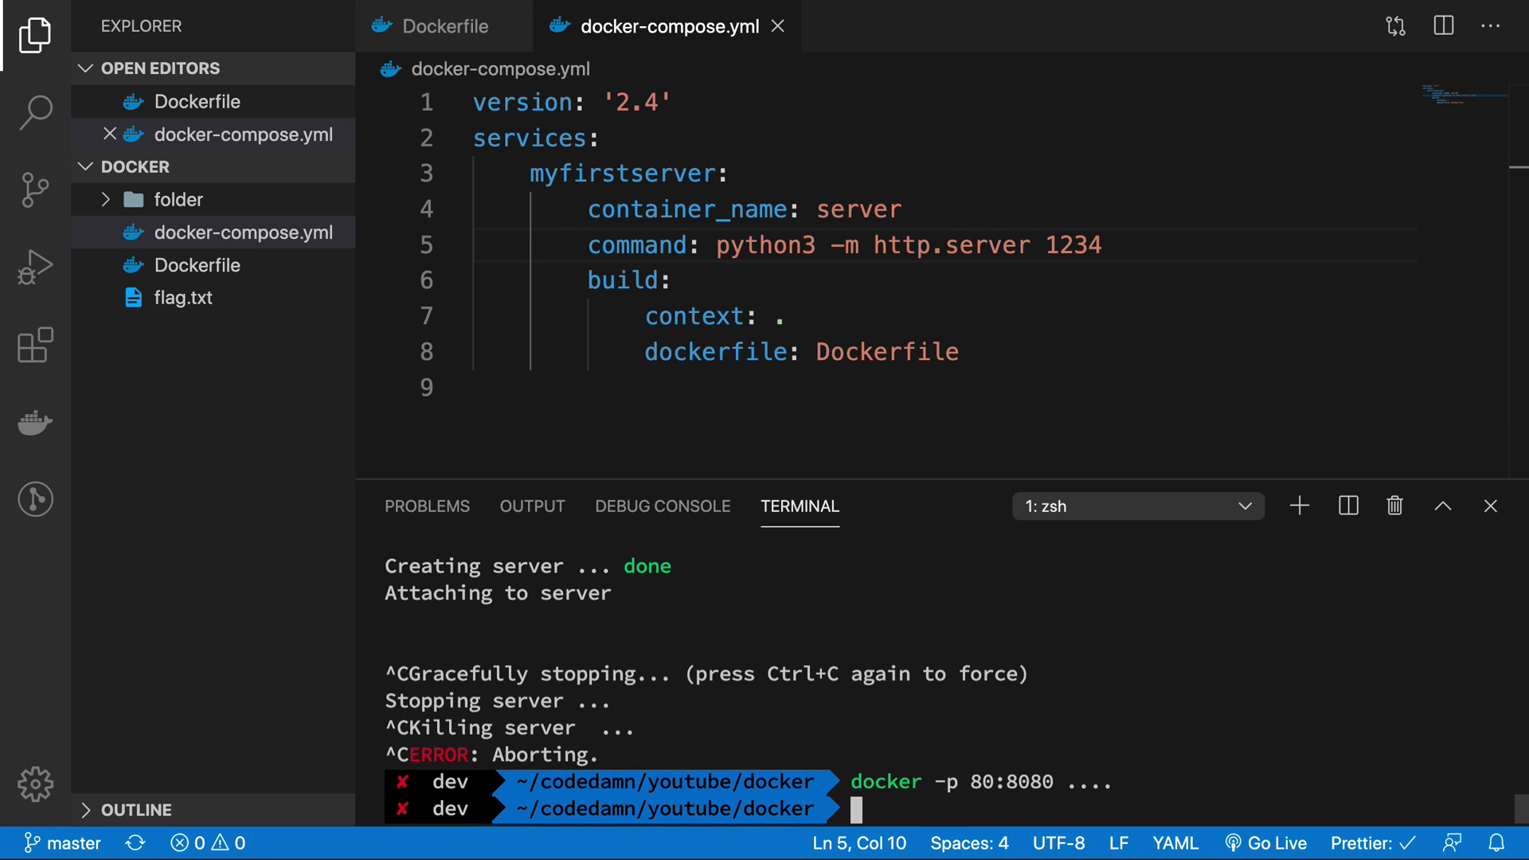
{"action": "left_click", "coordinate": [710, 280]}
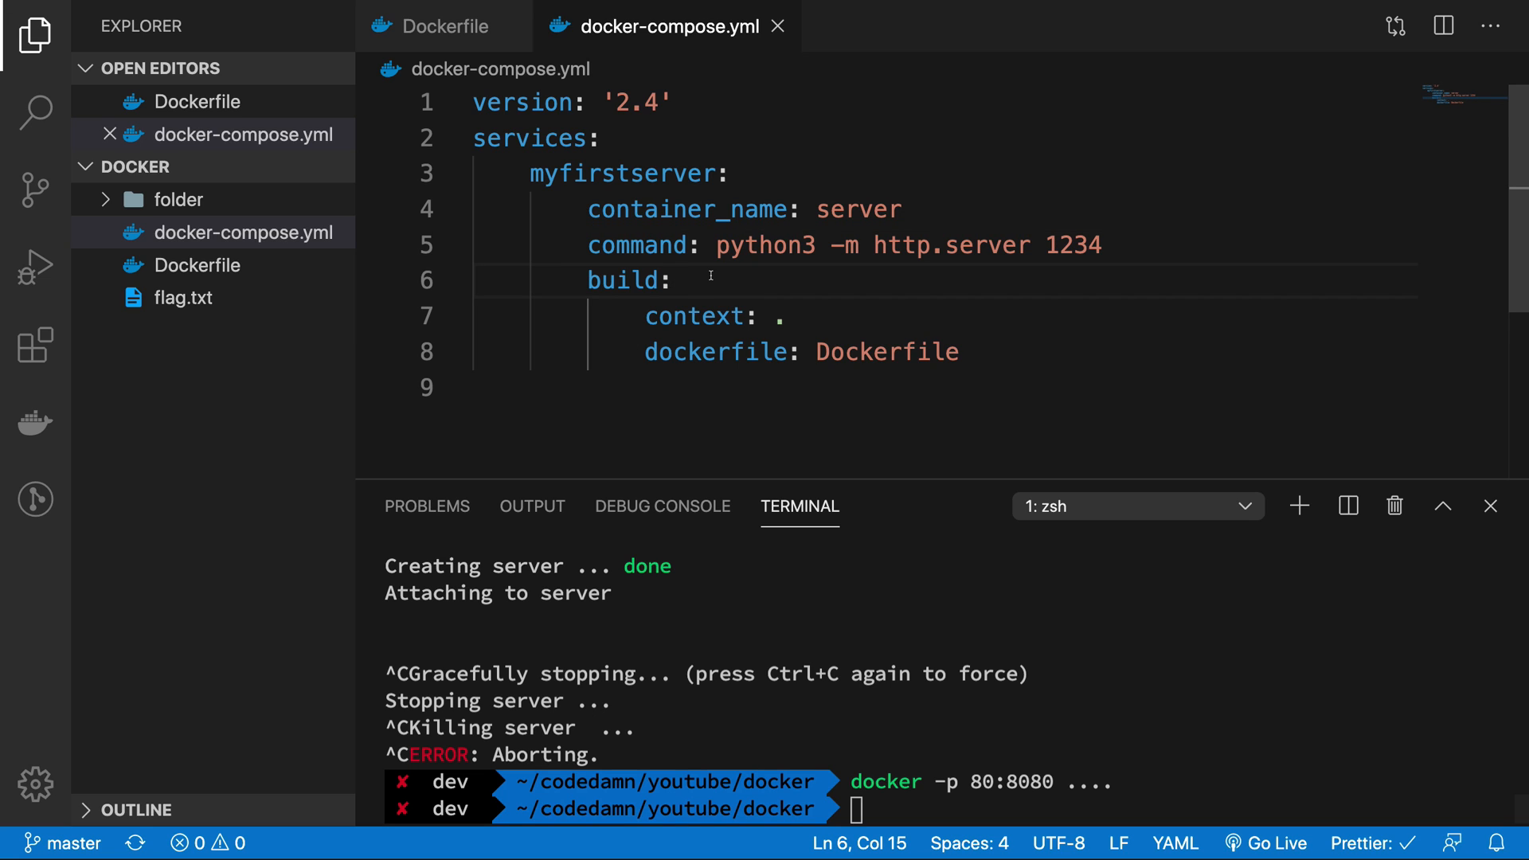
Add ports: - 1234:1234 to the myfirstserver service and save the compose file.
{"action": "key", "text": "Enter"}
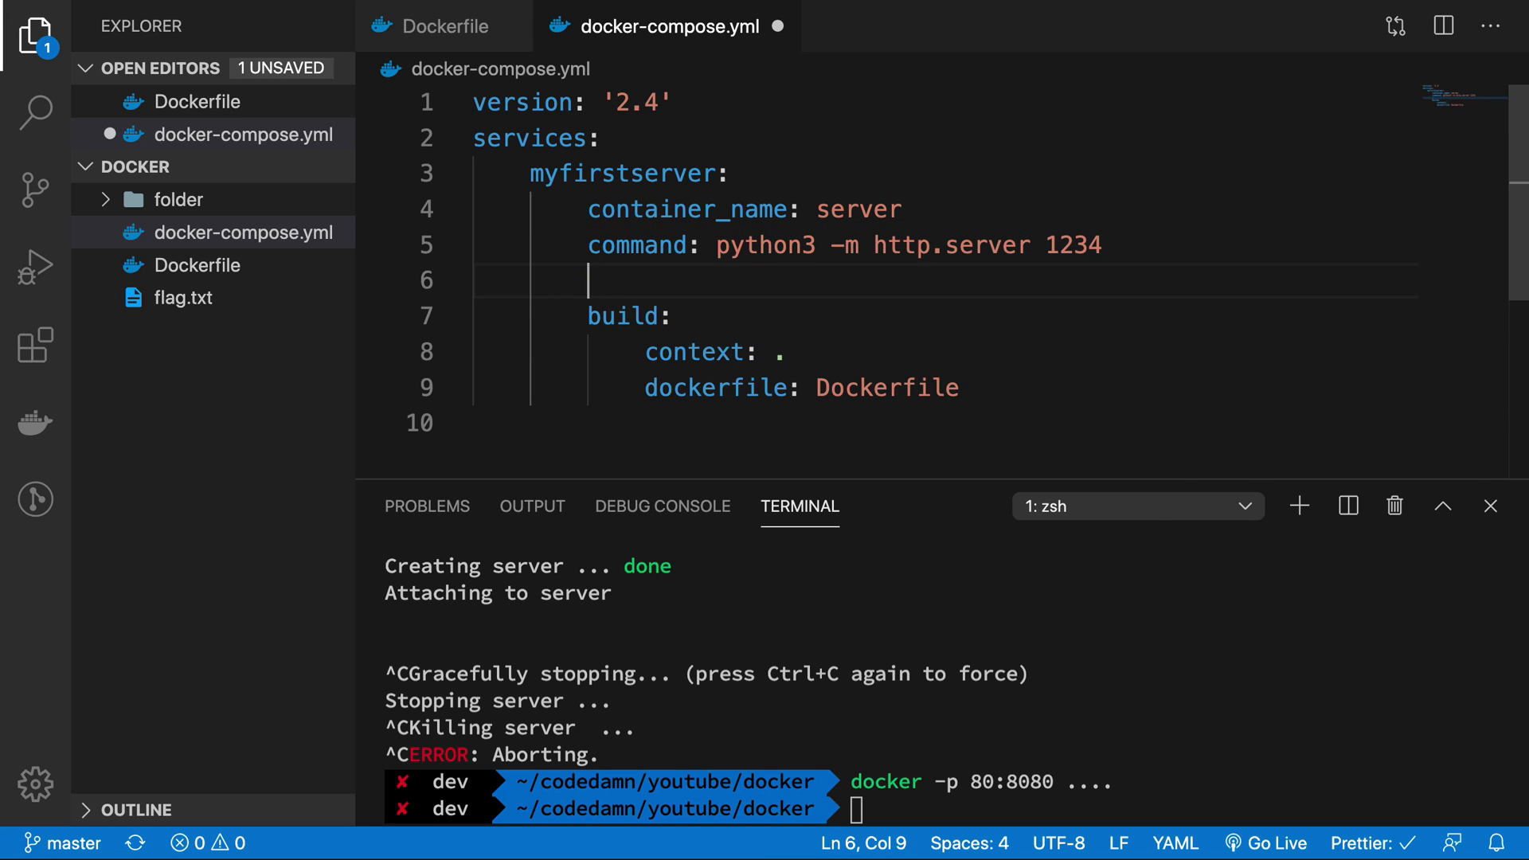
{"action": "type", "text": "ports:"}
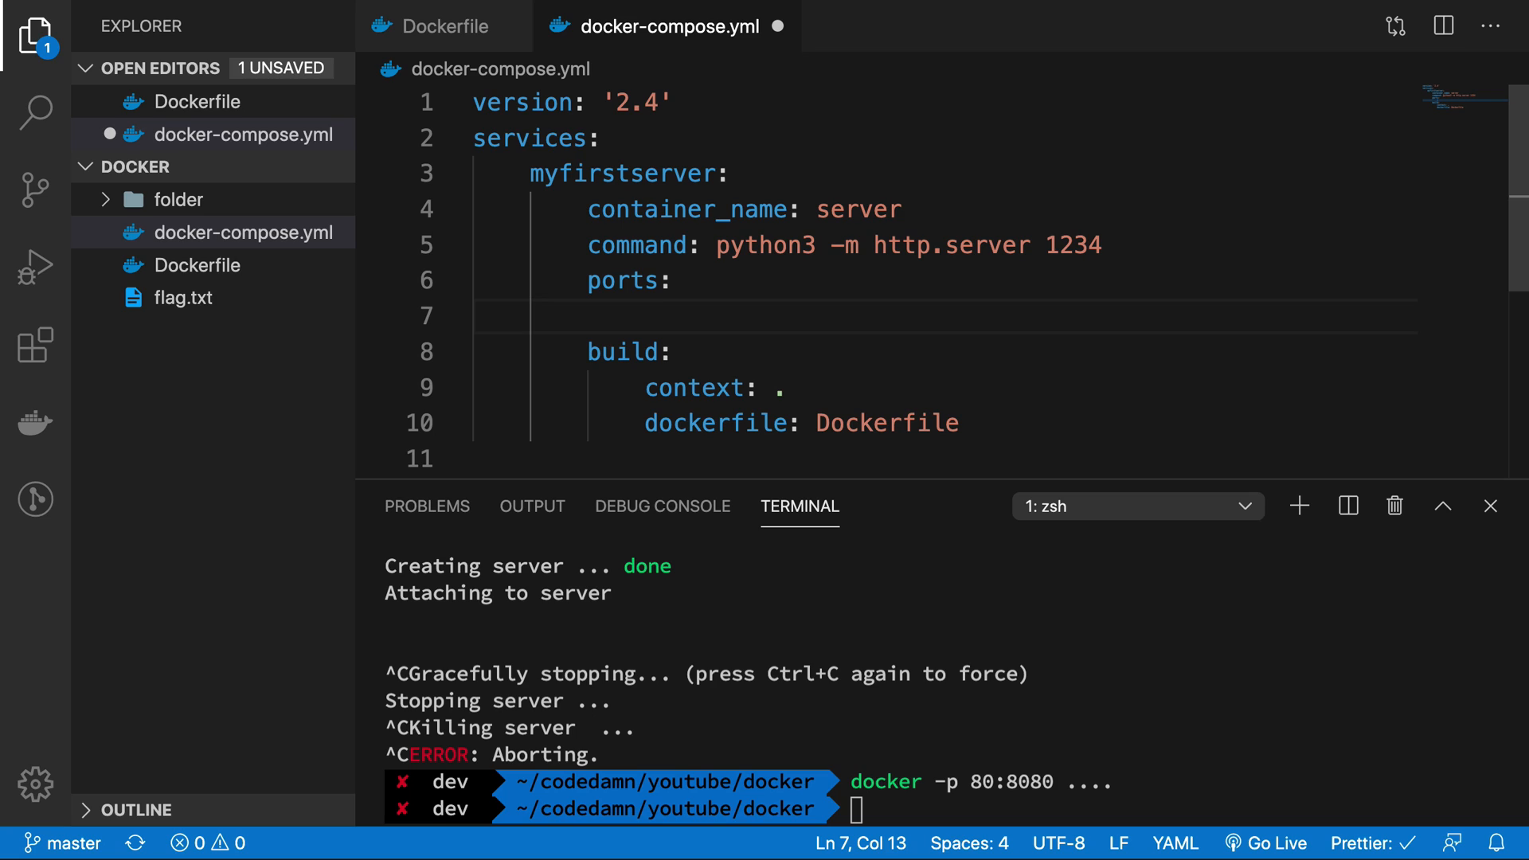
{"action": "type", "text": "-"}
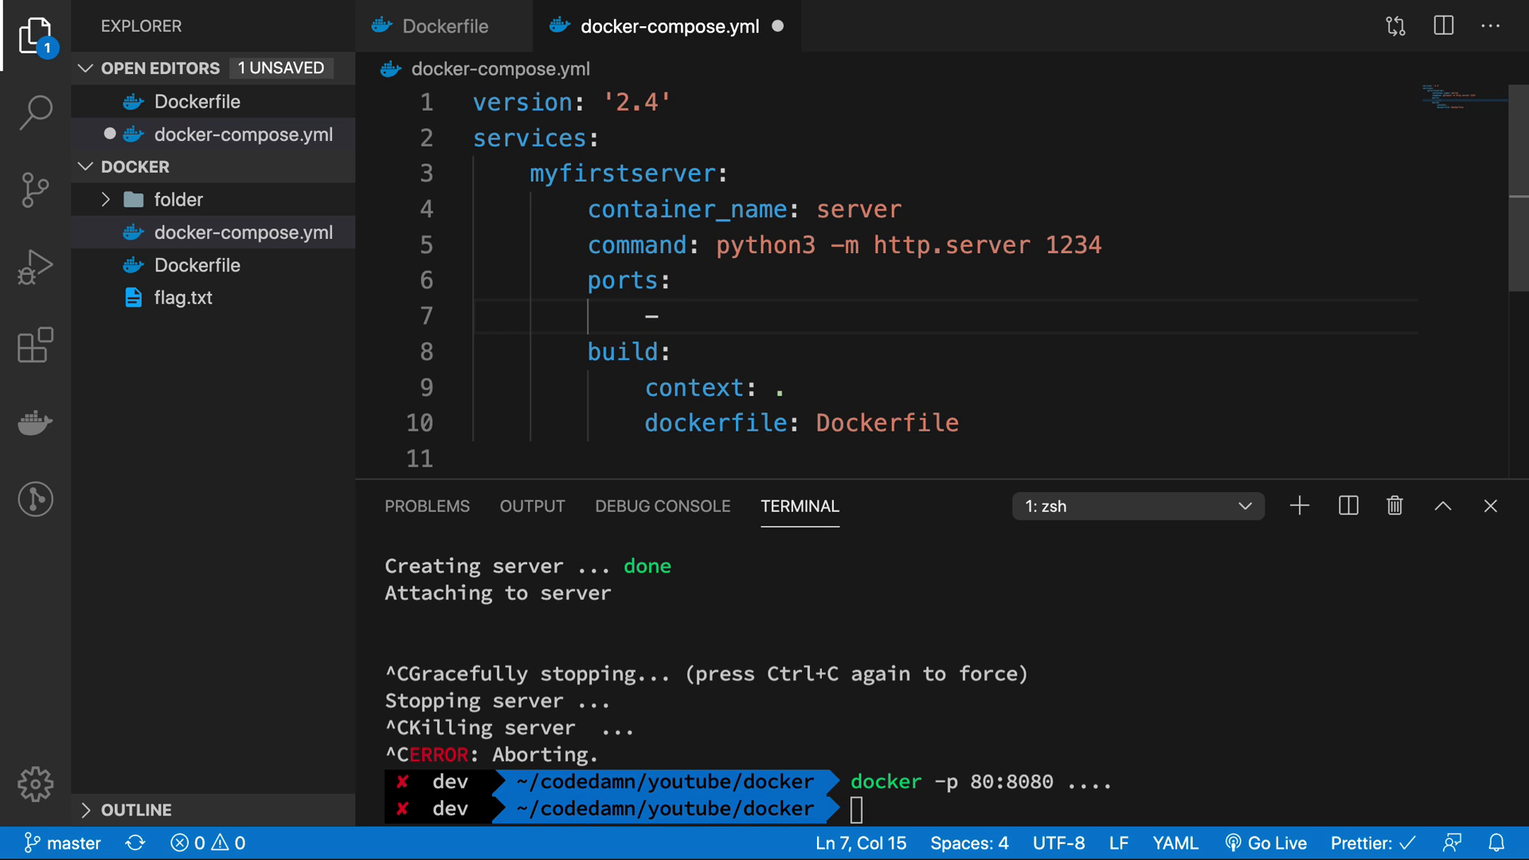
{"action": "type", "text": "12"}
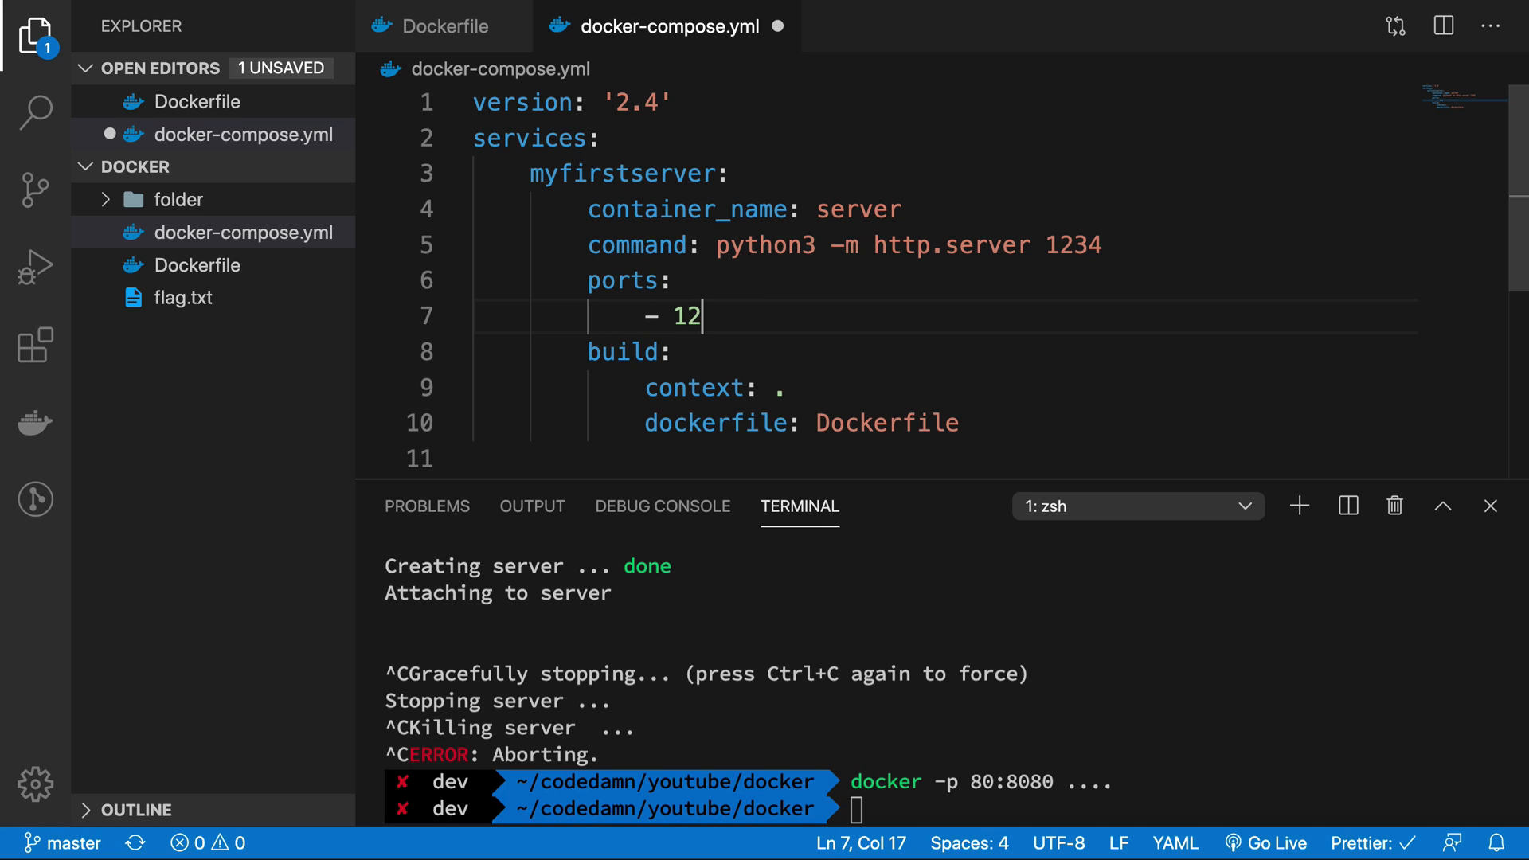
{"action": "type", "text": "34:"}
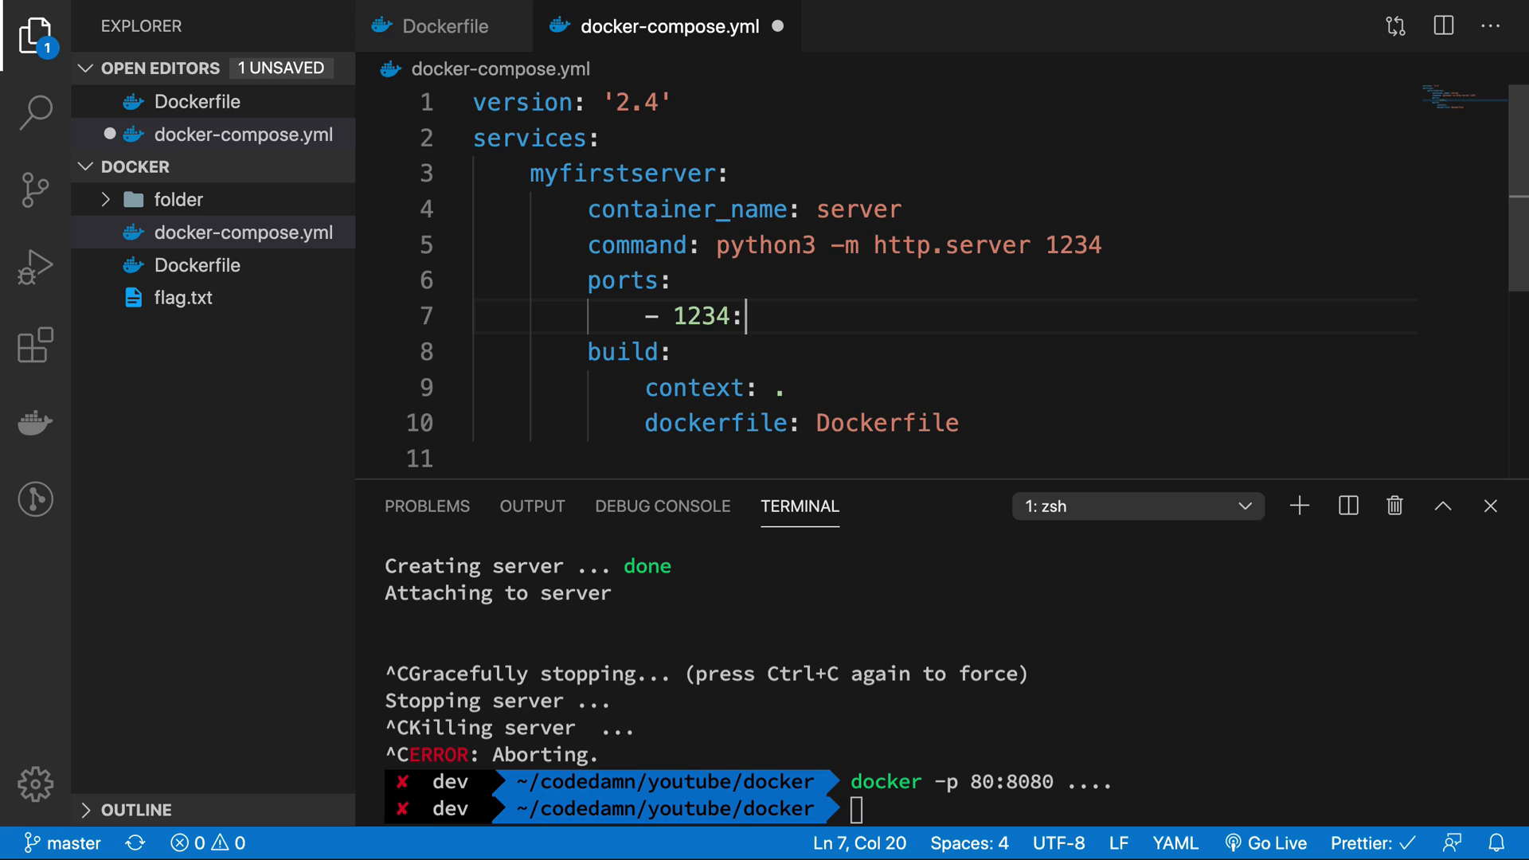
{"action": "type", "text": "123"}
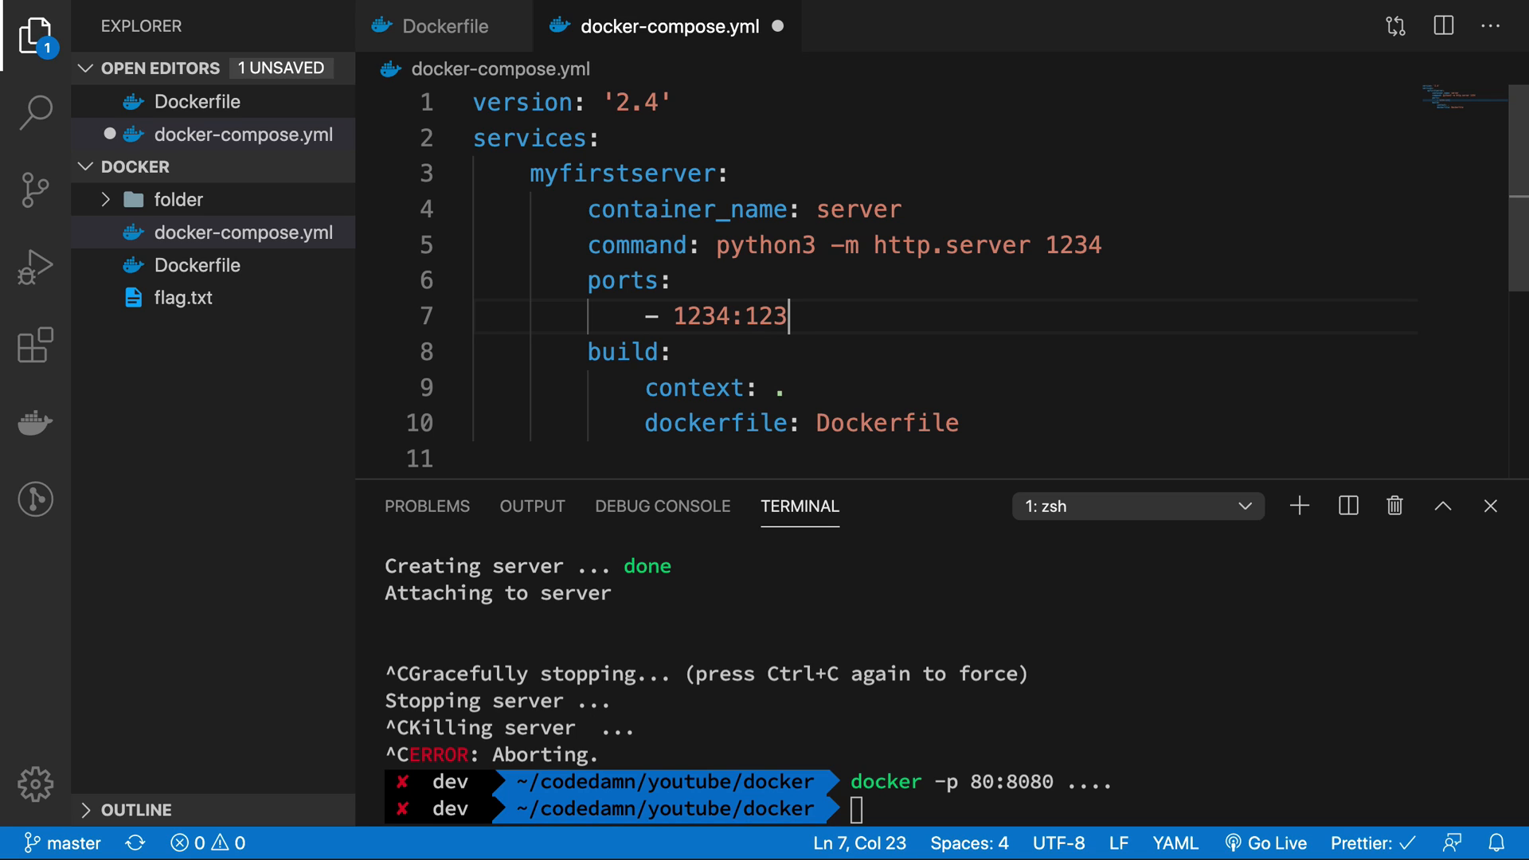
{"action": "type", "text": "4"}
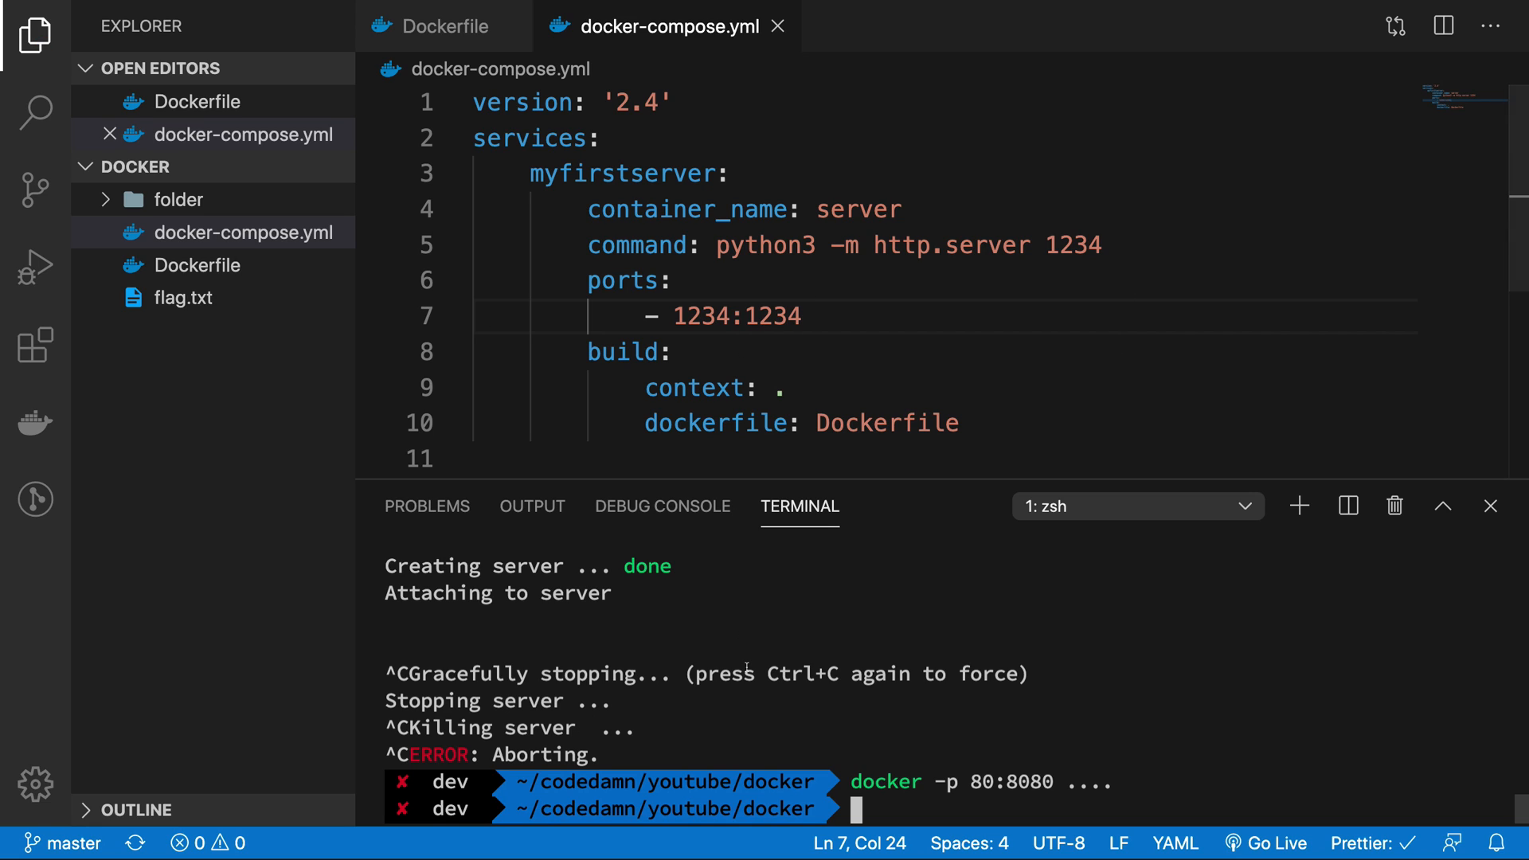
{"action": "type", "text": "docker-co"}
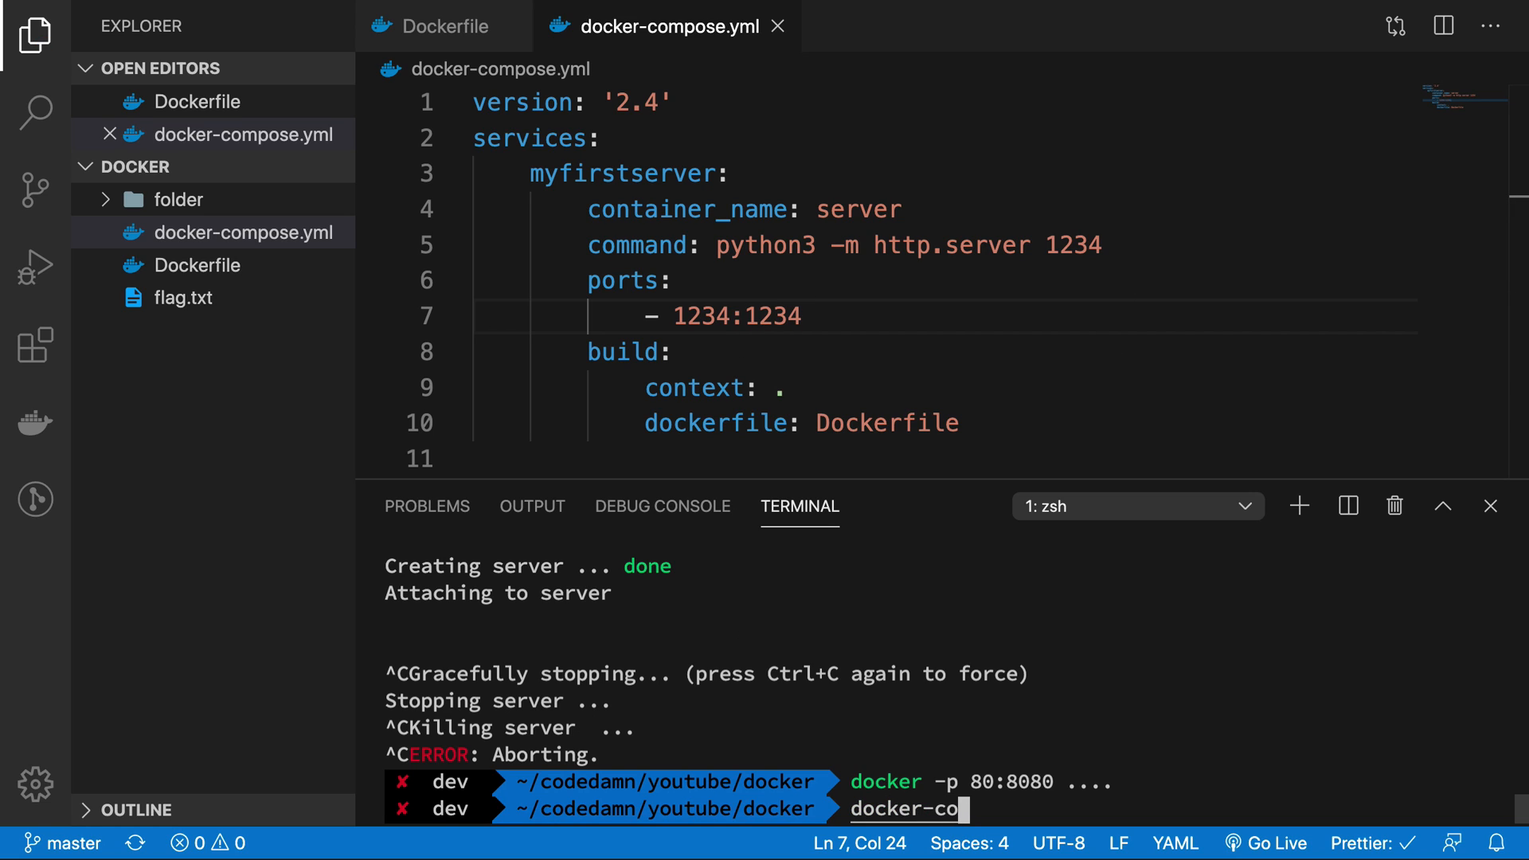
Rerun docker-compose up --build to recreate server with the port mapping, then stop it with Ctrl+C.
{"action": "key", "text": "Return"}
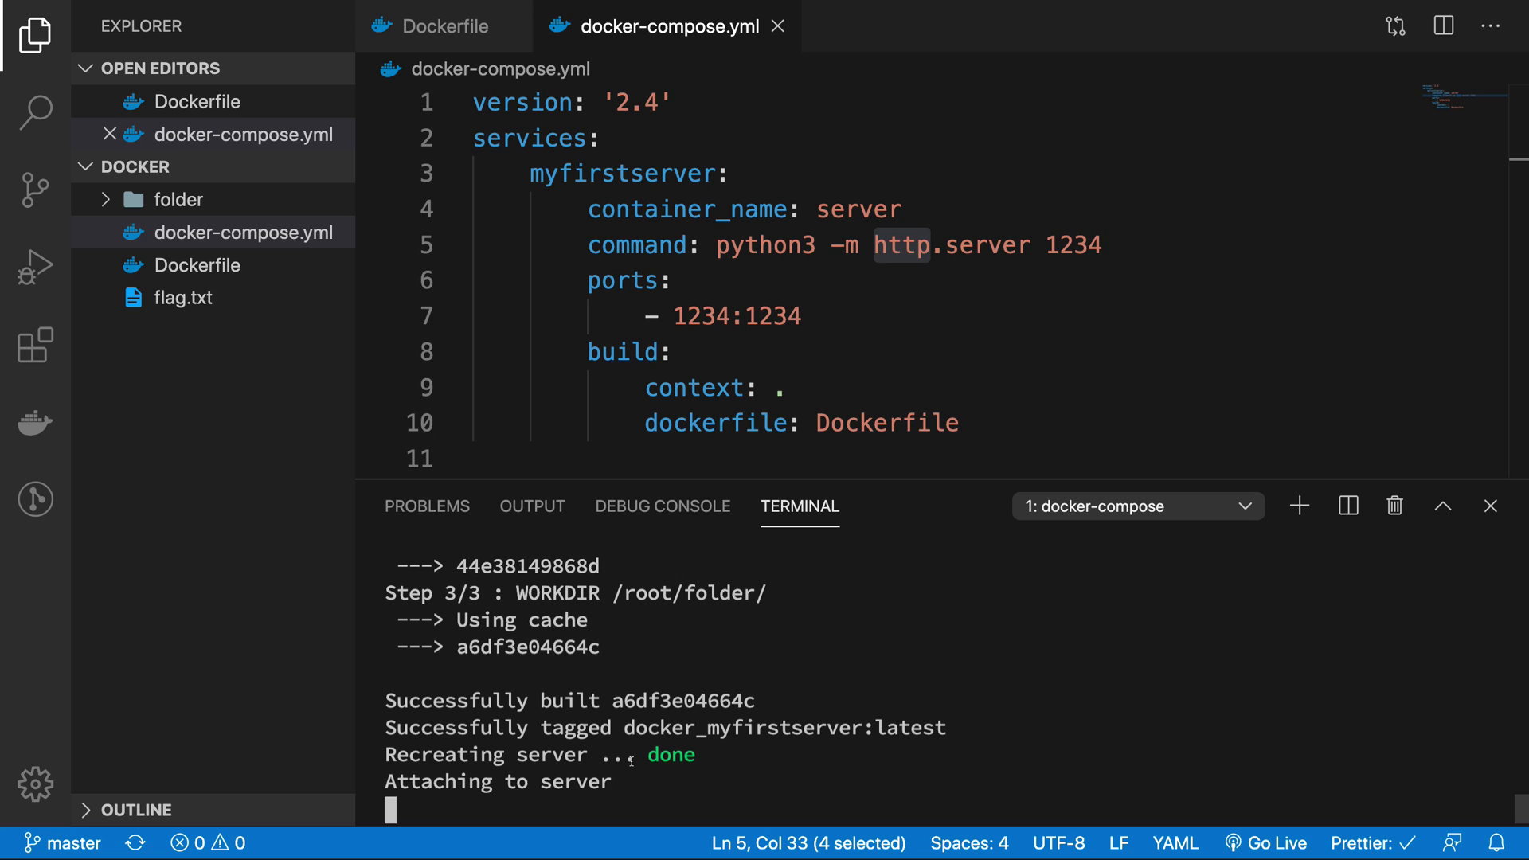
{"action": "key", "text": "ctrl+c"}
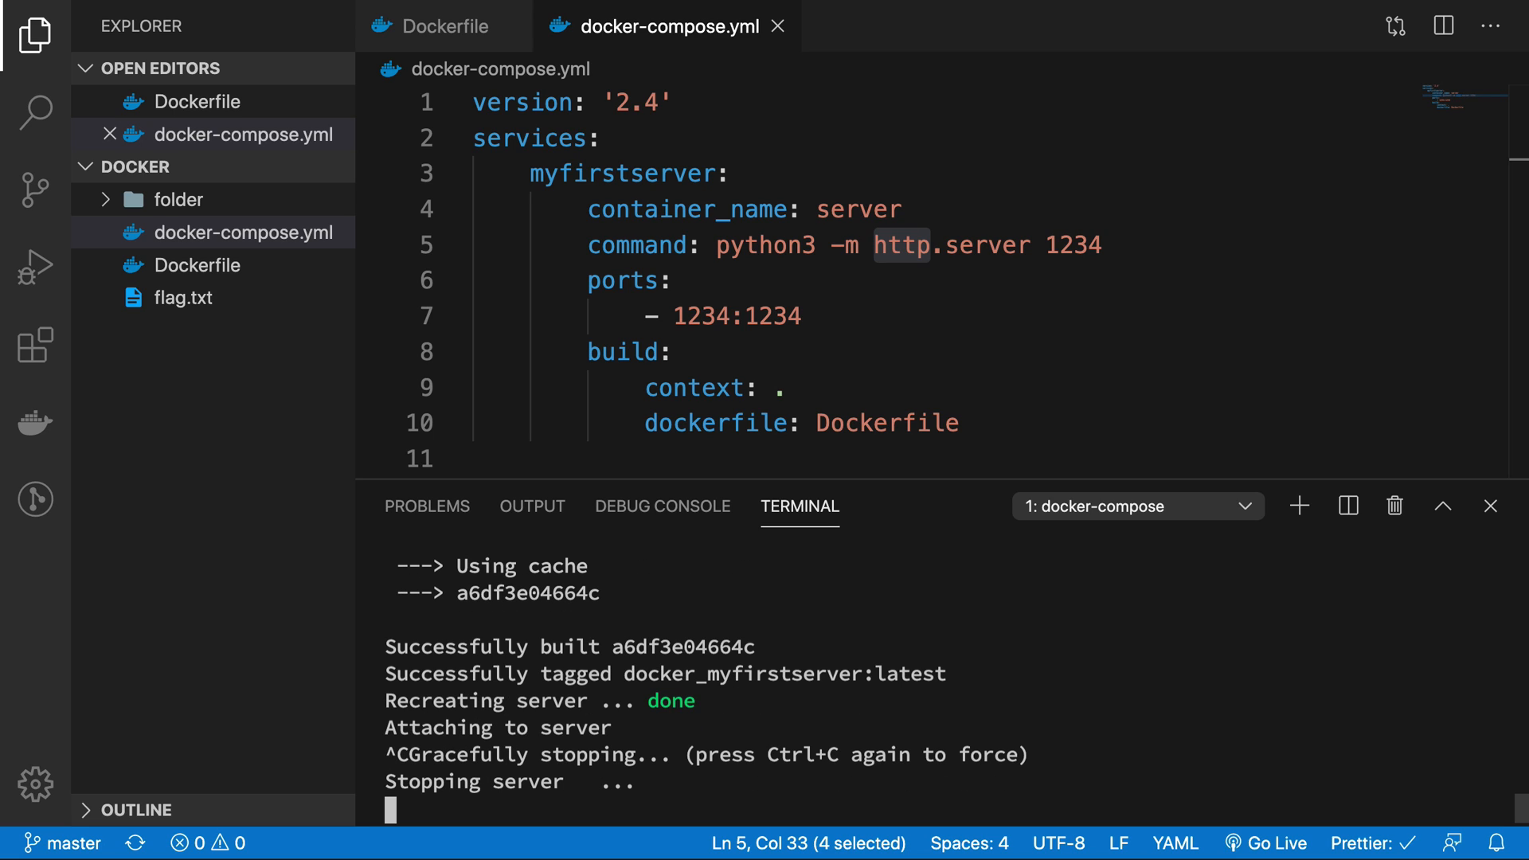